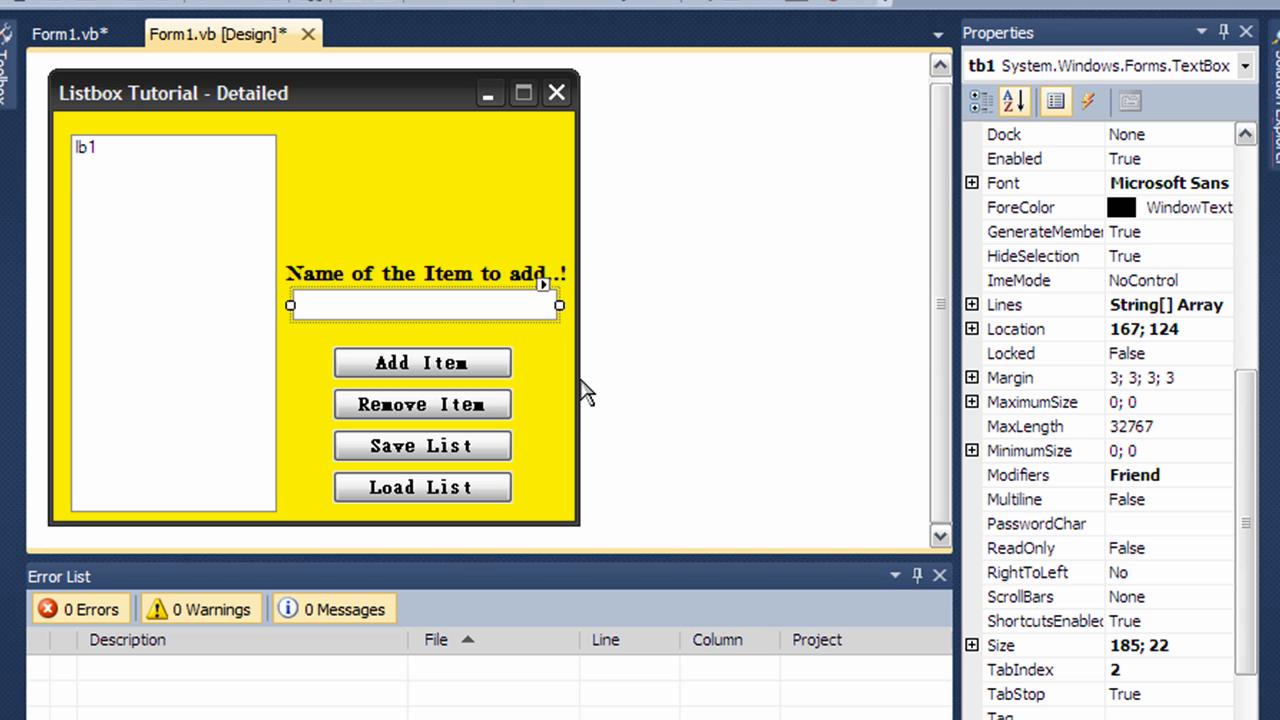
{"action": "mouse_move", "coordinate": [538, 348]}
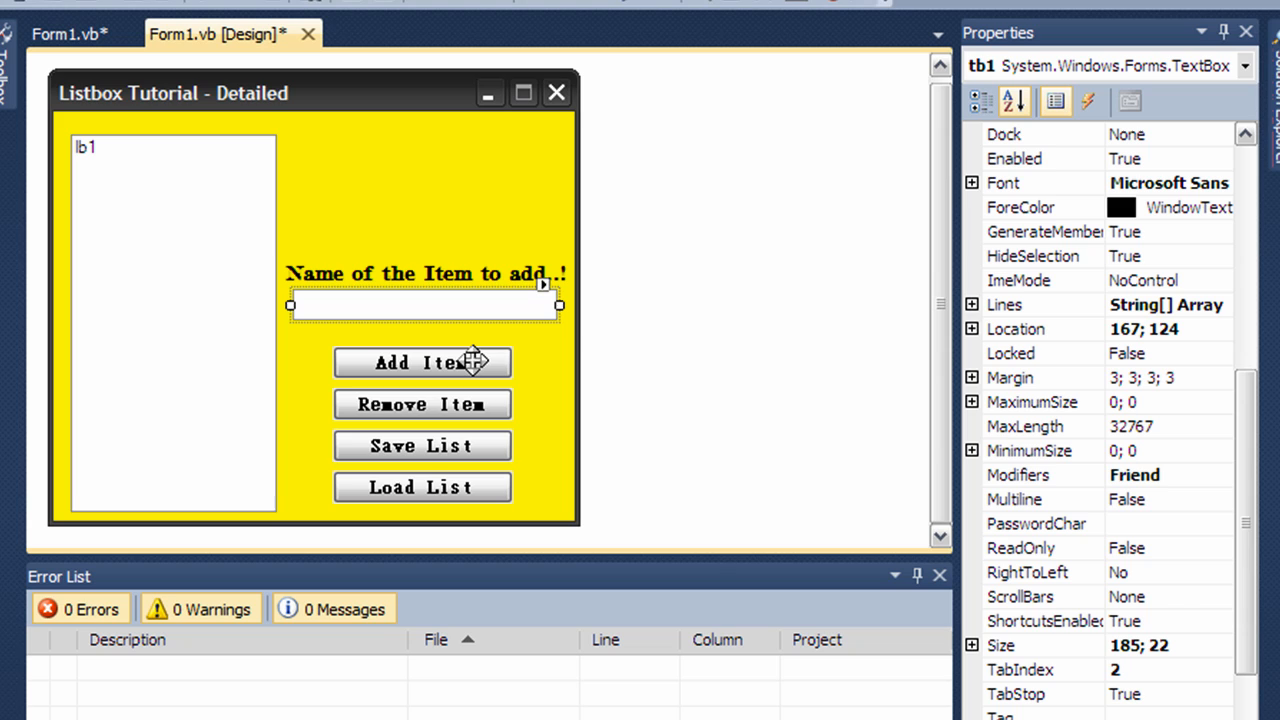
Step: Generate Click handlers for the Add Item and Remove Item buttons from the form designer
{"action": "left_click", "coordinate": [422, 362]}
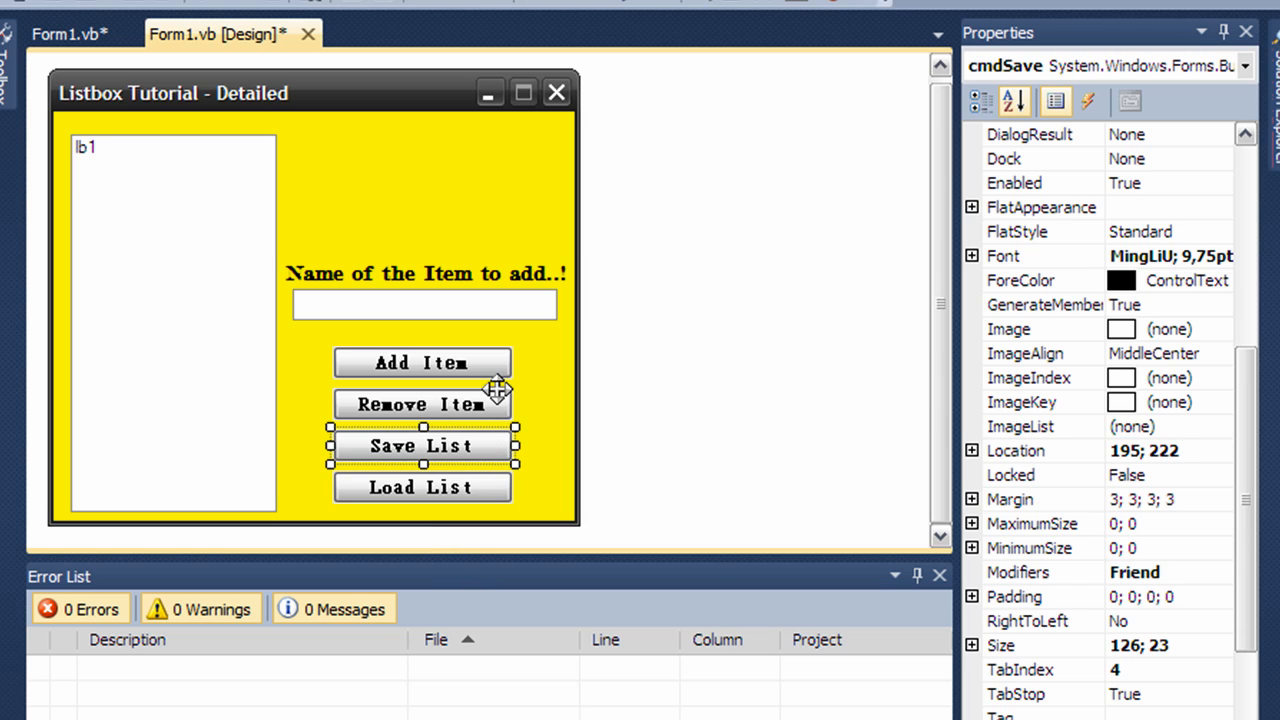
{"action": "left_click", "coordinate": [422, 362]}
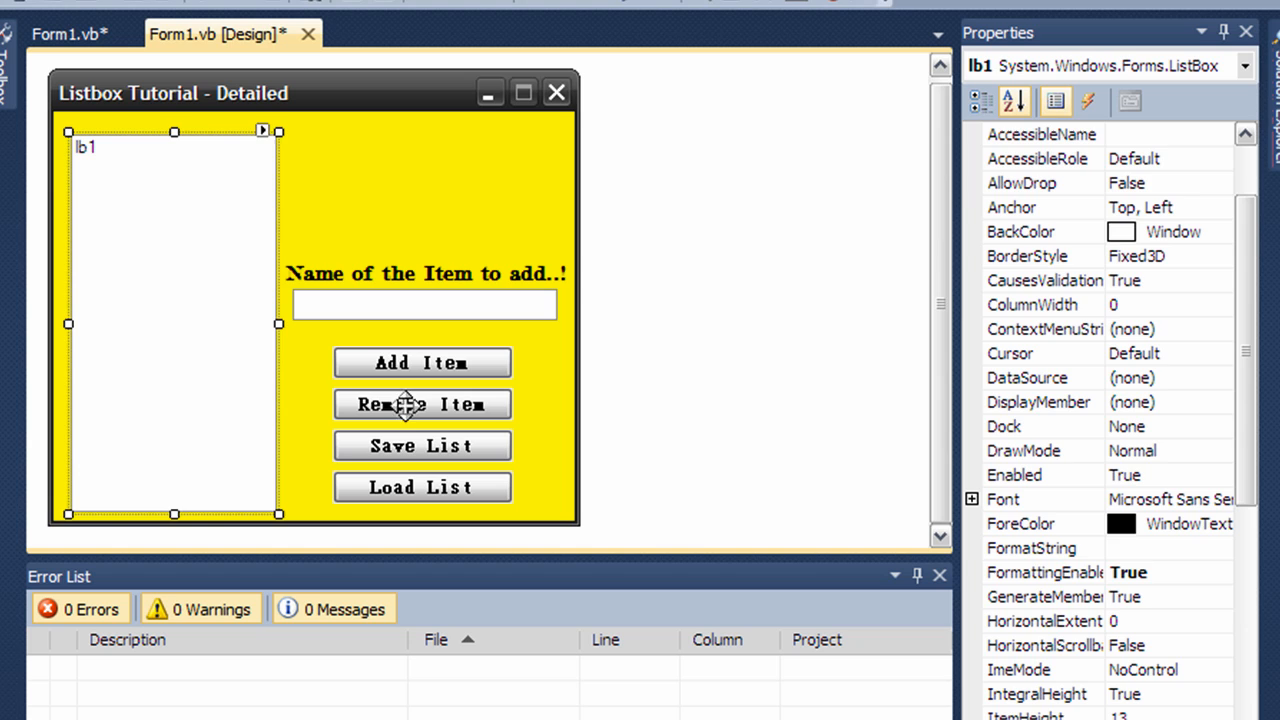
{"action": "left_click", "coordinate": [422, 404]}
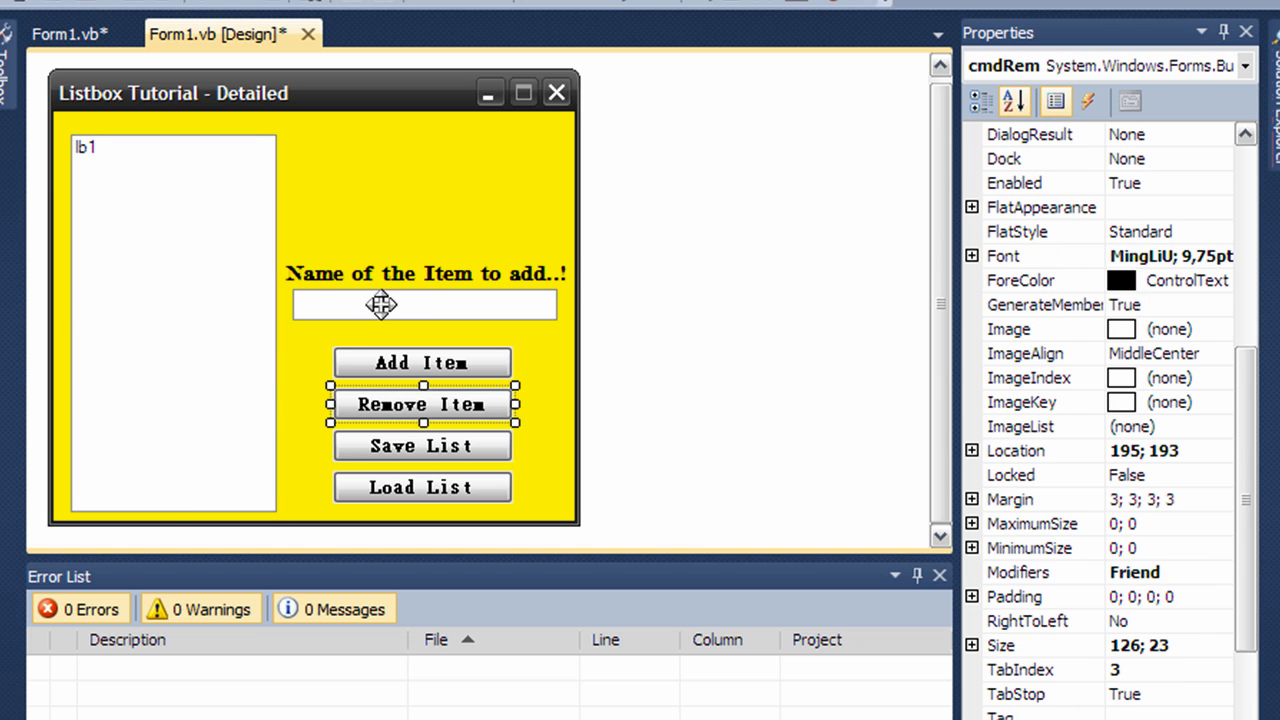
{"action": "left_click", "coordinate": [170, 250]}
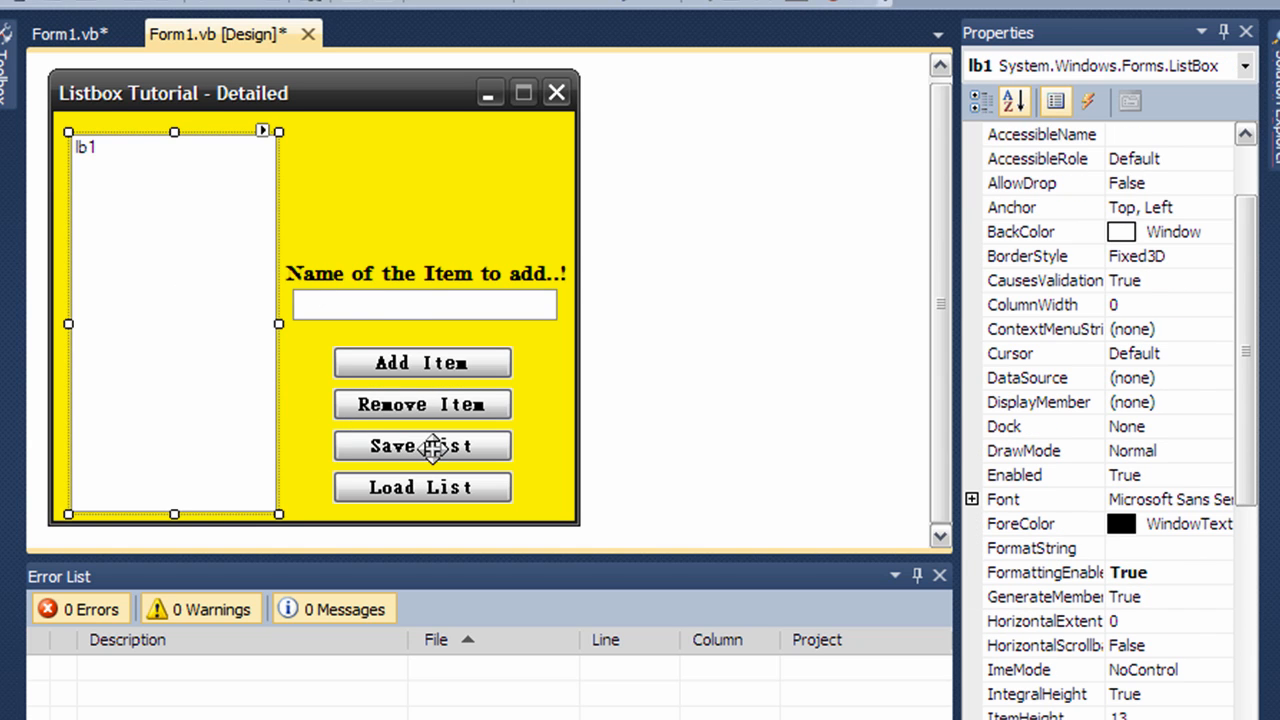
Step: Generate Click handlers for the Save List and Load List buttons from the form designer
{"action": "left_click", "coordinate": [422, 444]}
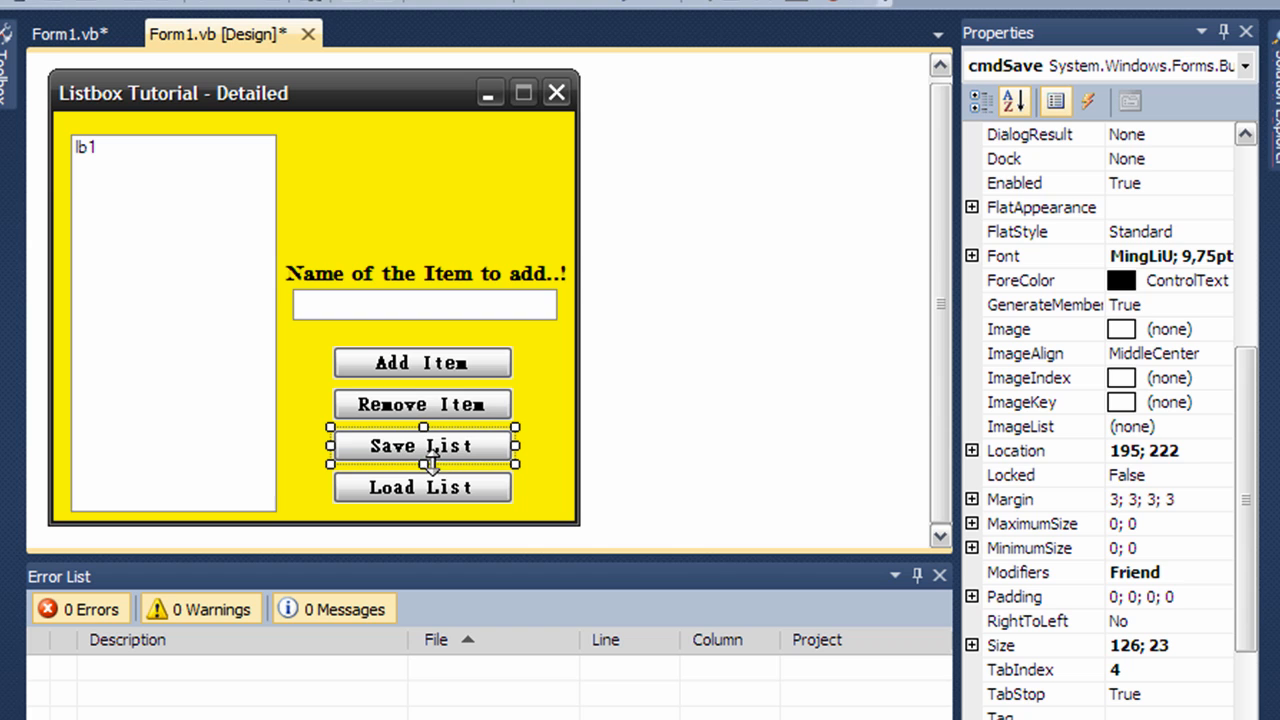
{"action": "mouse_move", "coordinate": [178, 260]}
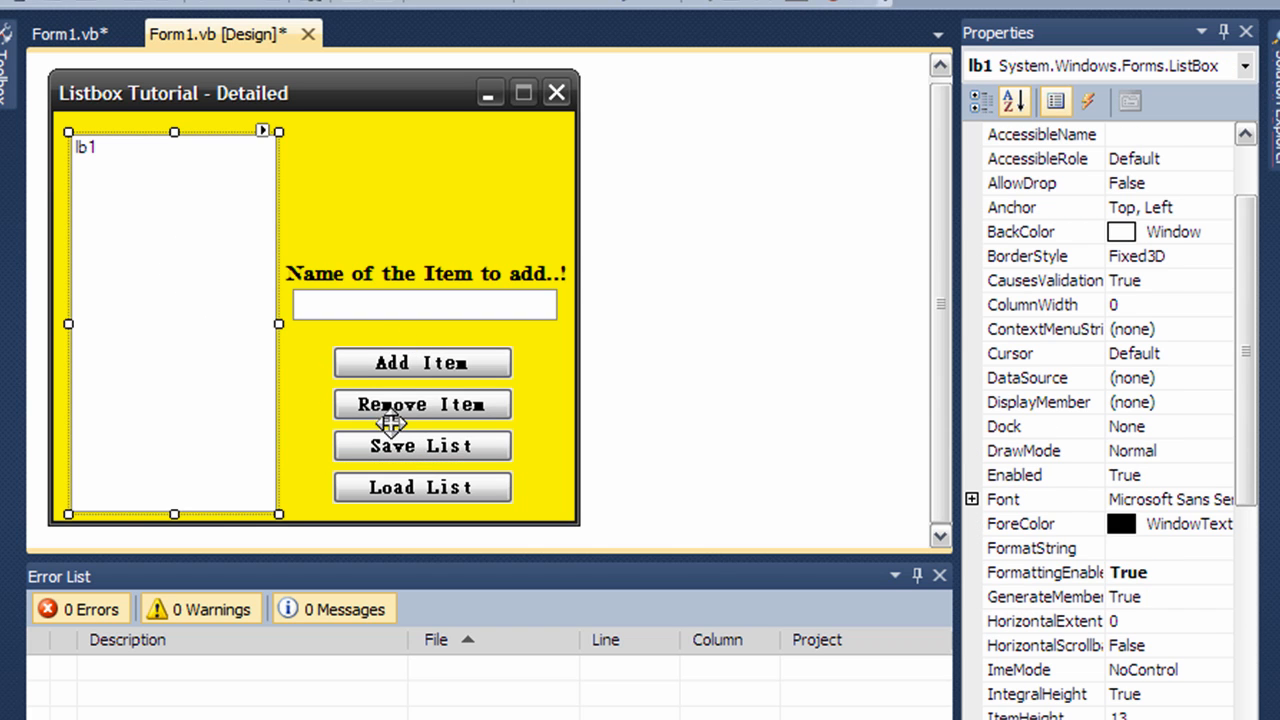
{"action": "left_click", "coordinate": [420, 444]}
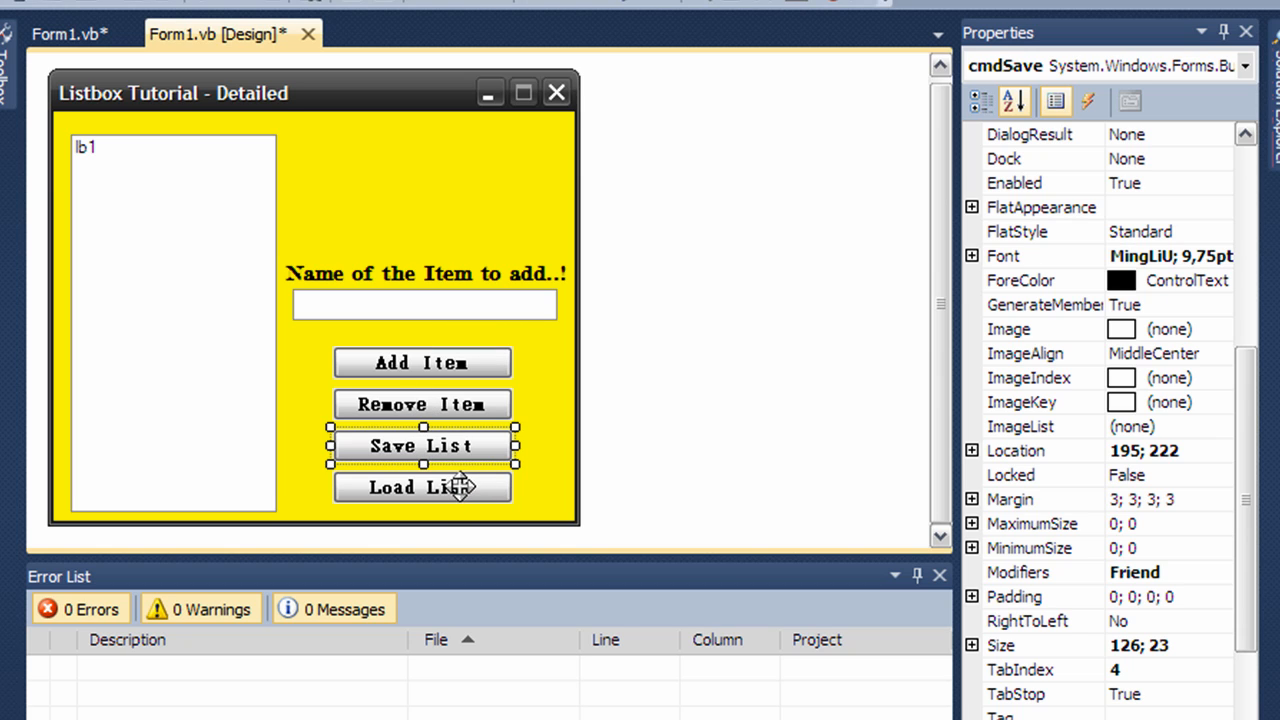
{"action": "left_click", "coordinate": [422, 488]}
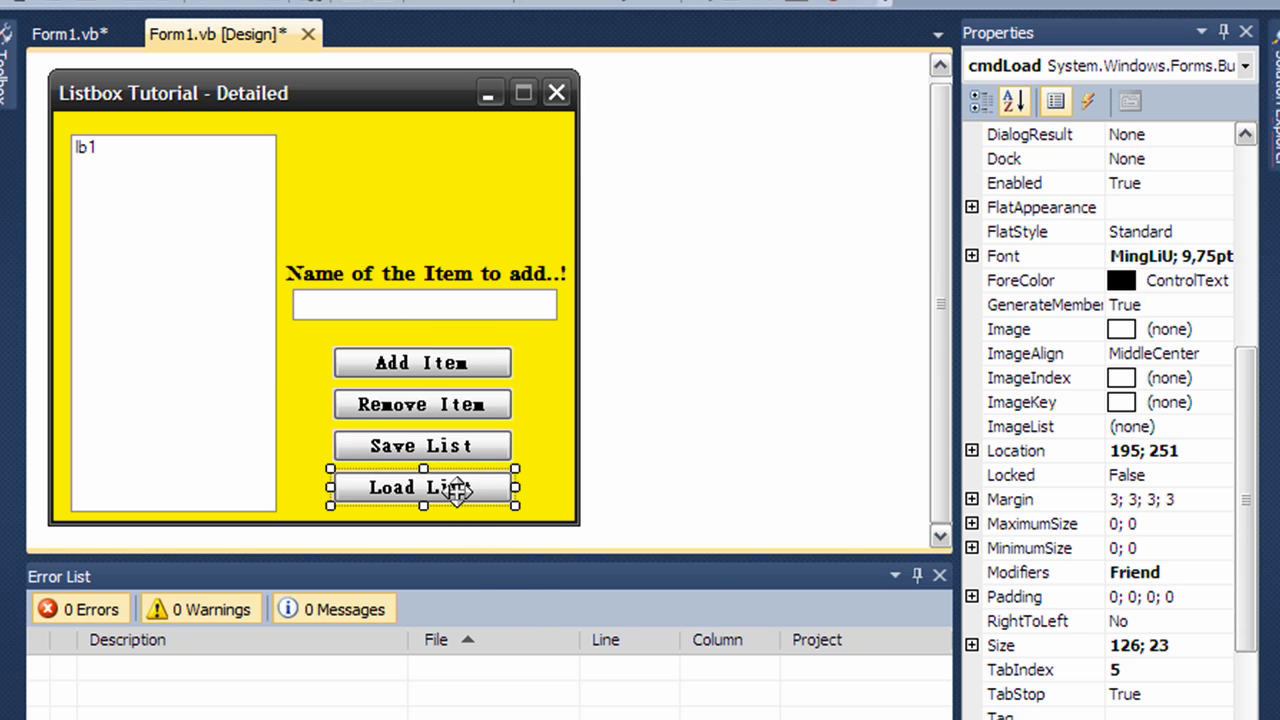
{"action": "left_click", "coordinate": [170, 320]}
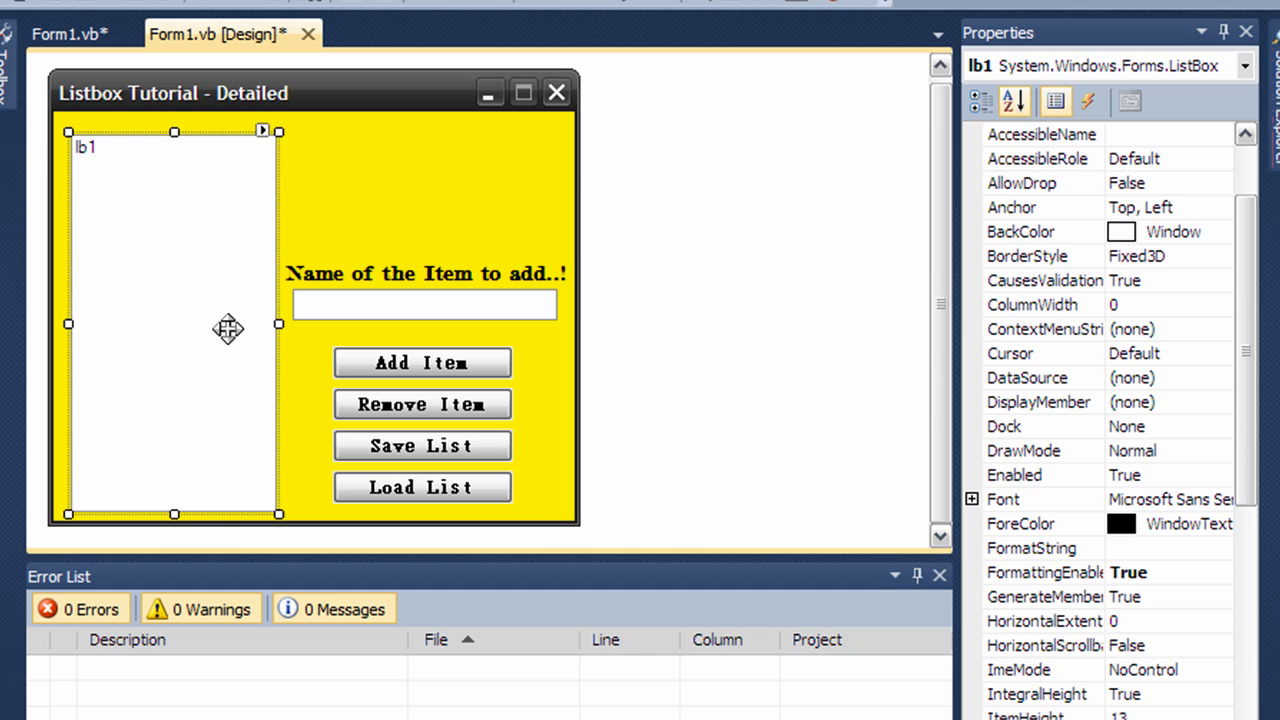
{"action": "mouse_move", "coordinate": [372, 236]}
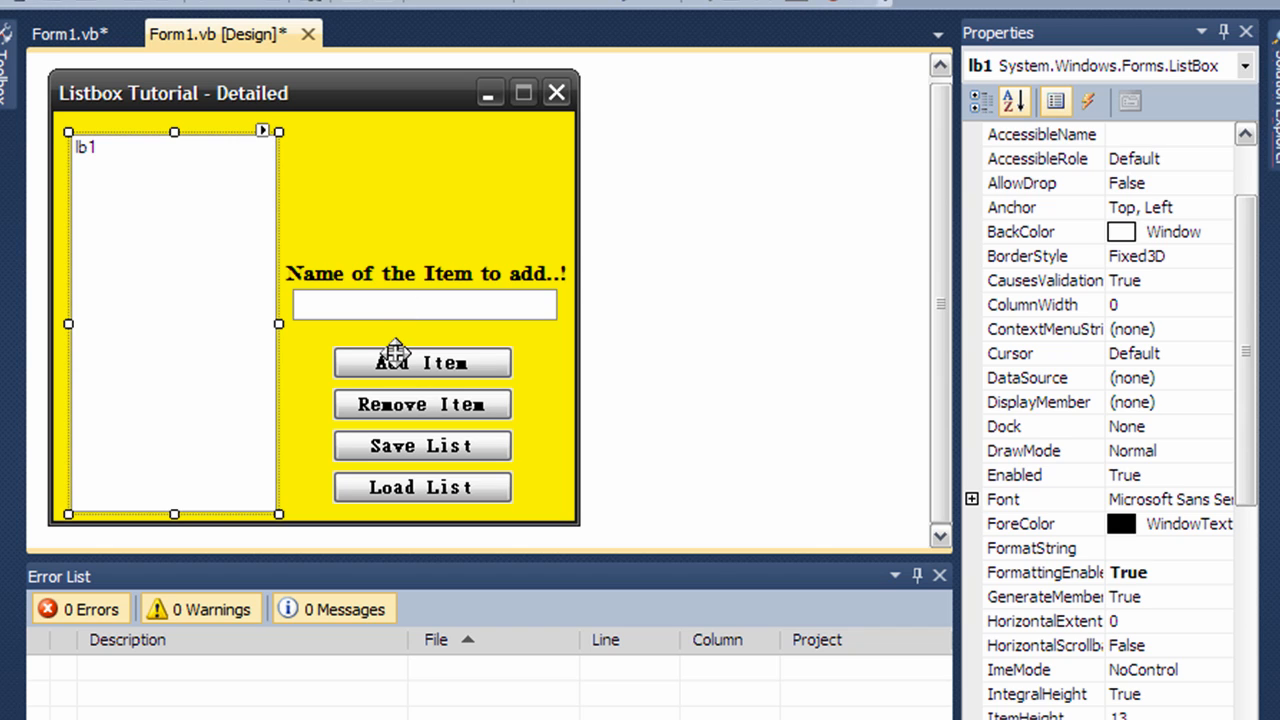
{"action": "left_click", "coordinate": [422, 362]}
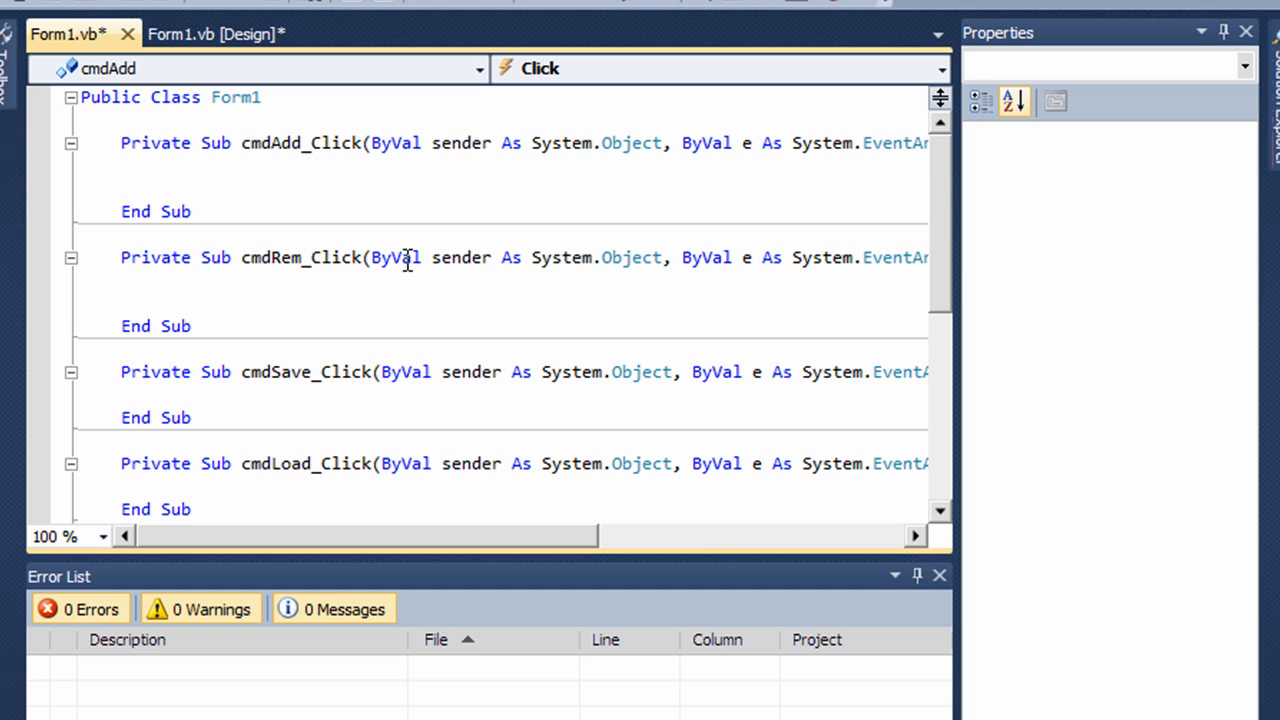
Step: Write lb1.Items.Add(tb1.Text) in cmdAdd_Click, completing Items and Add with IntelliSense
{"action": "left_click", "coordinate": [160, 164]}
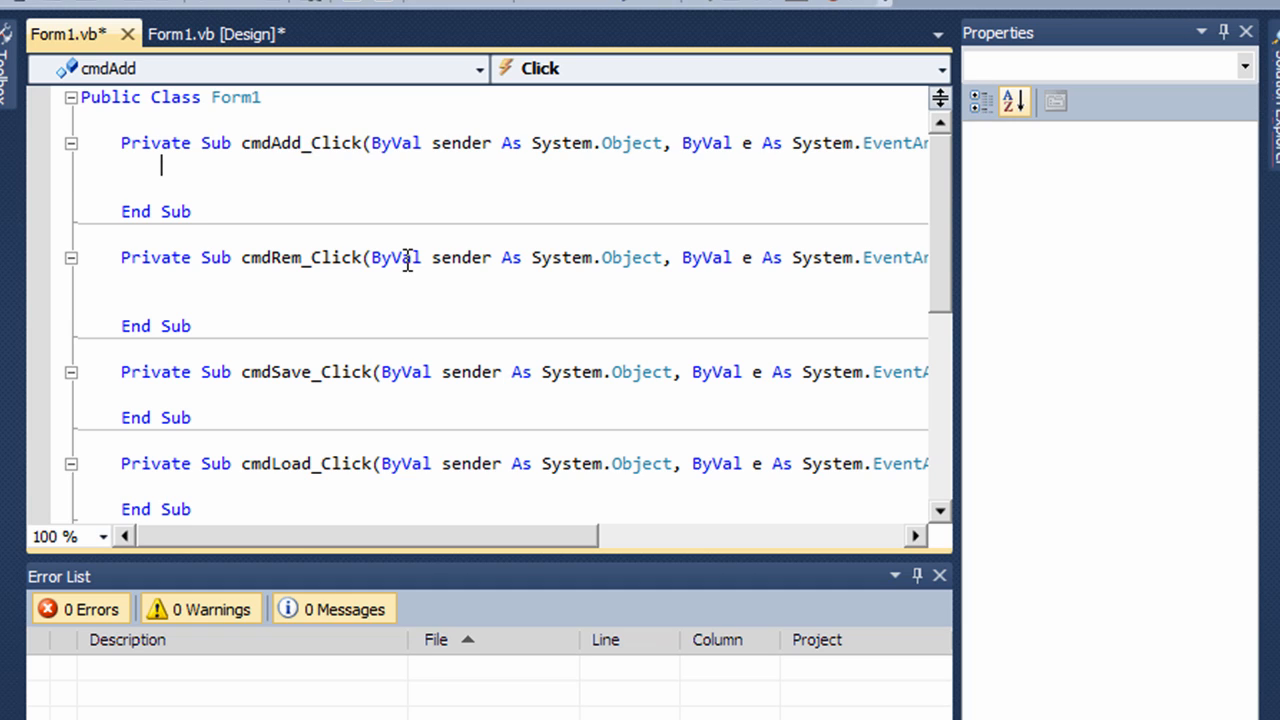
{"action": "type", "text": "lb1"}
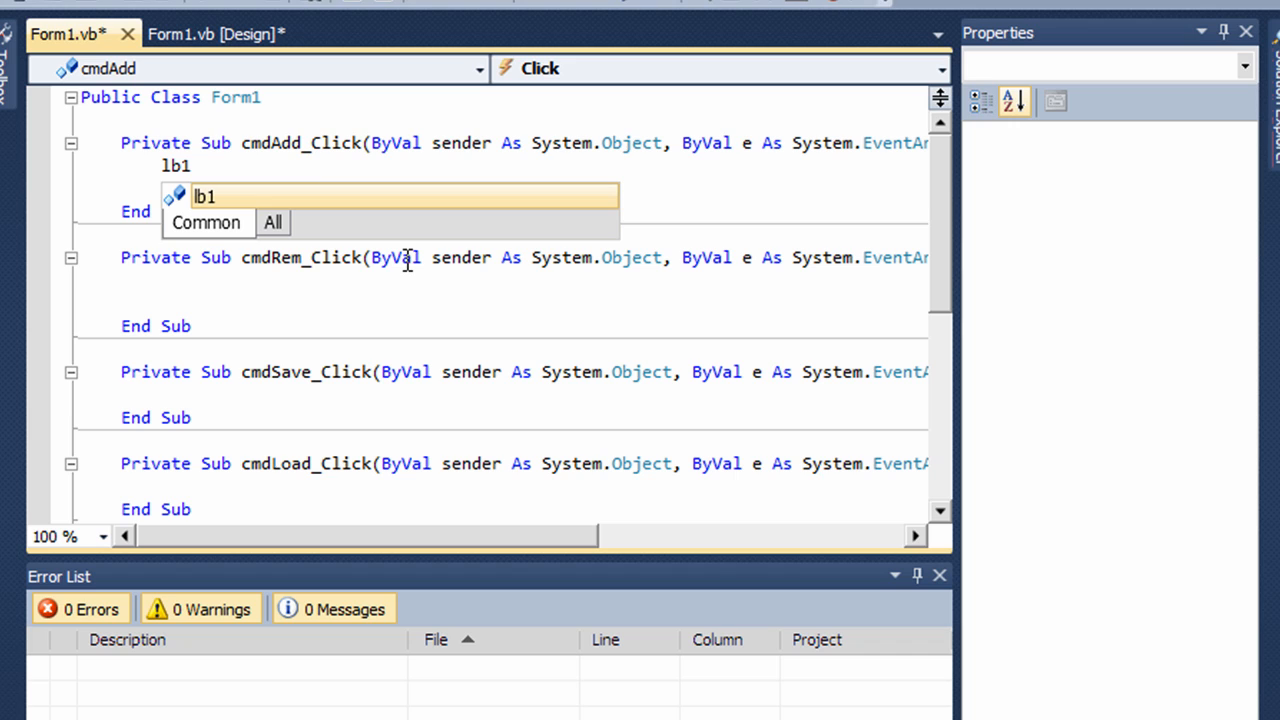
{"action": "type", "text": ".t"}
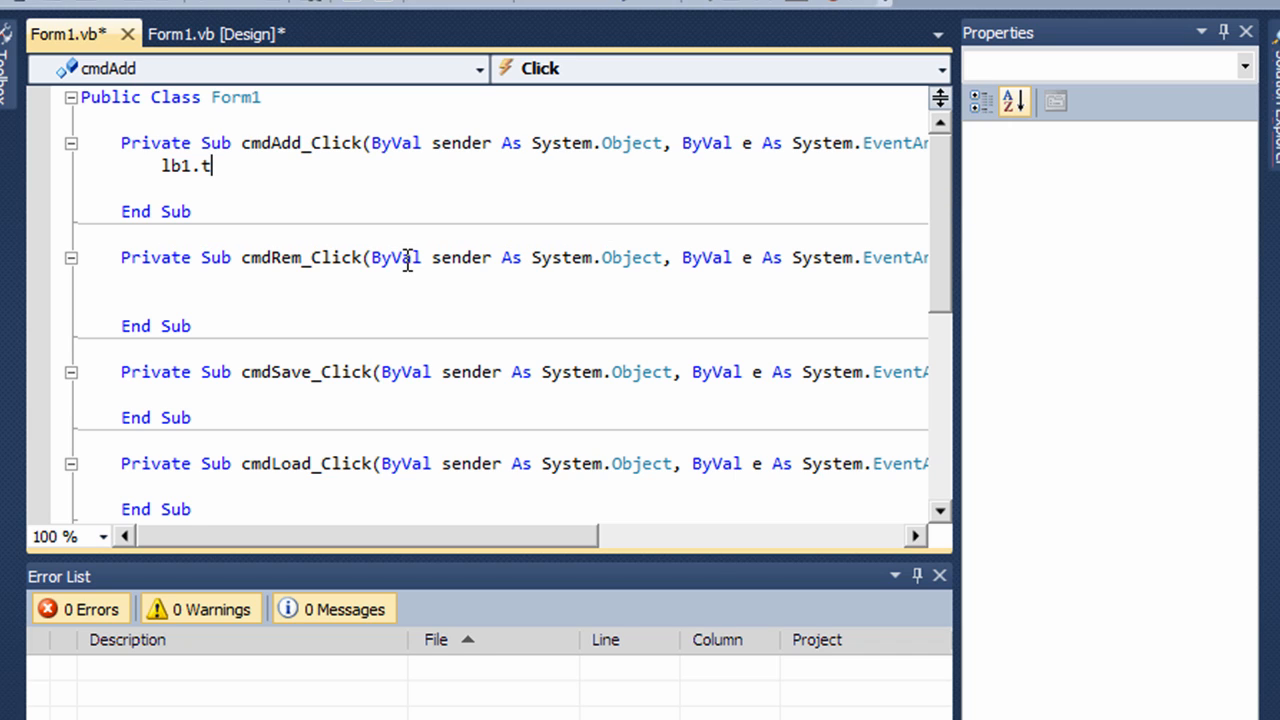
{"action": "type", "text": "x"}
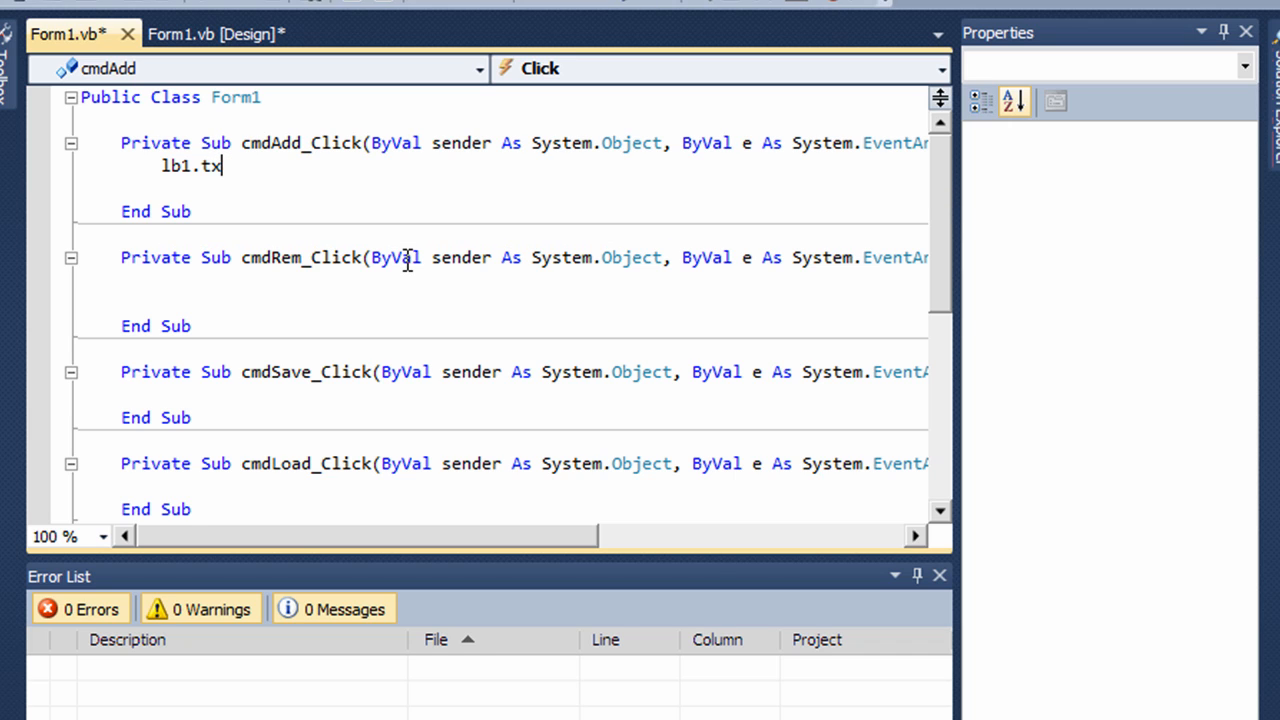
{"action": "type", "text": "i"}
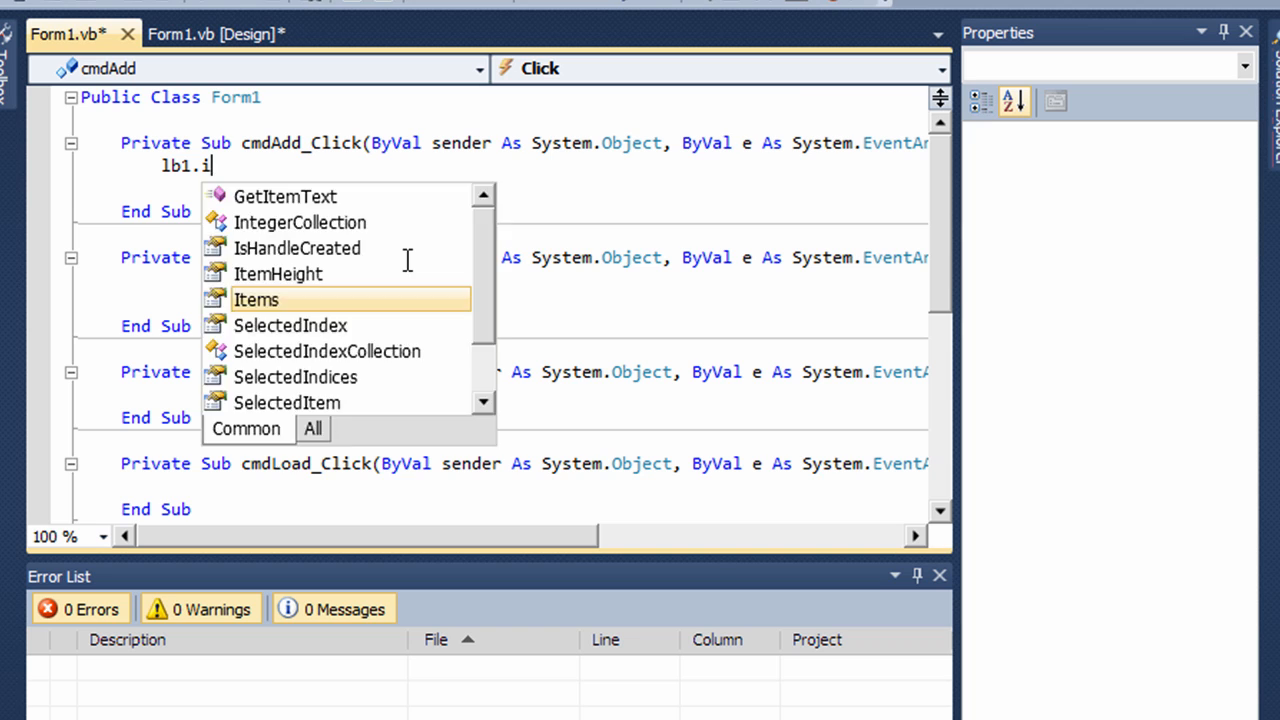
{"action": "type", "text": "tems."}
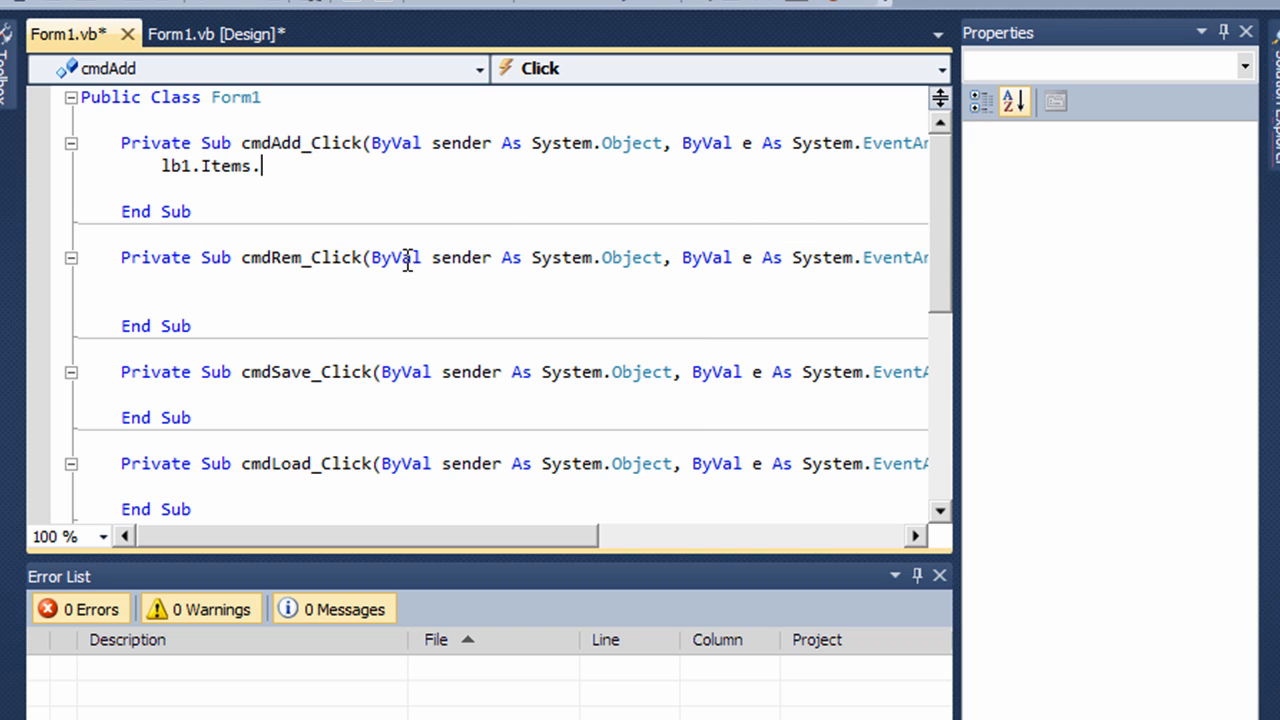
{"action": "type", "text": "add"}
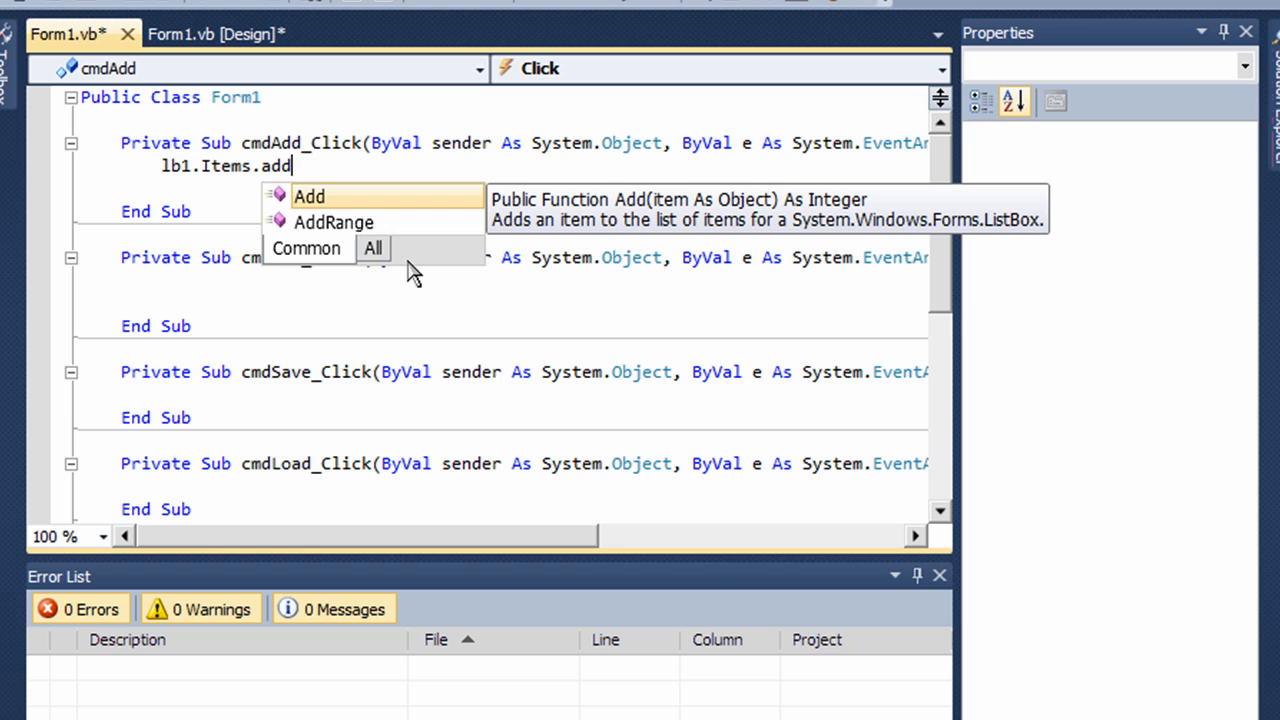
{"action": "type", "text": "("}
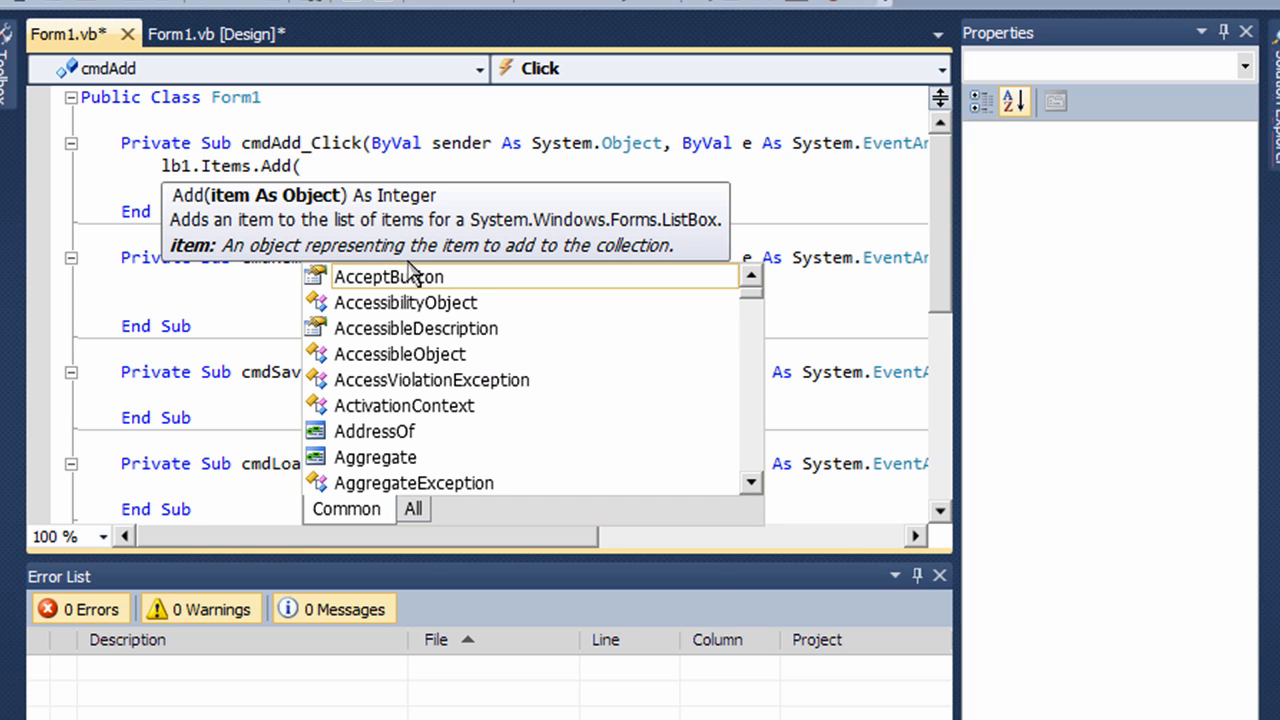
{"action": "type", "text": "tb1."}
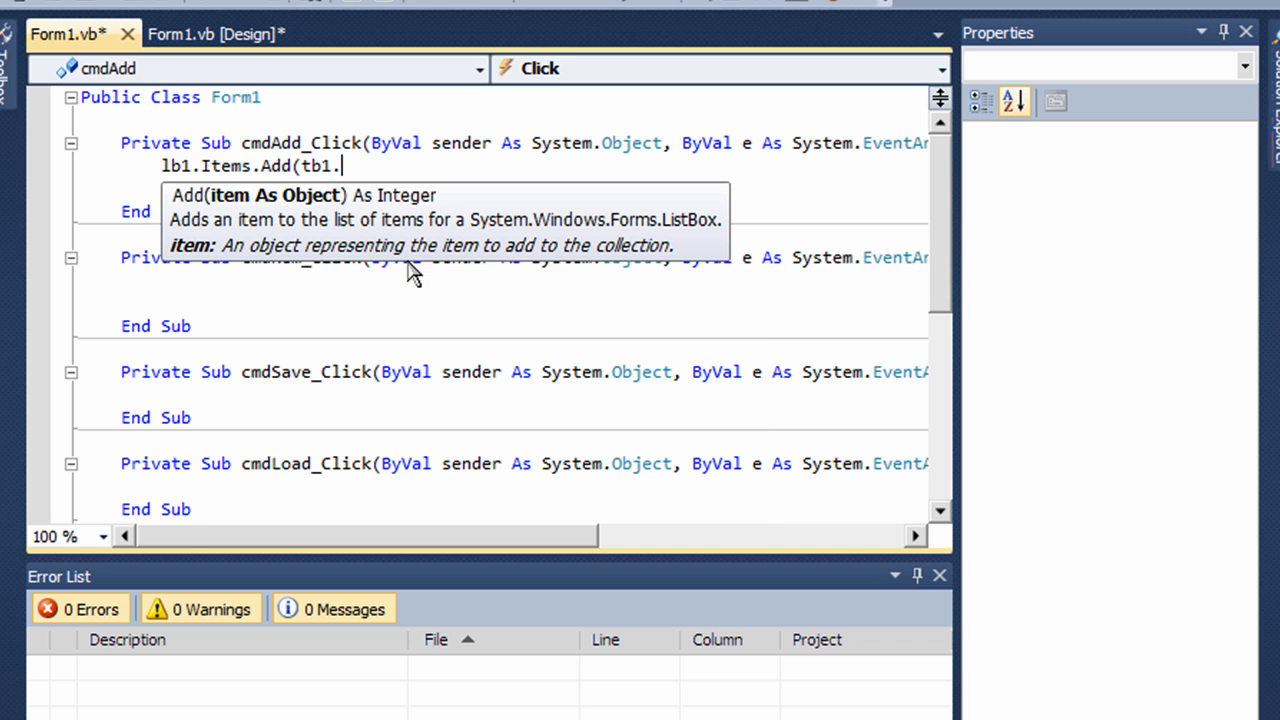
{"action": "type", "text": "text"}
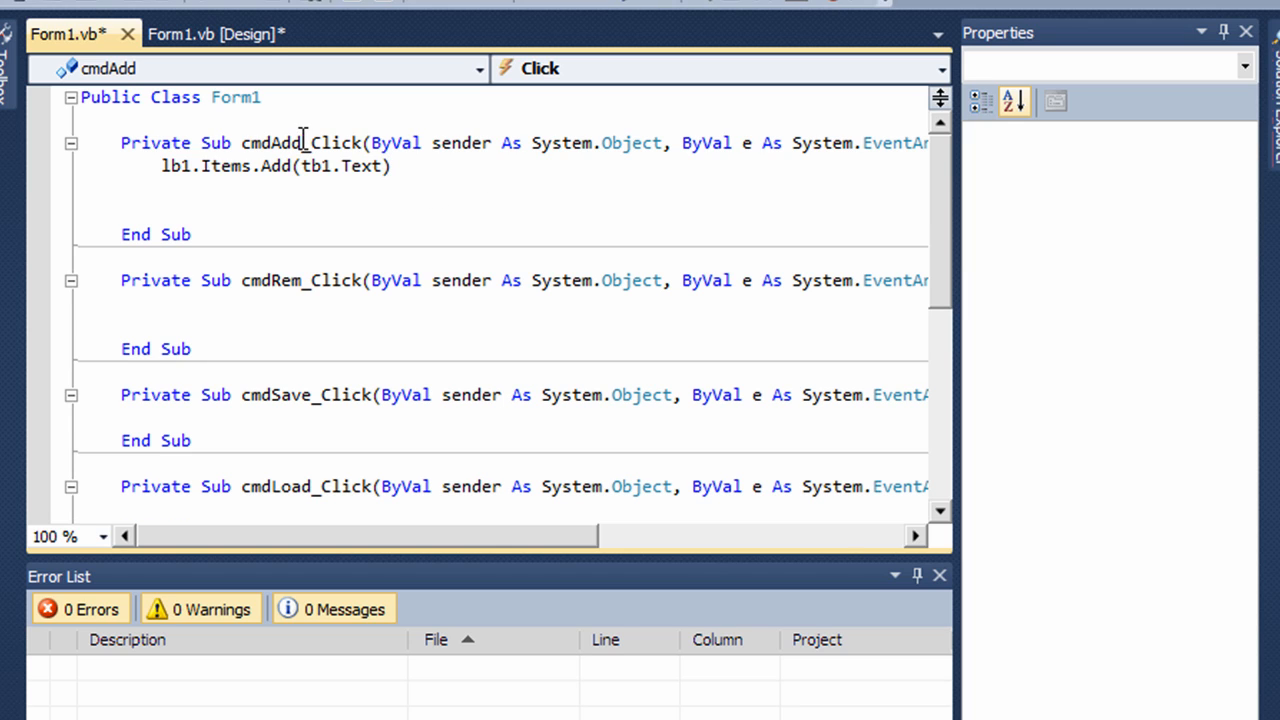
{"action": "mouse_move", "coordinate": [216, 32]}
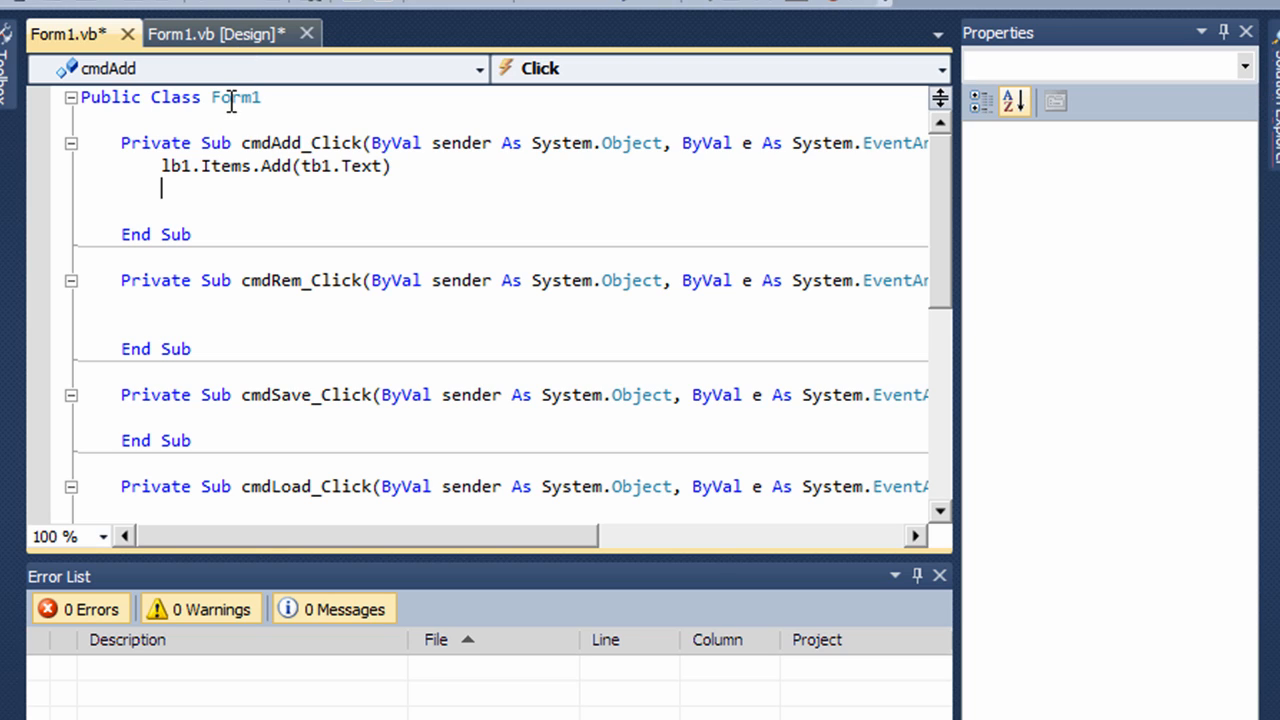
{"action": "mouse_move", "coordinate": [228, 164]}
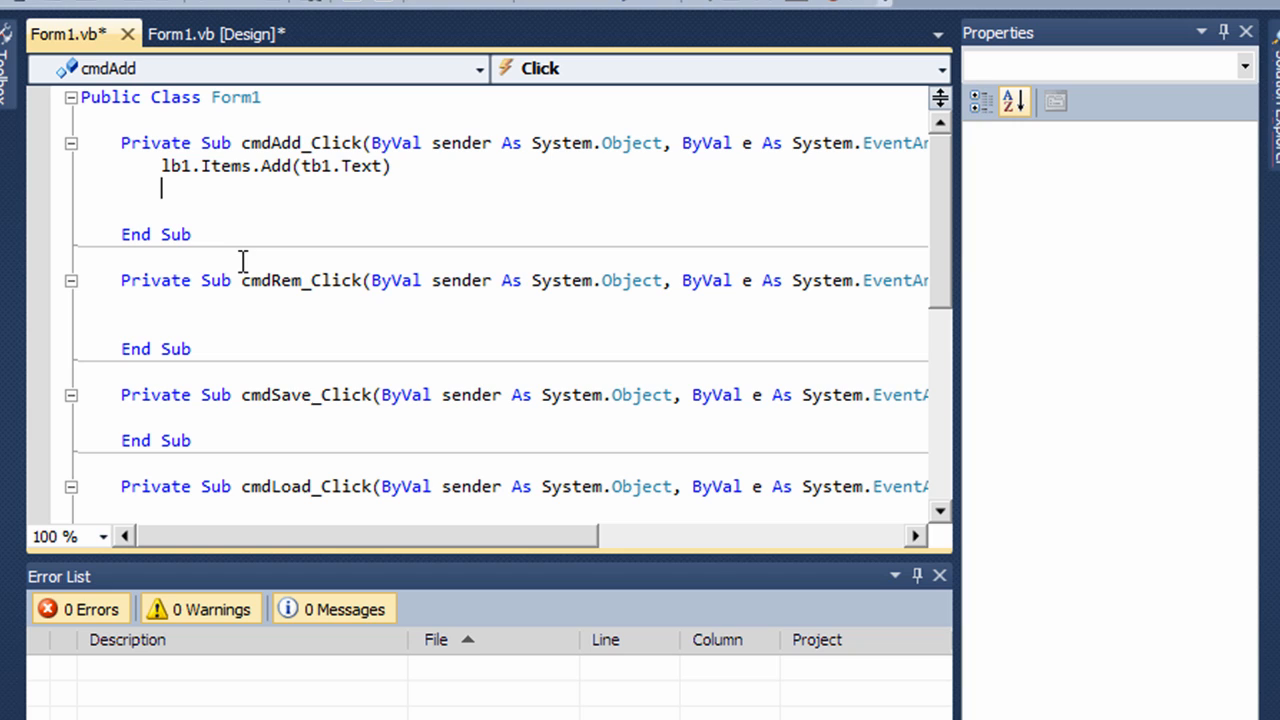
Step: Write lb1.SelectedIndex = lb1.SelectedIndex + 1 in cmdAdd_Click and move into cmdRem_Click
{"action": "type", "text": "lb1.selec"}
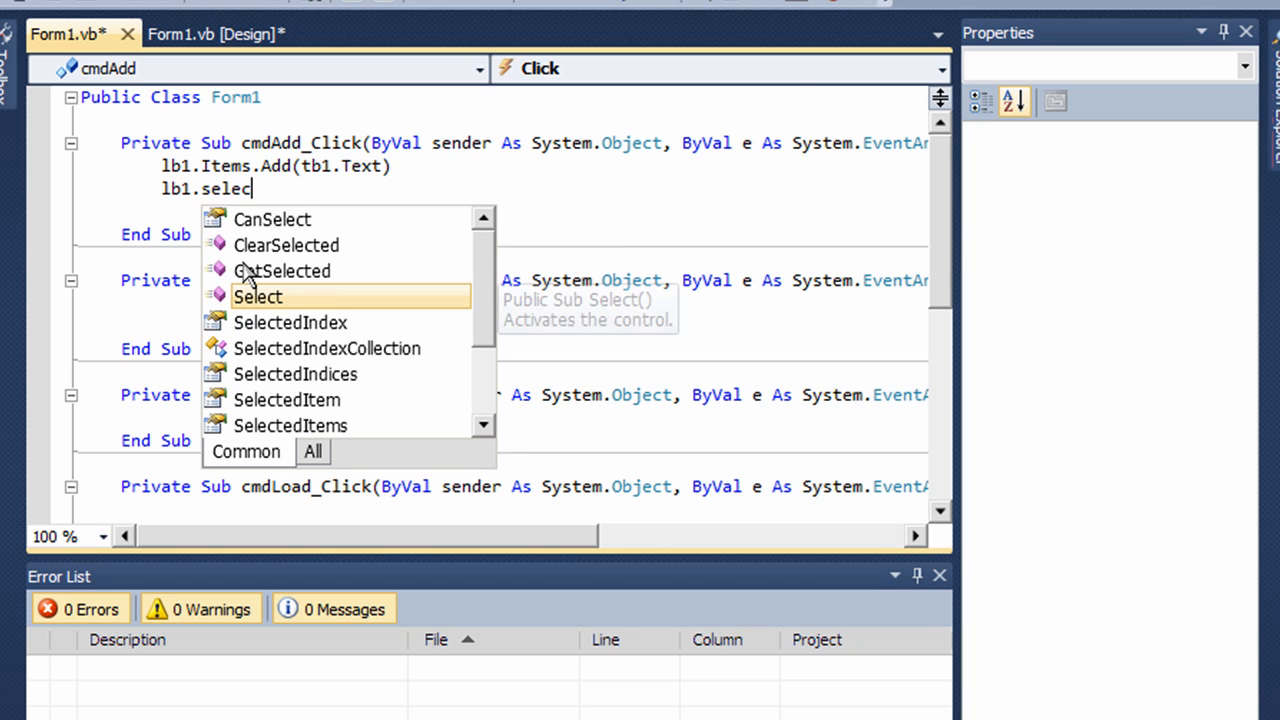
{"action": "type", "text": "tedIndex="}
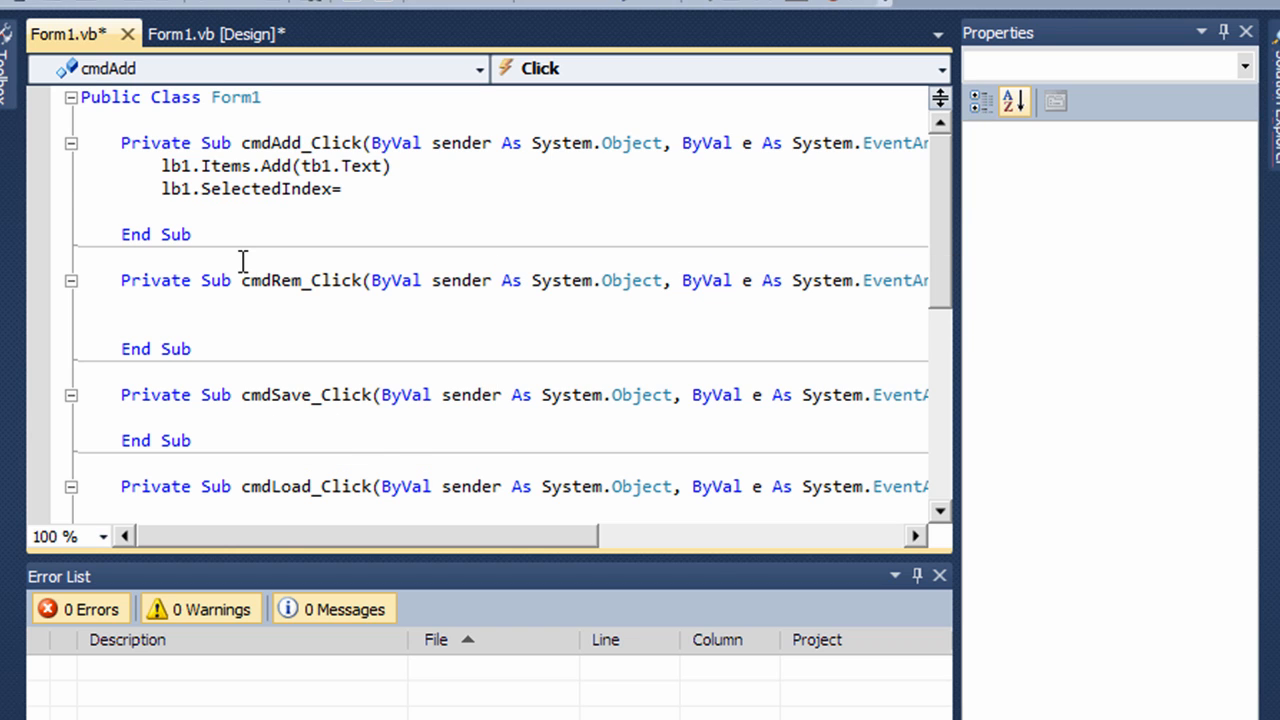
{"action": "type", "text": "lb"}
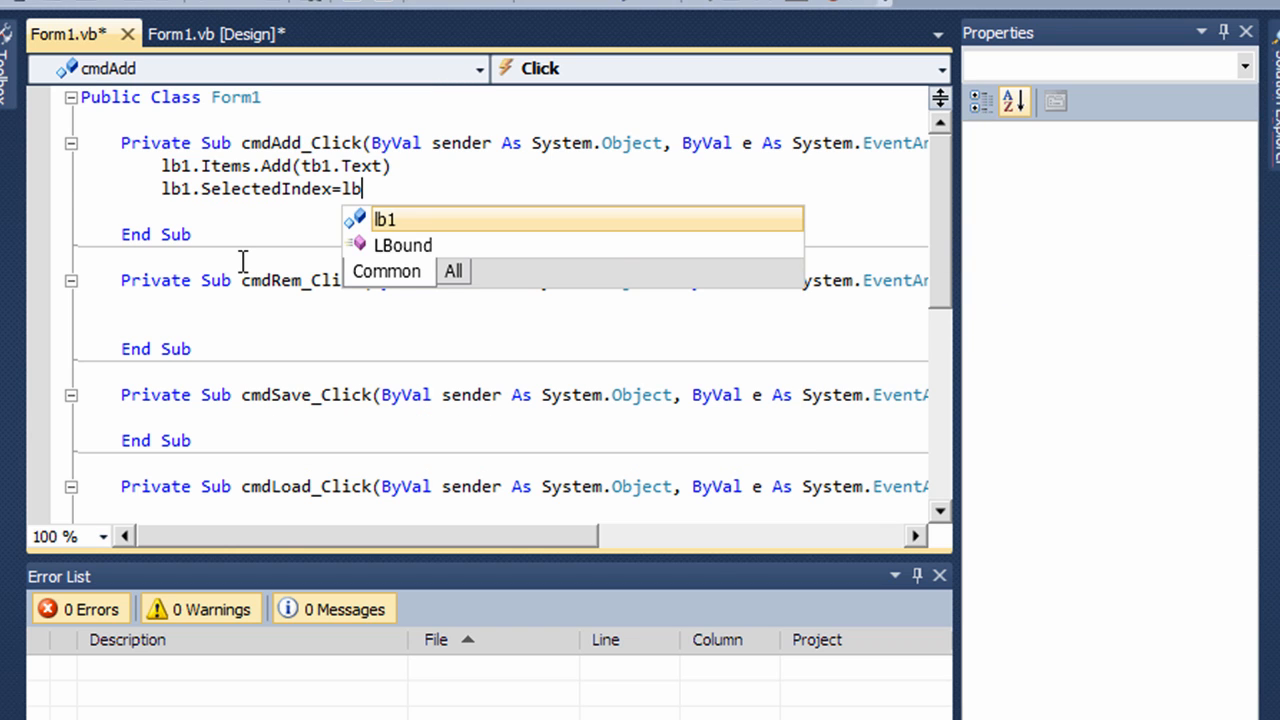
{"action": "type", "text": "1.selec"}
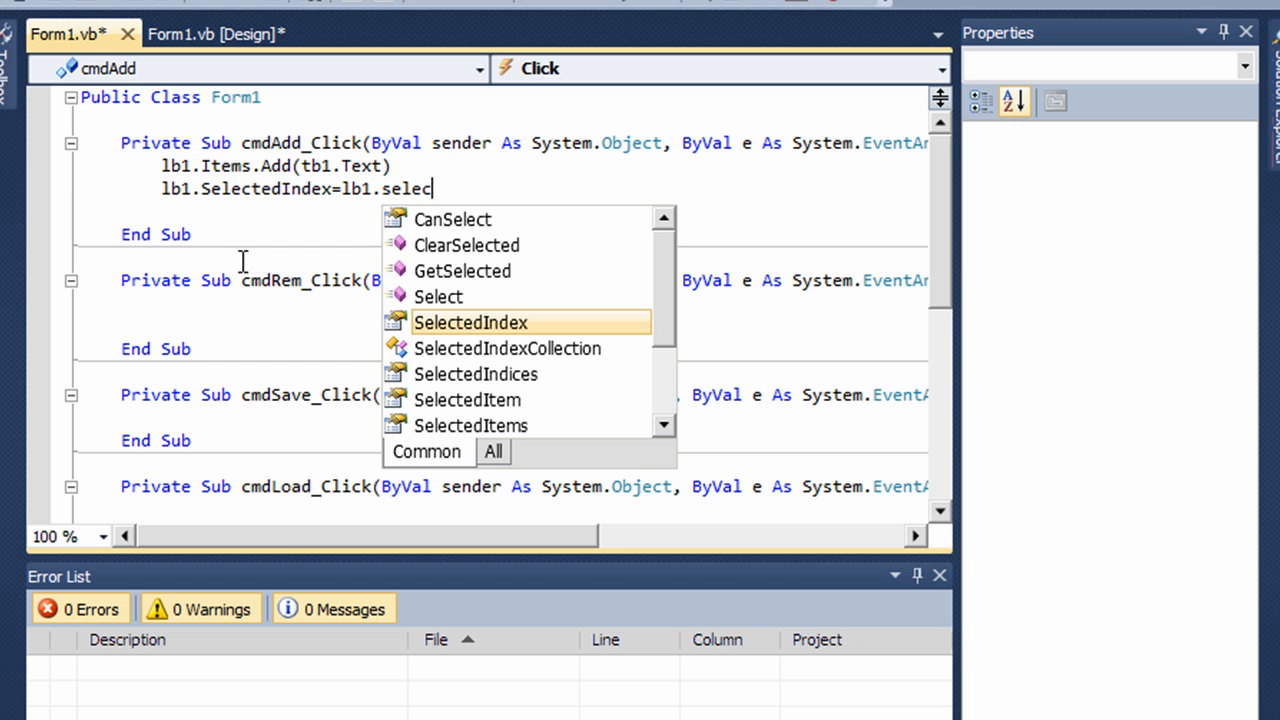
{"action": "type", "text": "tedin"}
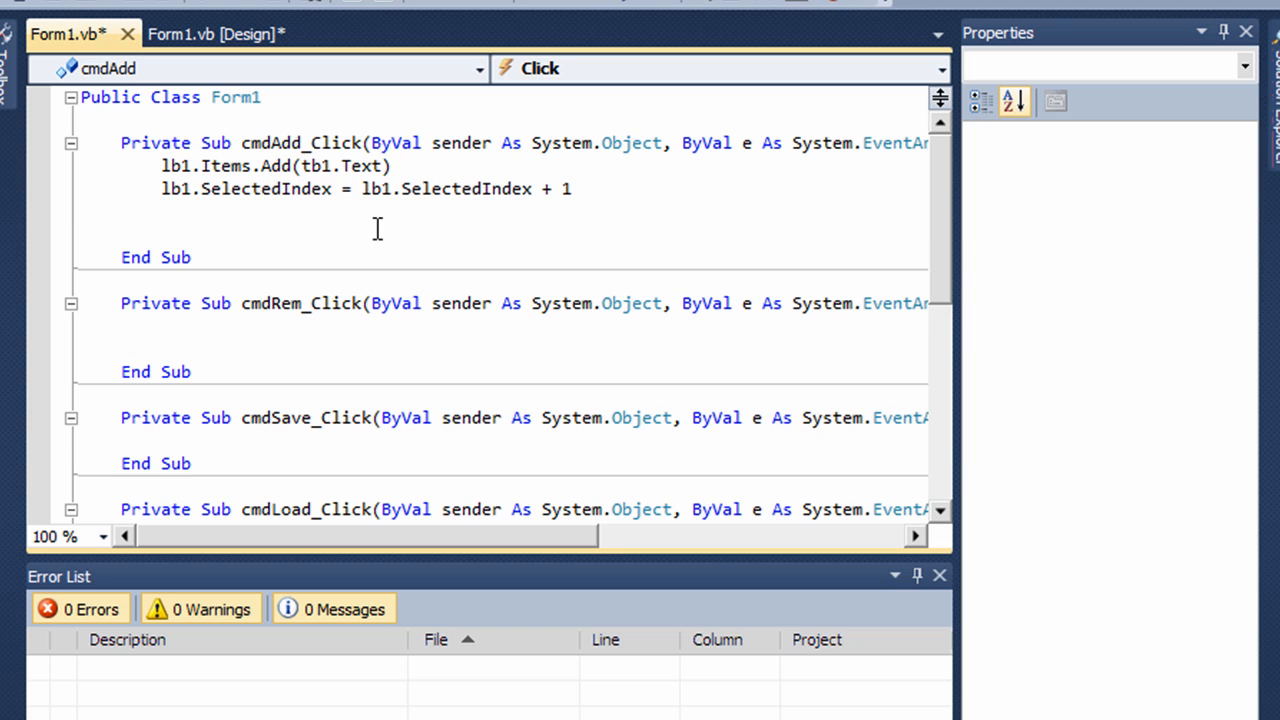
{"action": "left_click", "coordinate": [216, 32]}
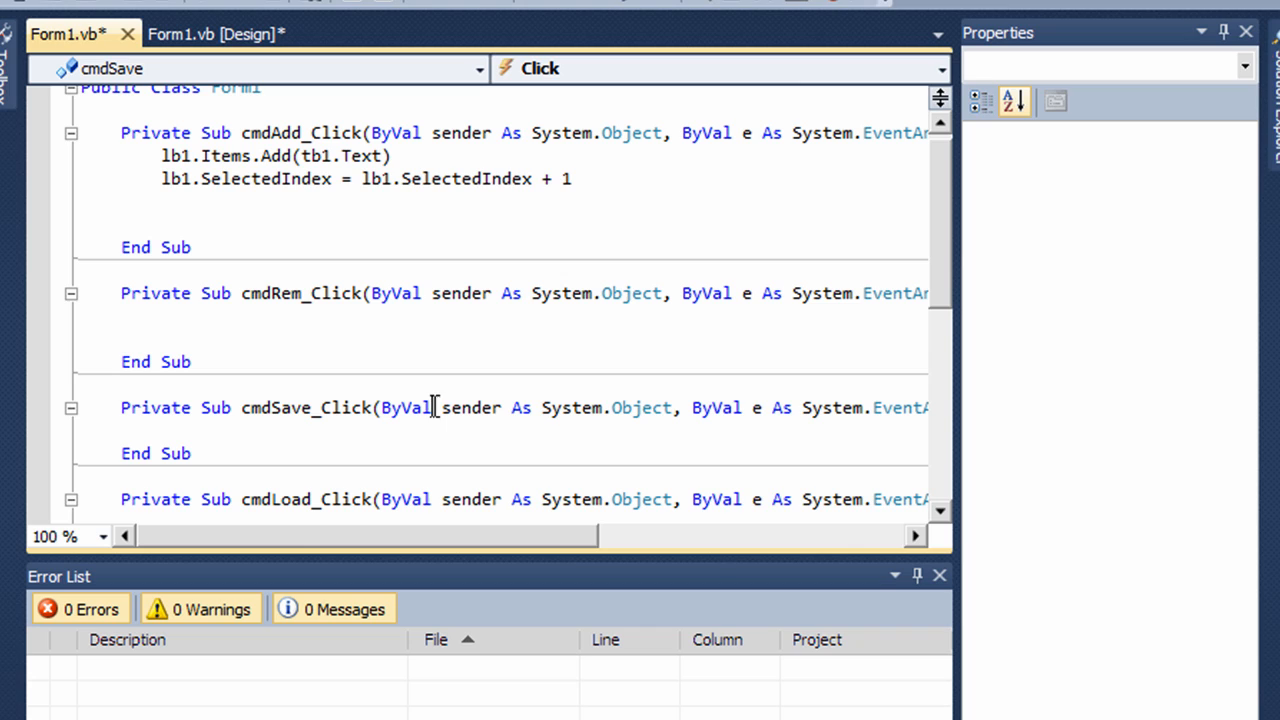
{"action": "left_click", "coordinate": [160, 316]}
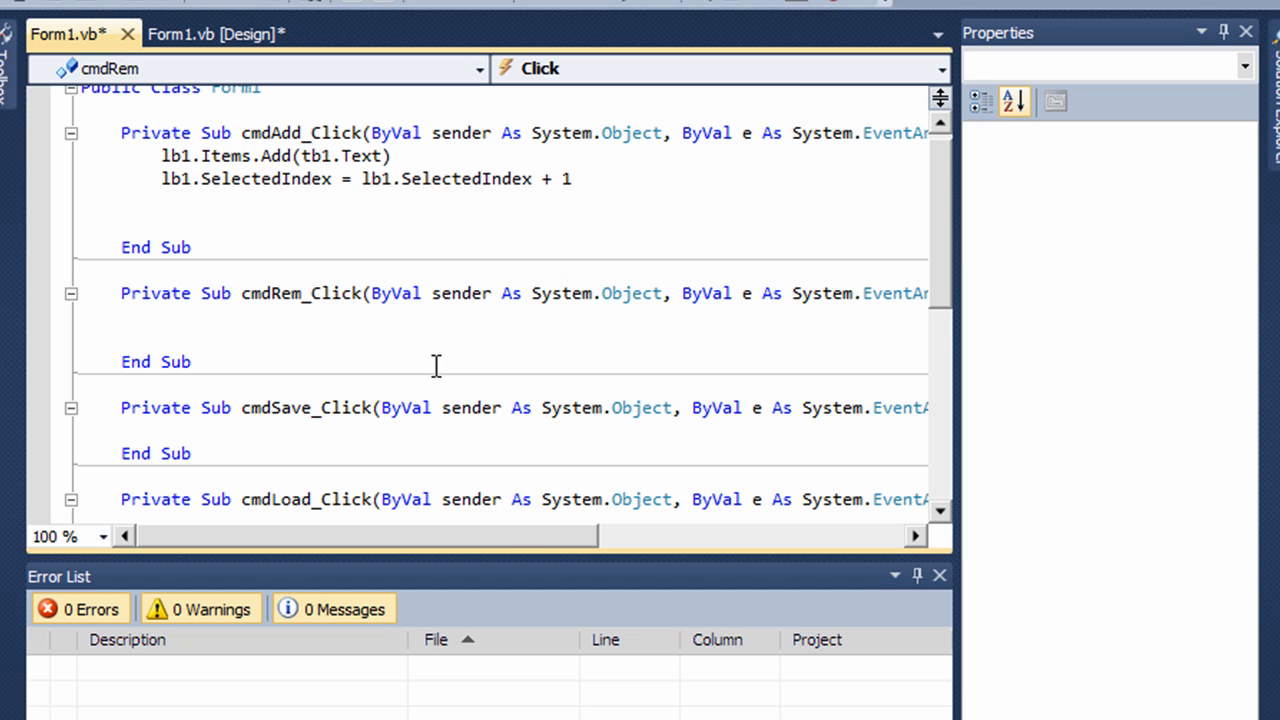
Step: Write lb1.Items.Remove(lb1.SelectedItem) in cmdRem_Click, accepting IntelliSense completions
{"action": "type", "text": "1"}
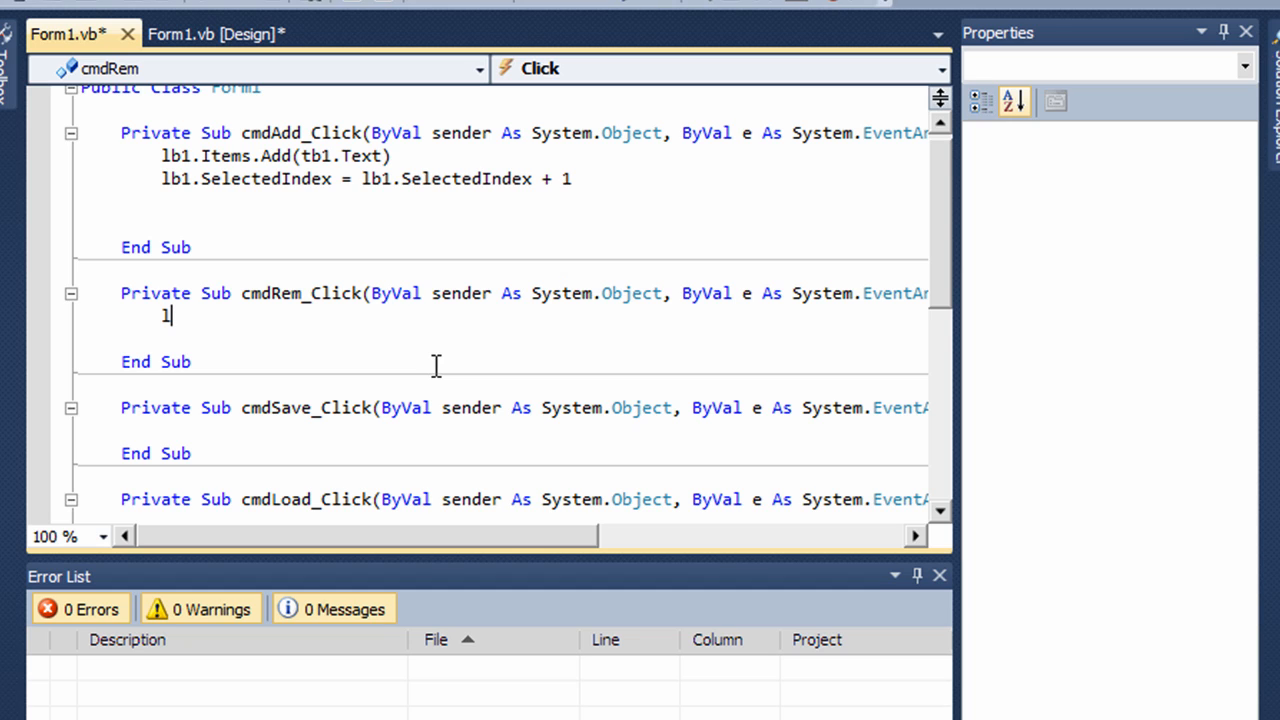
{"action": "type", "text": "lb1."}
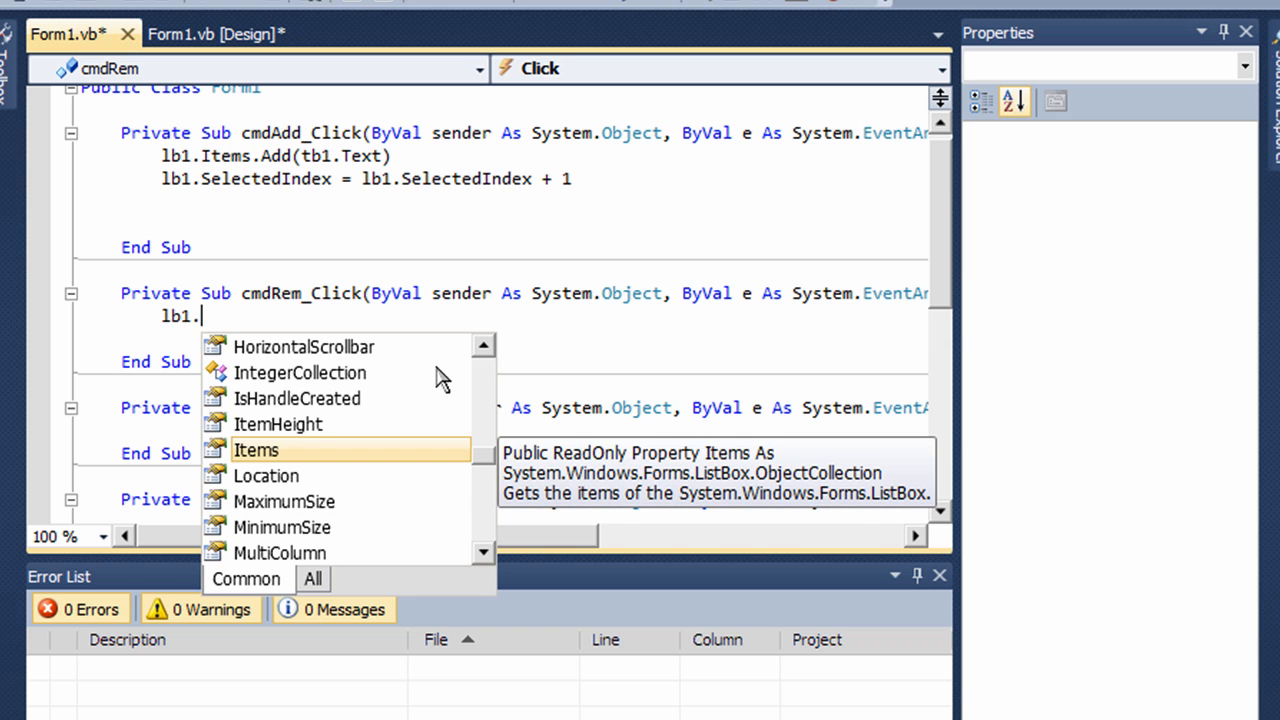
{"action": "type", "text": "it"}
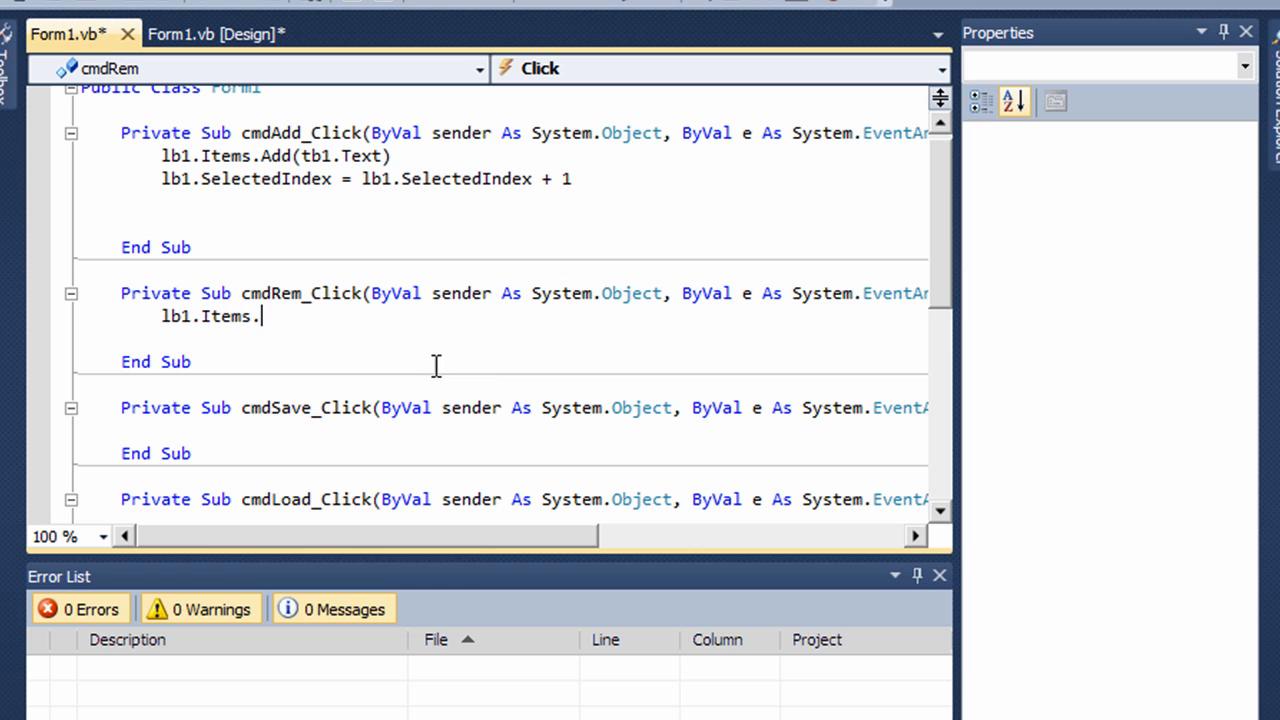
{"action": "type", "text": "remove("}
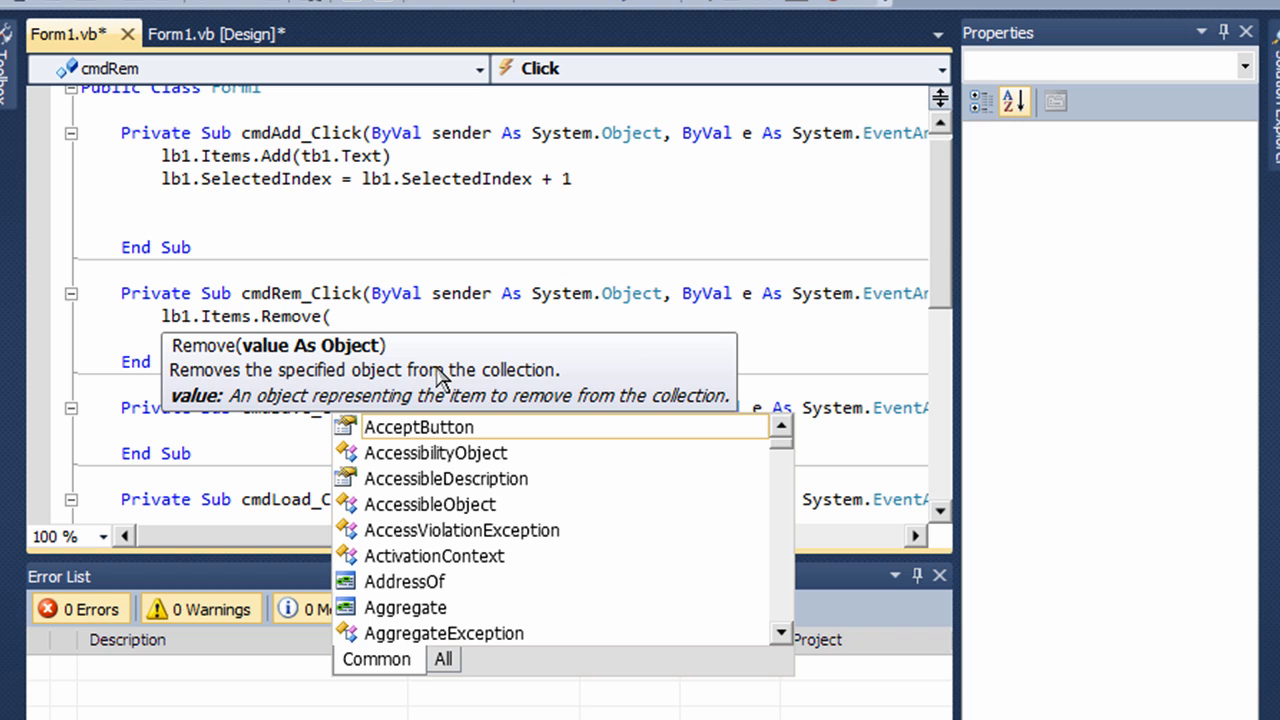
{"action": "type", "text": "lb1"}
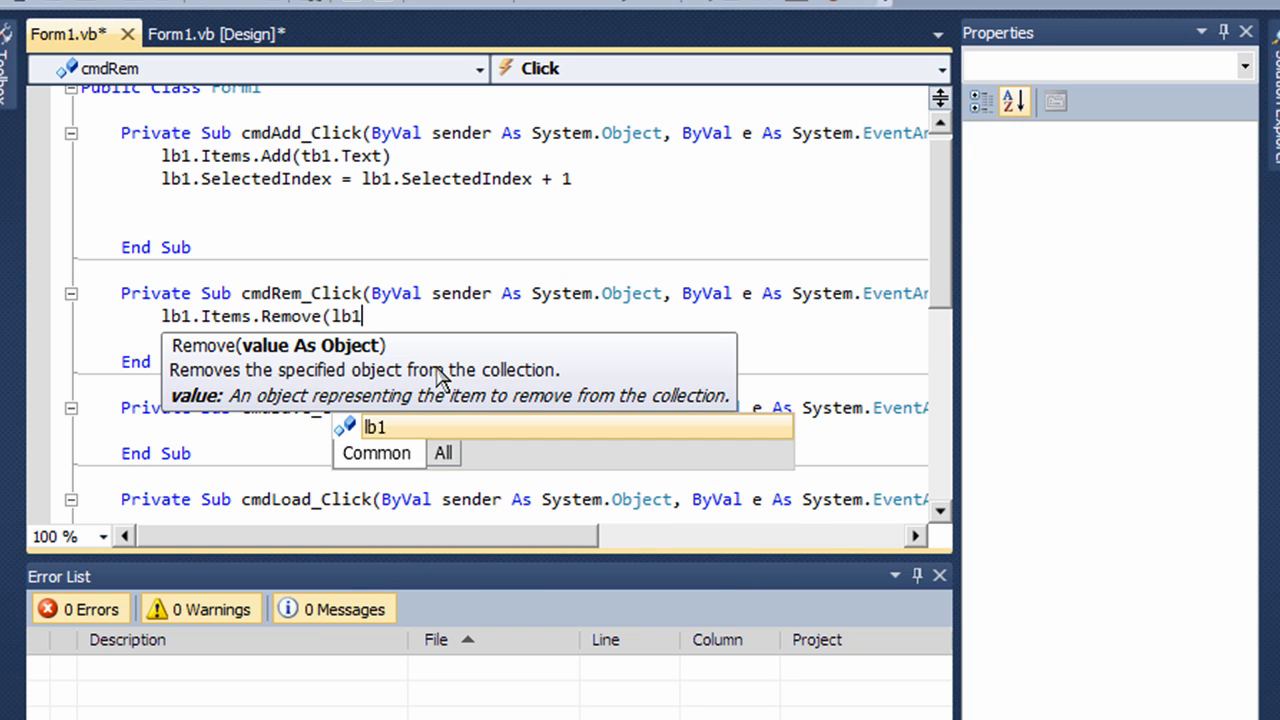
{"action": "type", "text": ".selected"}
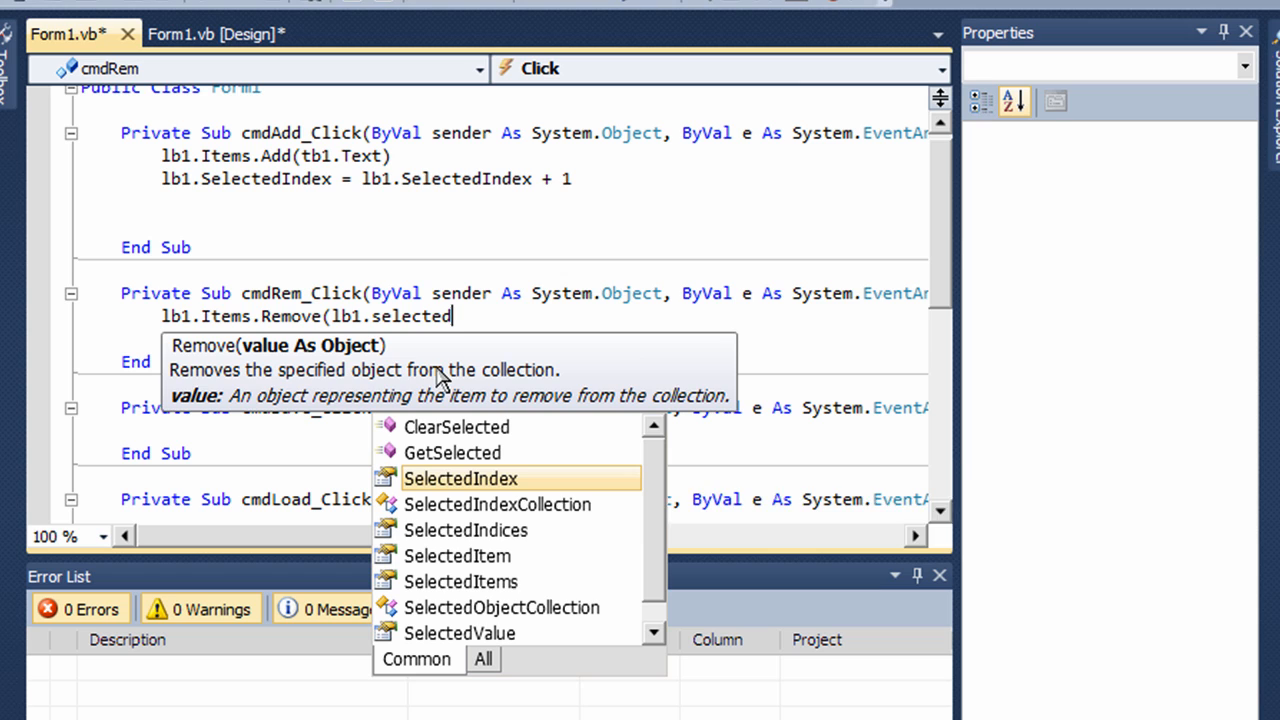
{"action": "type", "text": "it"}
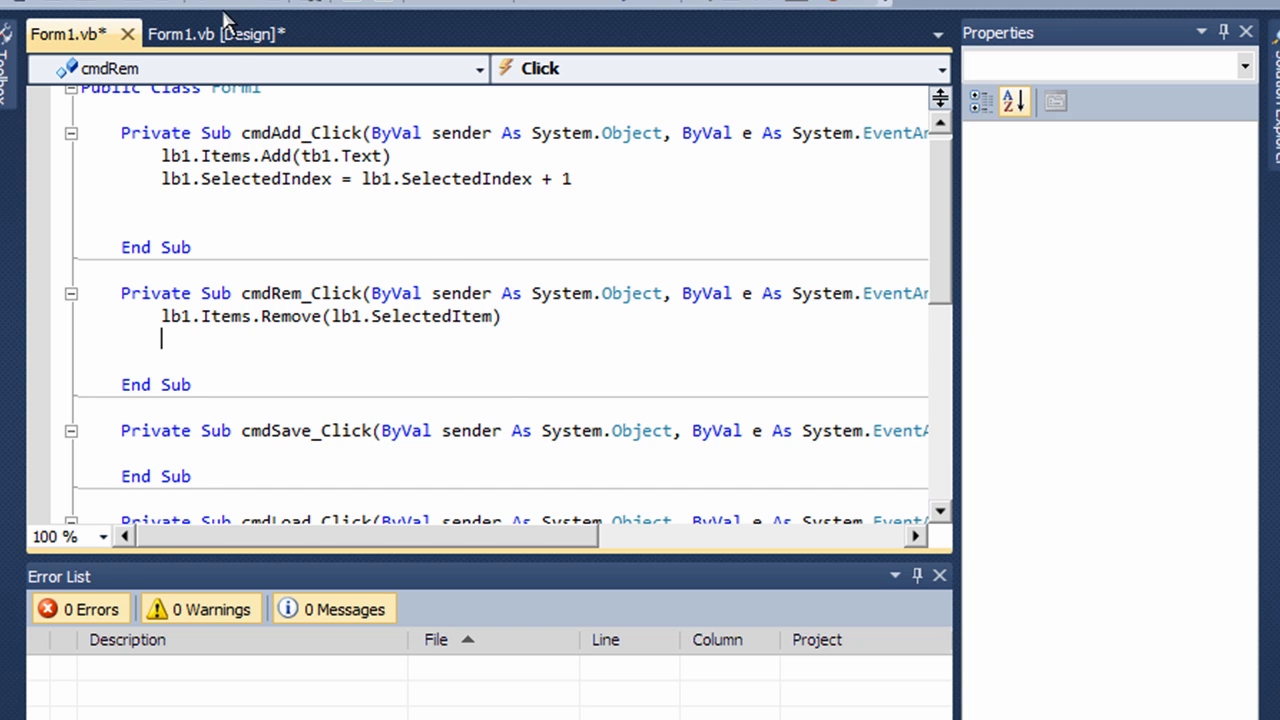
Step: Open cmdSave_Click by double-clicking Save List in the form designer
{"action": "left_click", "coordinate": [216, 32]}
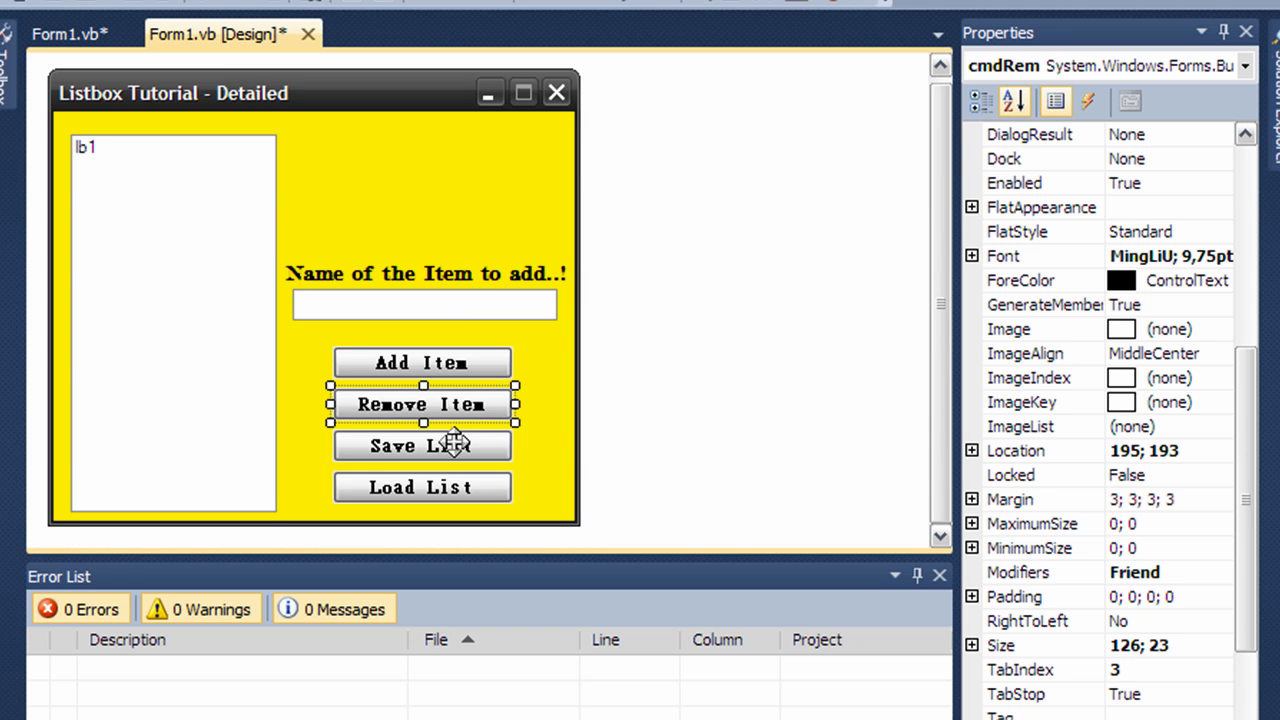
{"action": "double_click", "coordinate": [422, 444]}
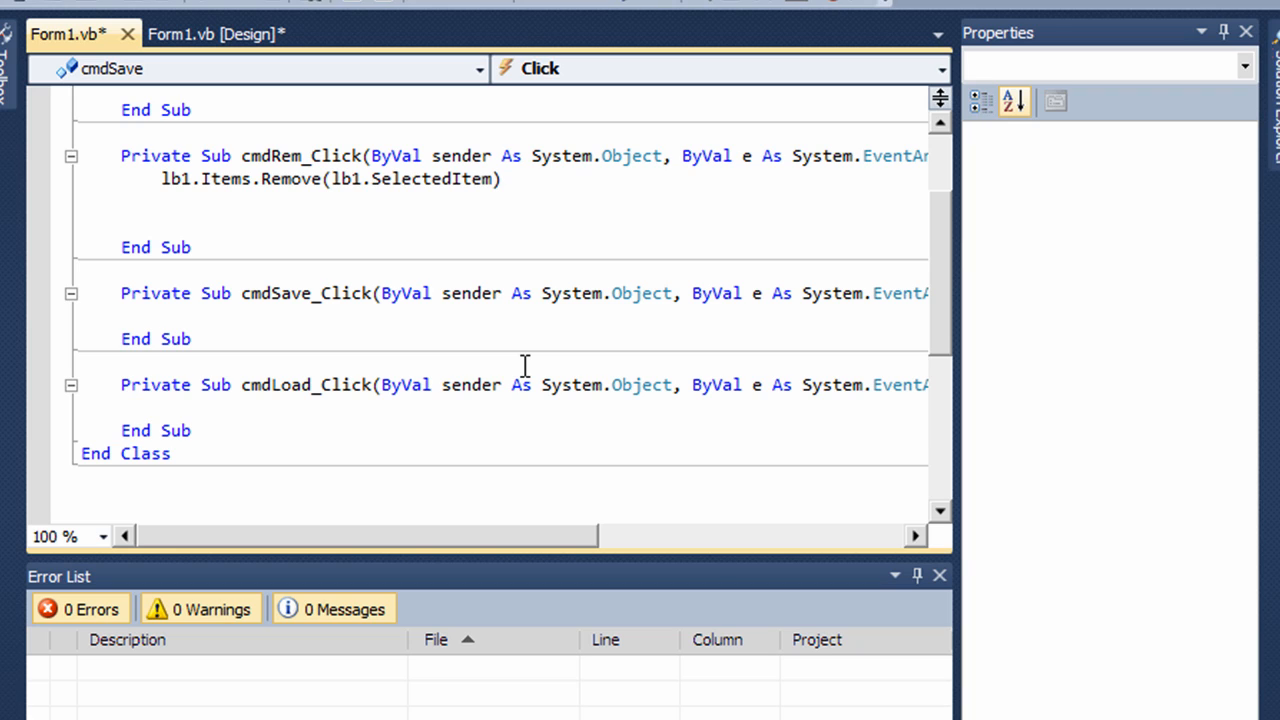
{"action": "left_click", "coordinate": [162, 316]}
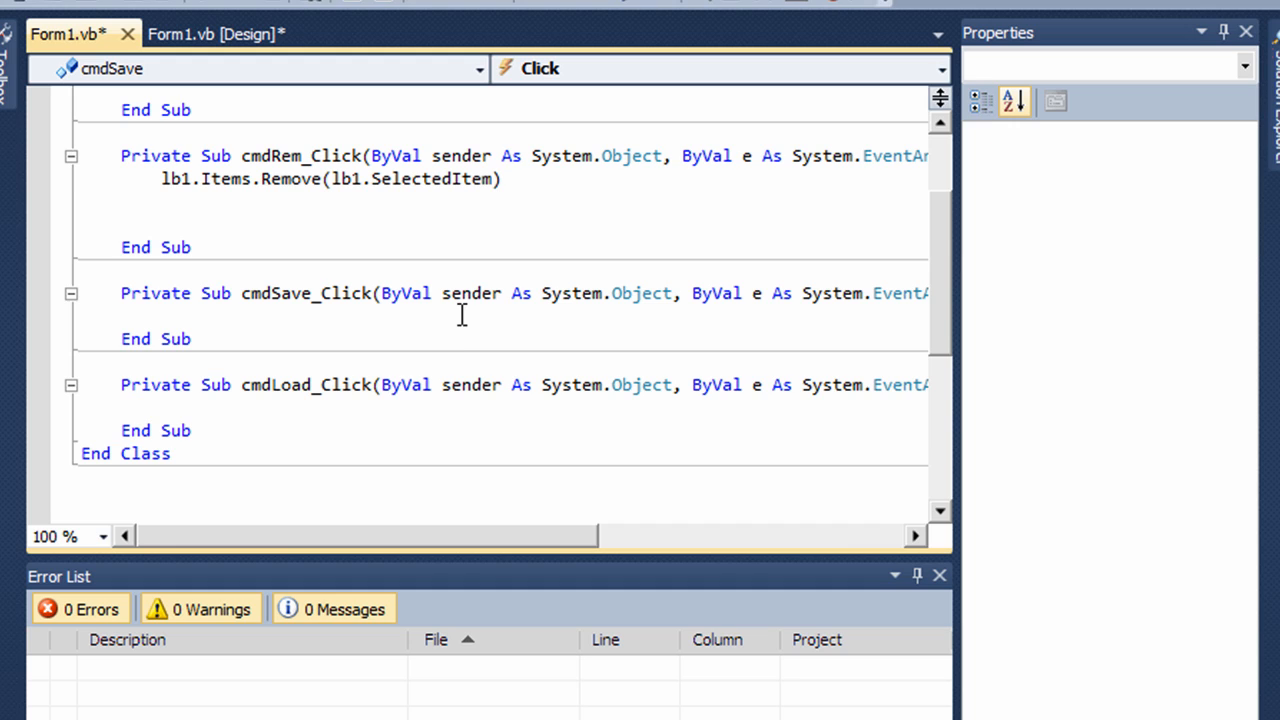
{"action": "mouse_move", "coordinate": [460, 348]}
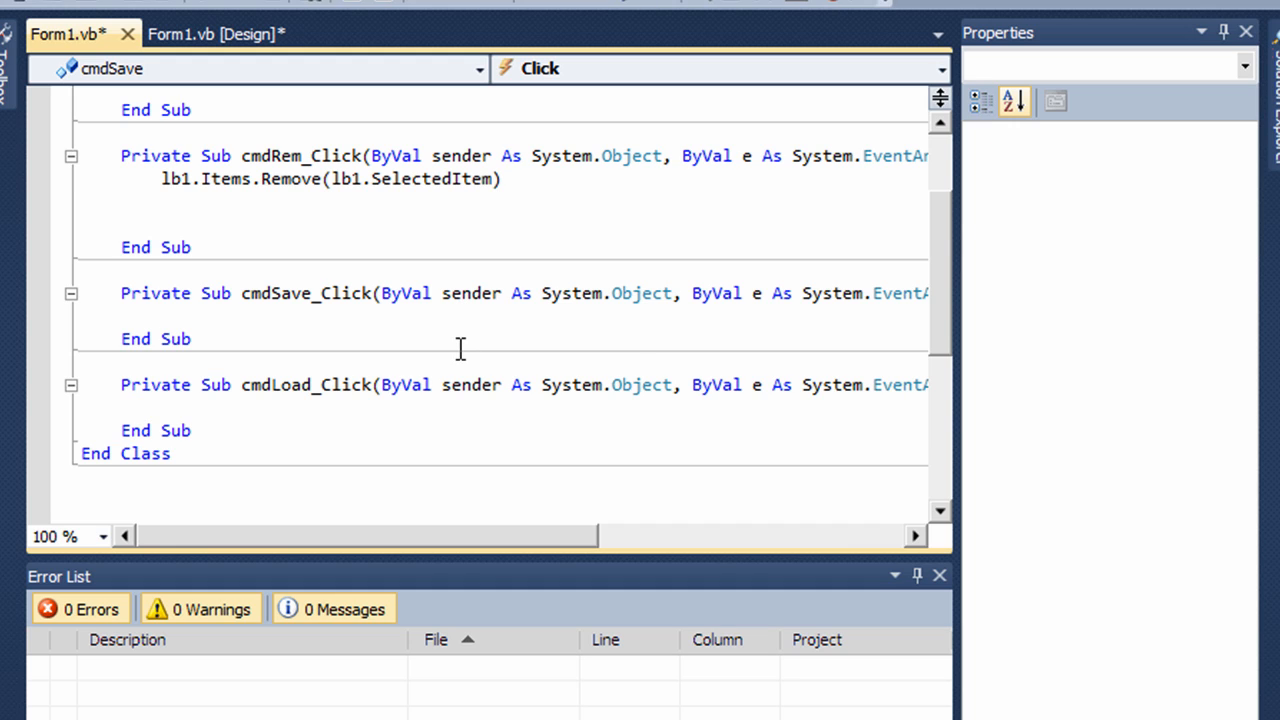
Step: Write Dim w As New IO.StreamWriter("C:\ in cmdSave_Click, correcting the drive letter to uppercase C
{"action": "type", "text": "Dim"}
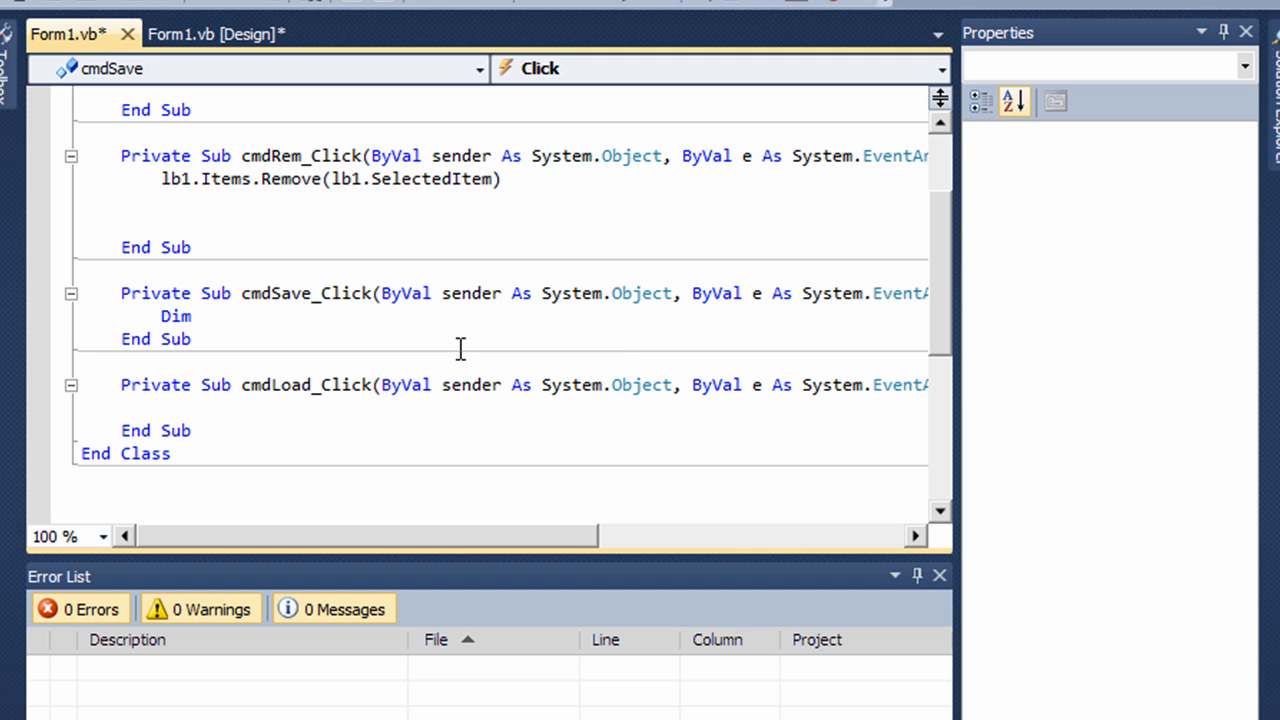
{"action": "type", "text": "w As"}
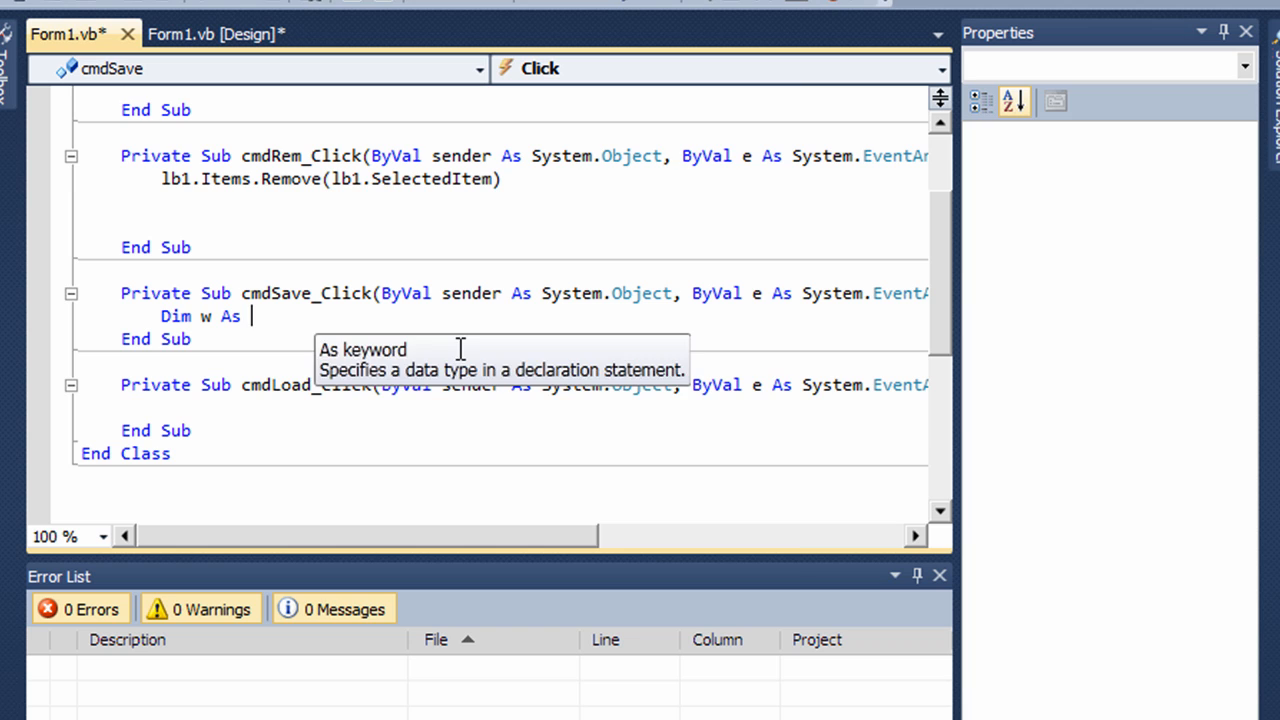
{"action": "type", "text": "new"}
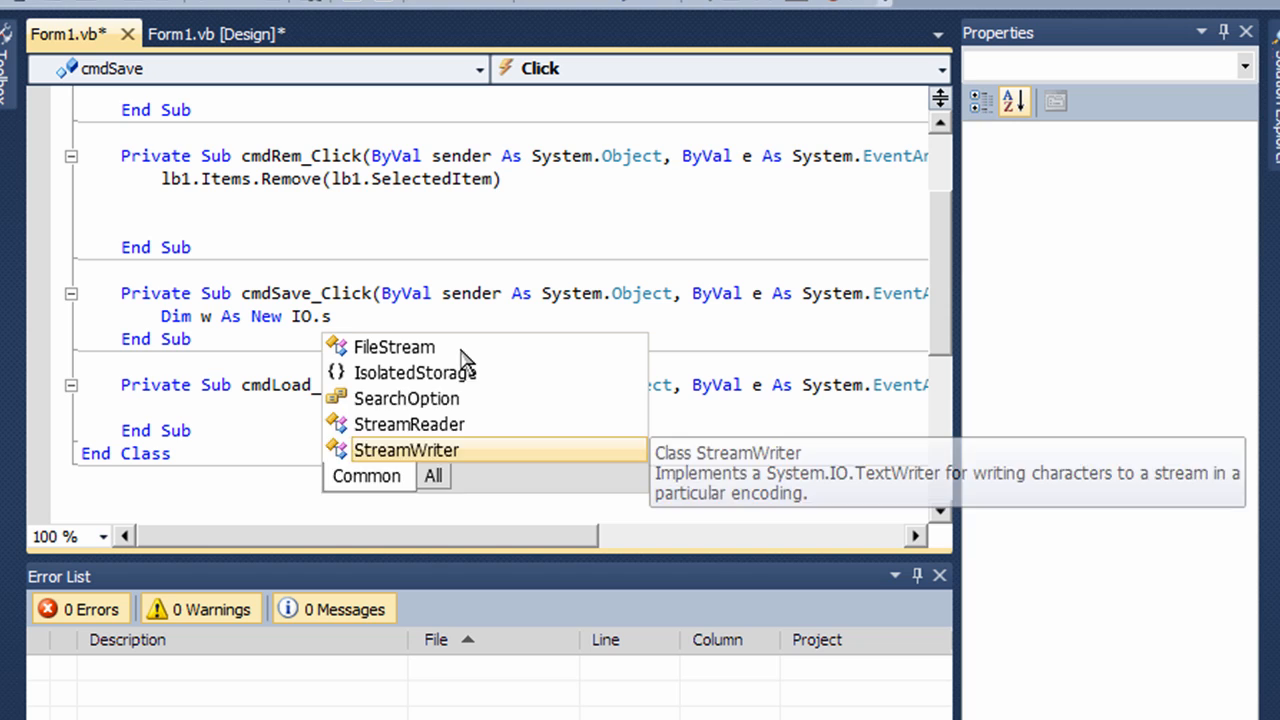
{"action": "type", "text": "treamWriter("}
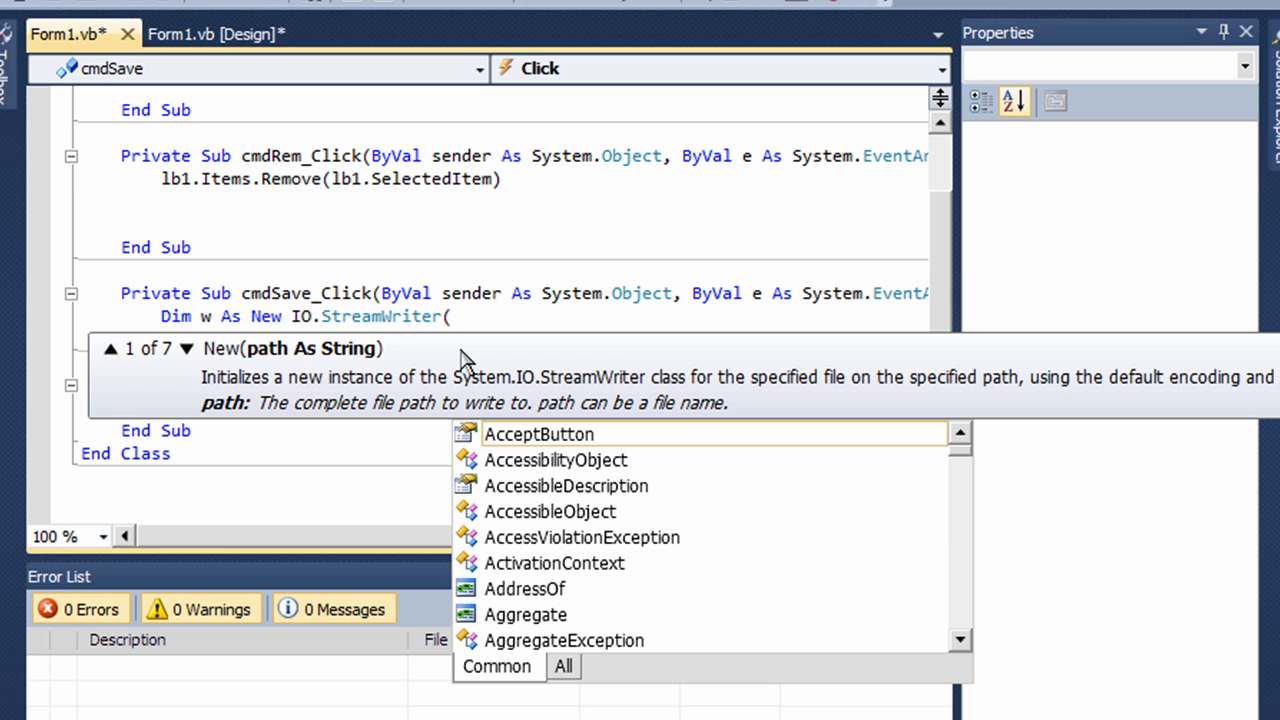
{"action": "type", "text": "\""}
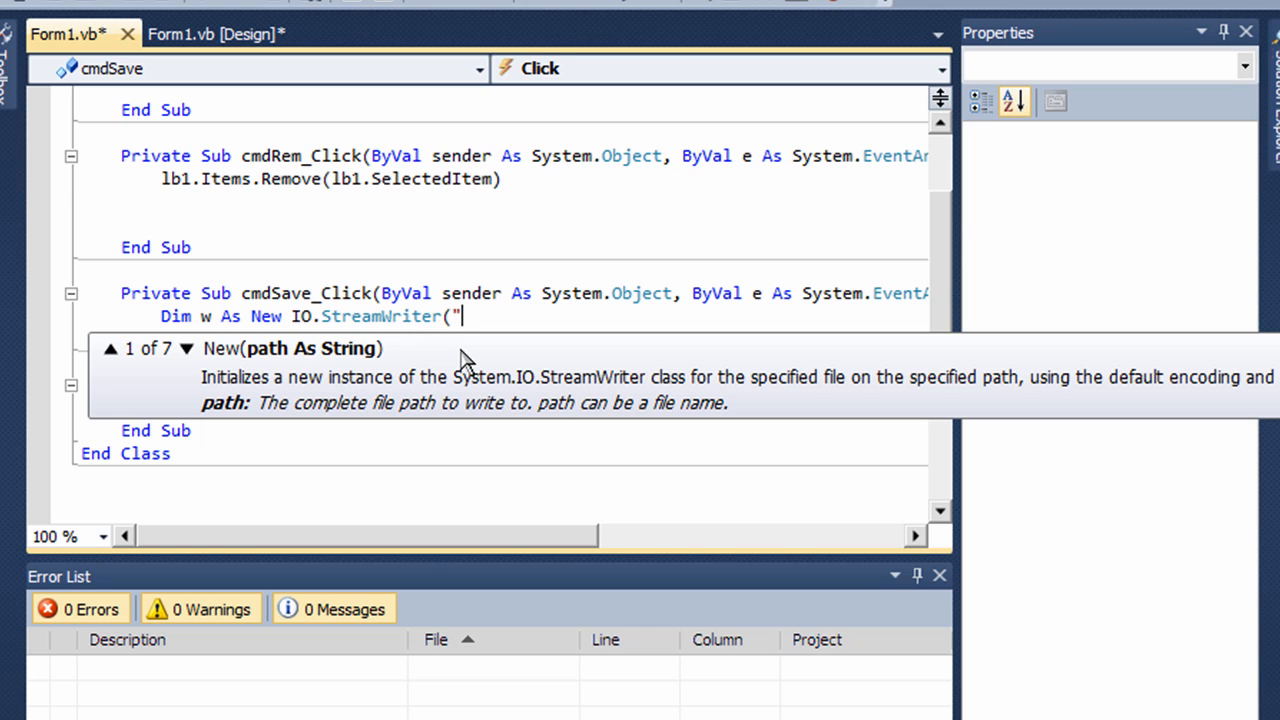
{"action": "type", "text": "c"}
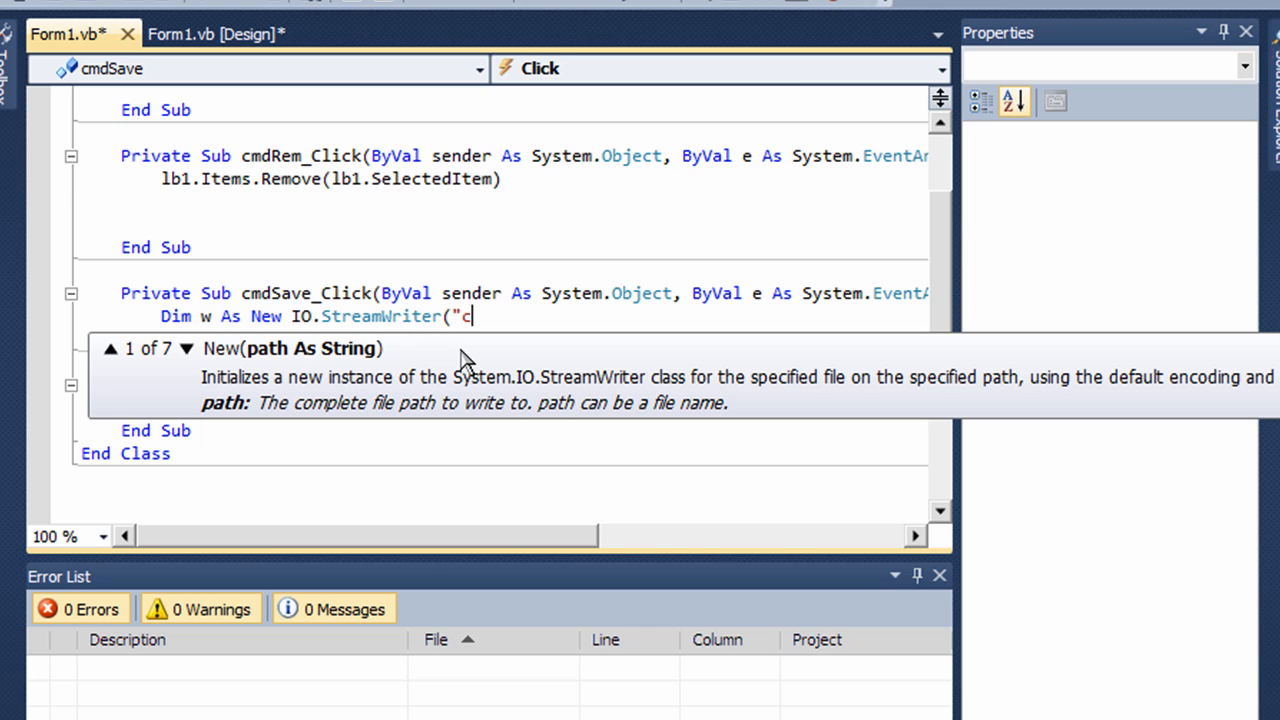
{"action": "key", "text": "Backspace"}
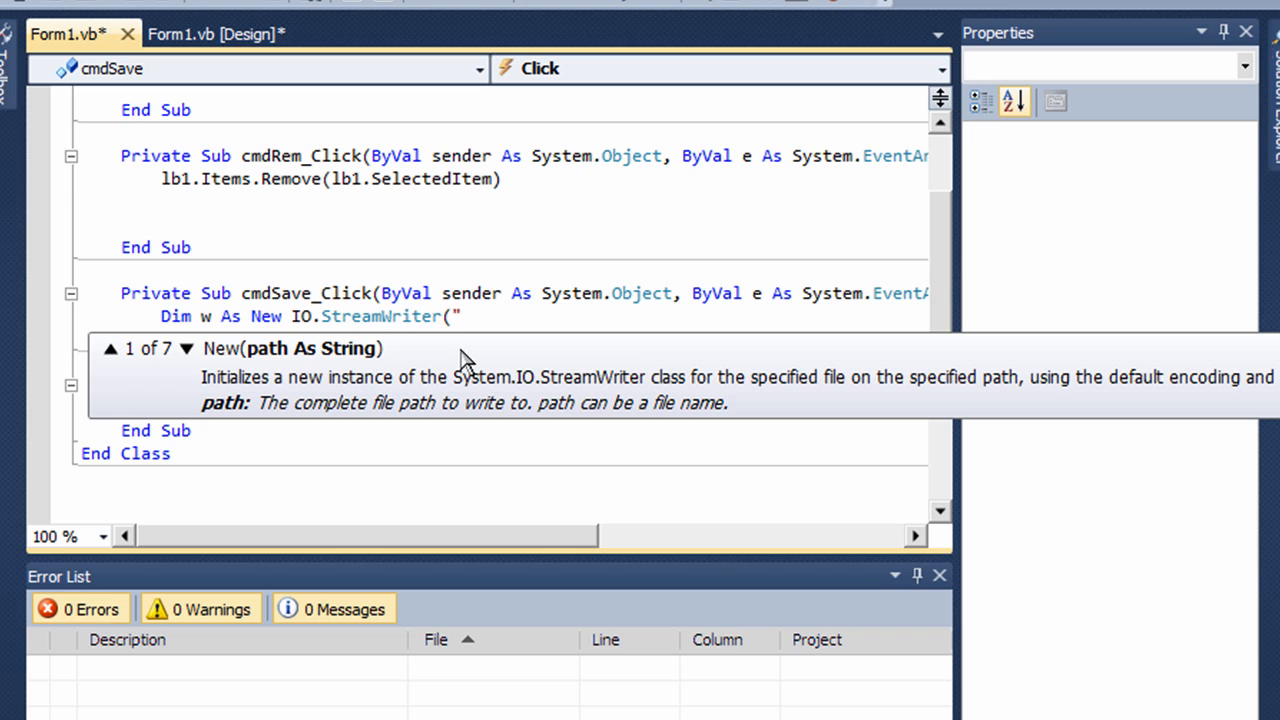
{"action": "type", "text": "C"}
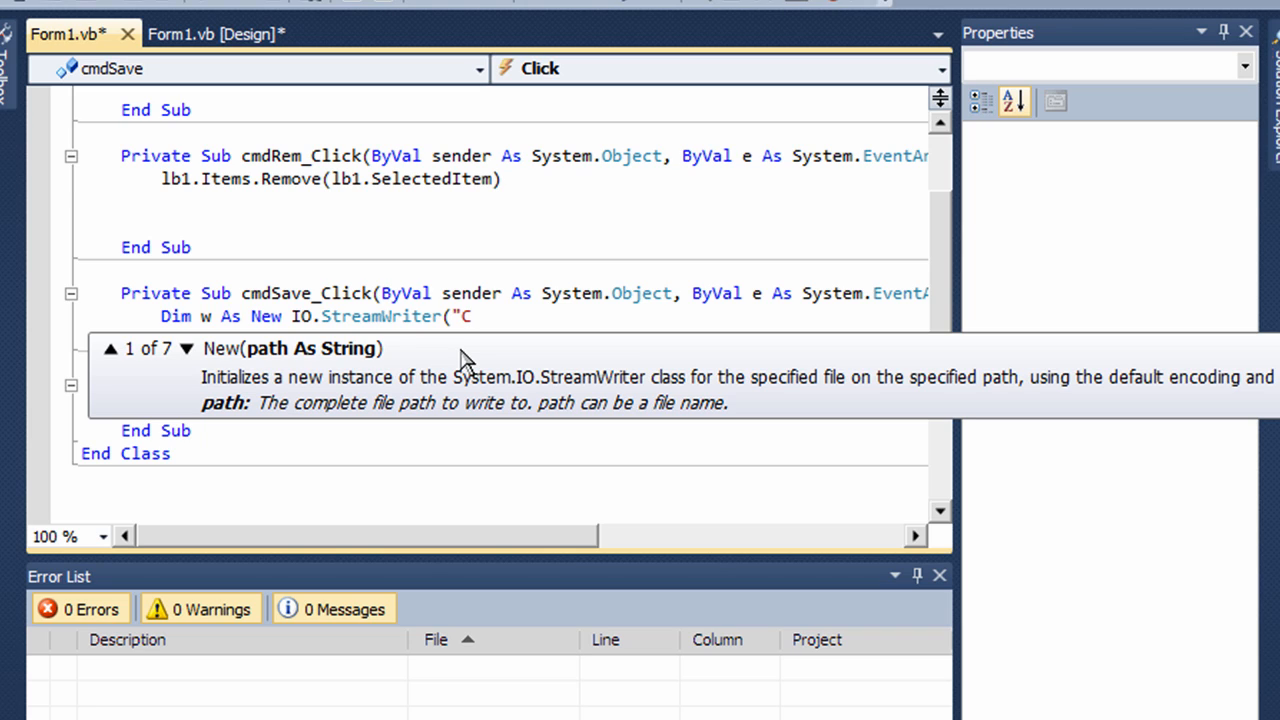
{"action": "type", "text": ":\\\")"}
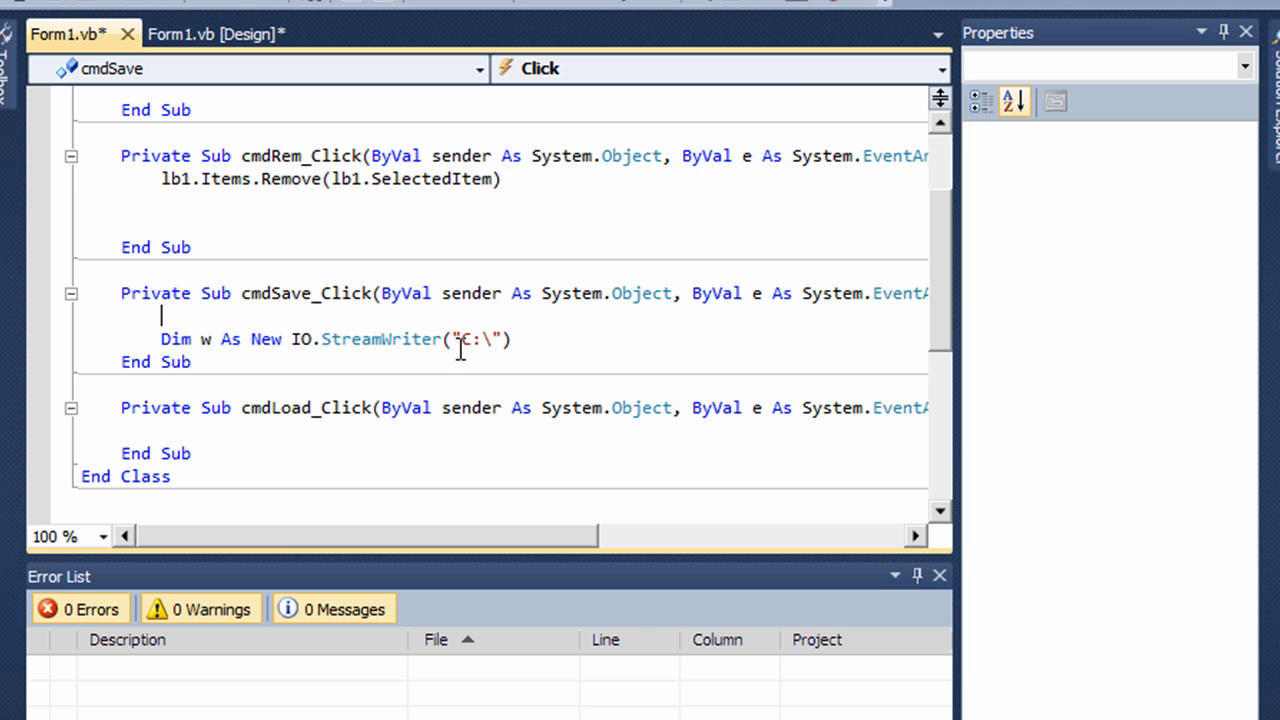
Step: Write IO.Directory.CreateDirectory("C:\Test") in cmdSave_Click
{"action": "type", "text": "io"}
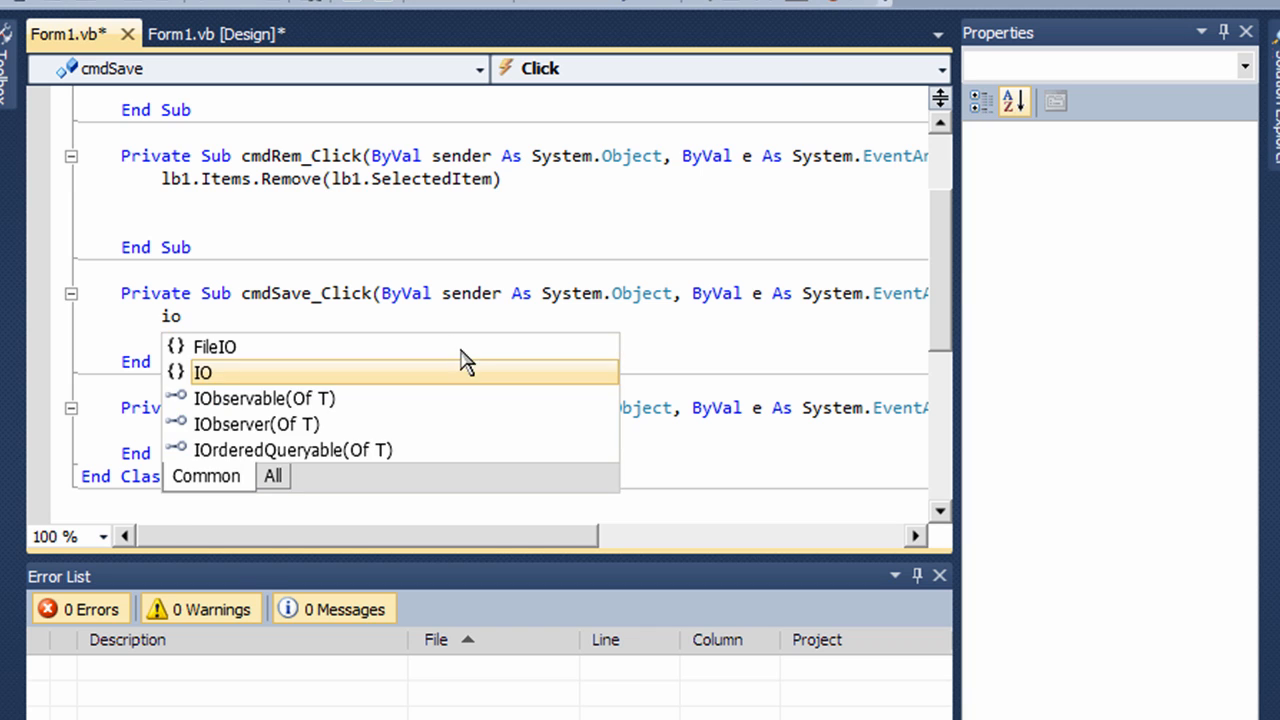
{"action": "type", "text": ".d"}
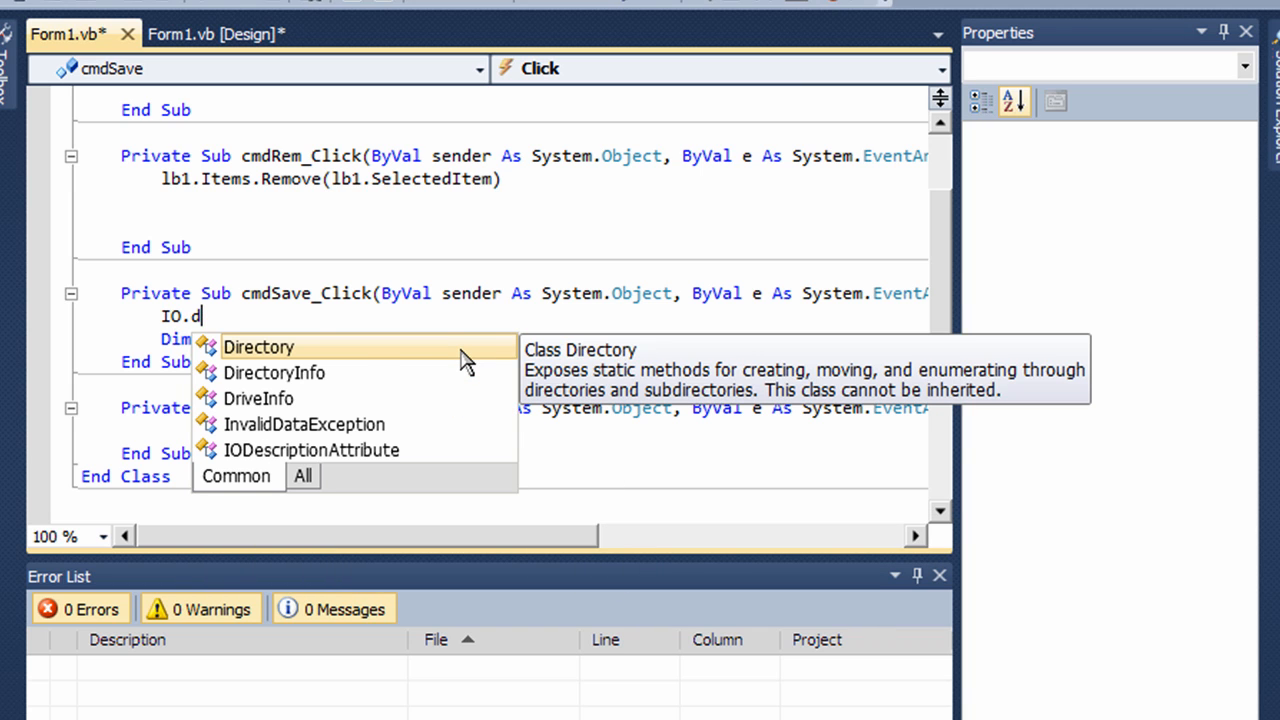
{"action": "type", "text": "irectory.cr"}
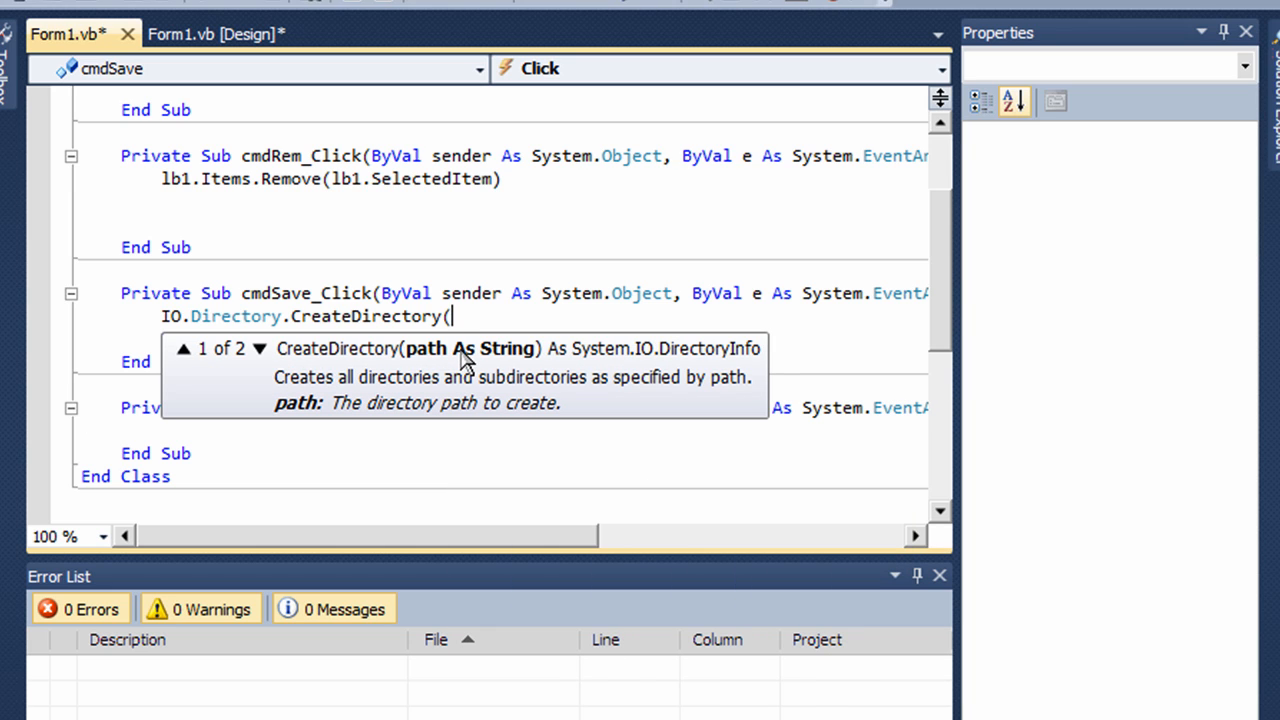
{"action": "type", "text": "\""}
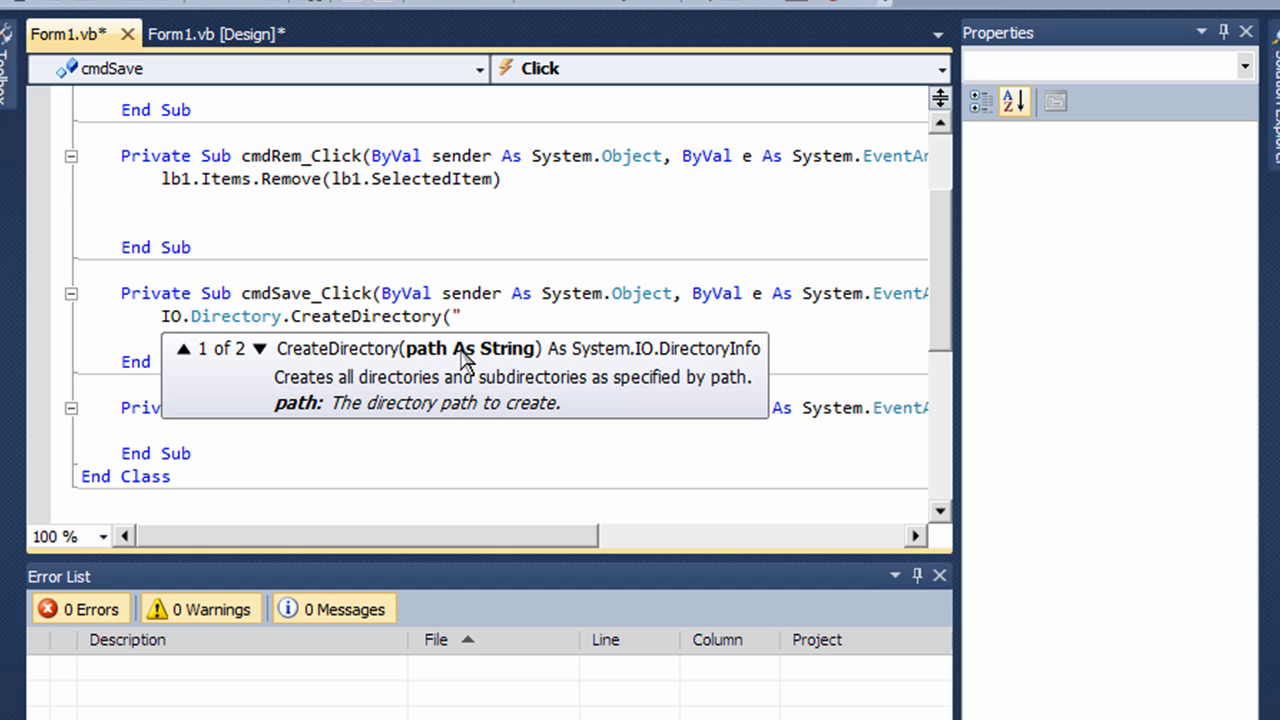
{"action": "type", "text": "C:"}
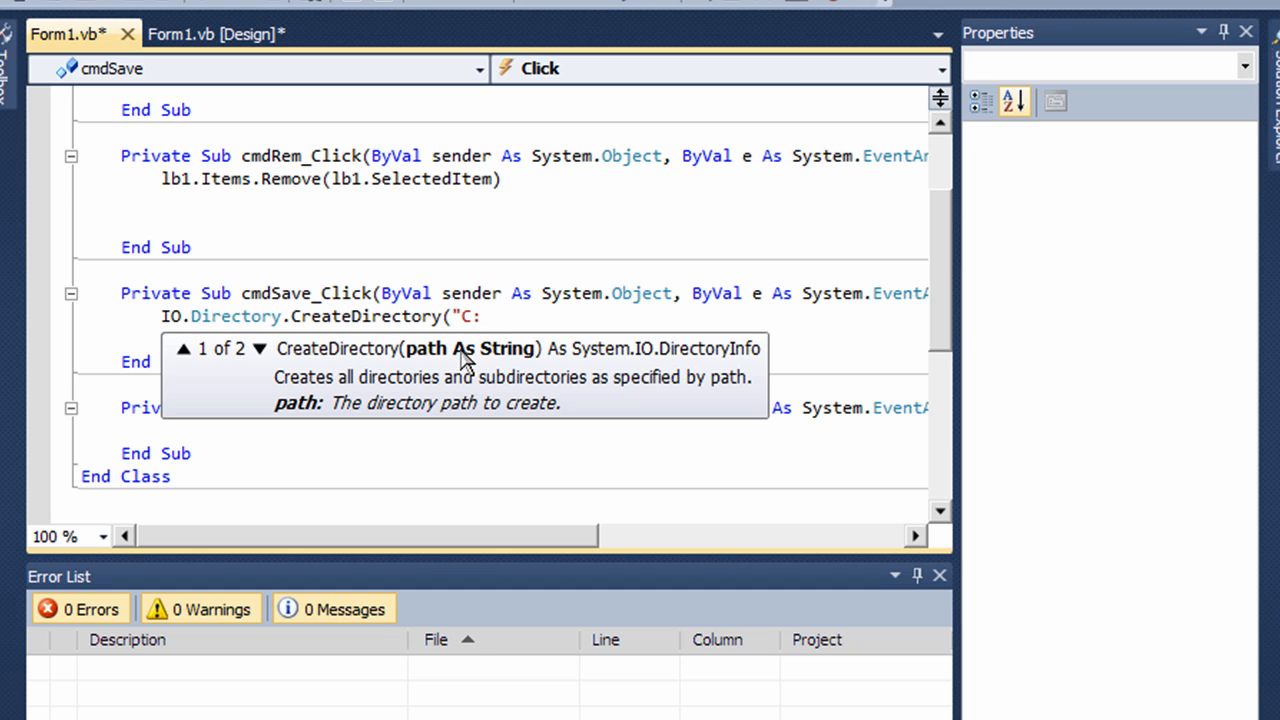
{"action": "type", "text": "\\"}
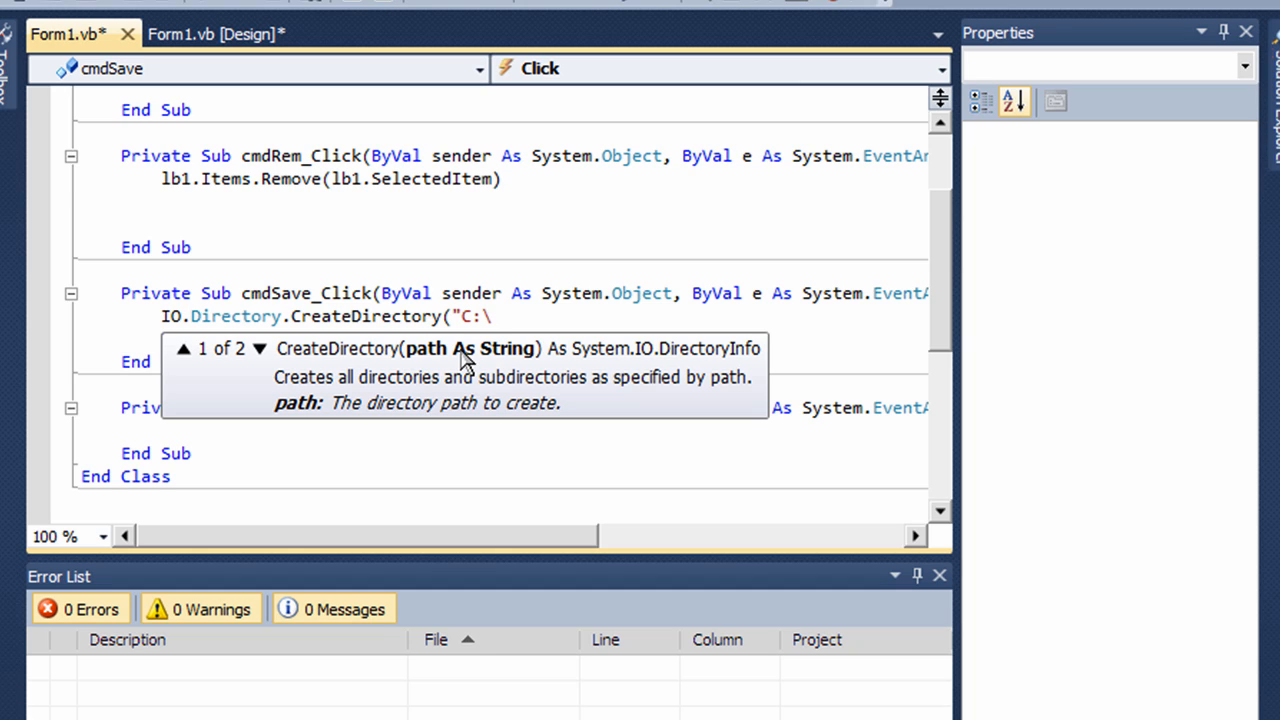
{"action": "type", "text": "Te"}
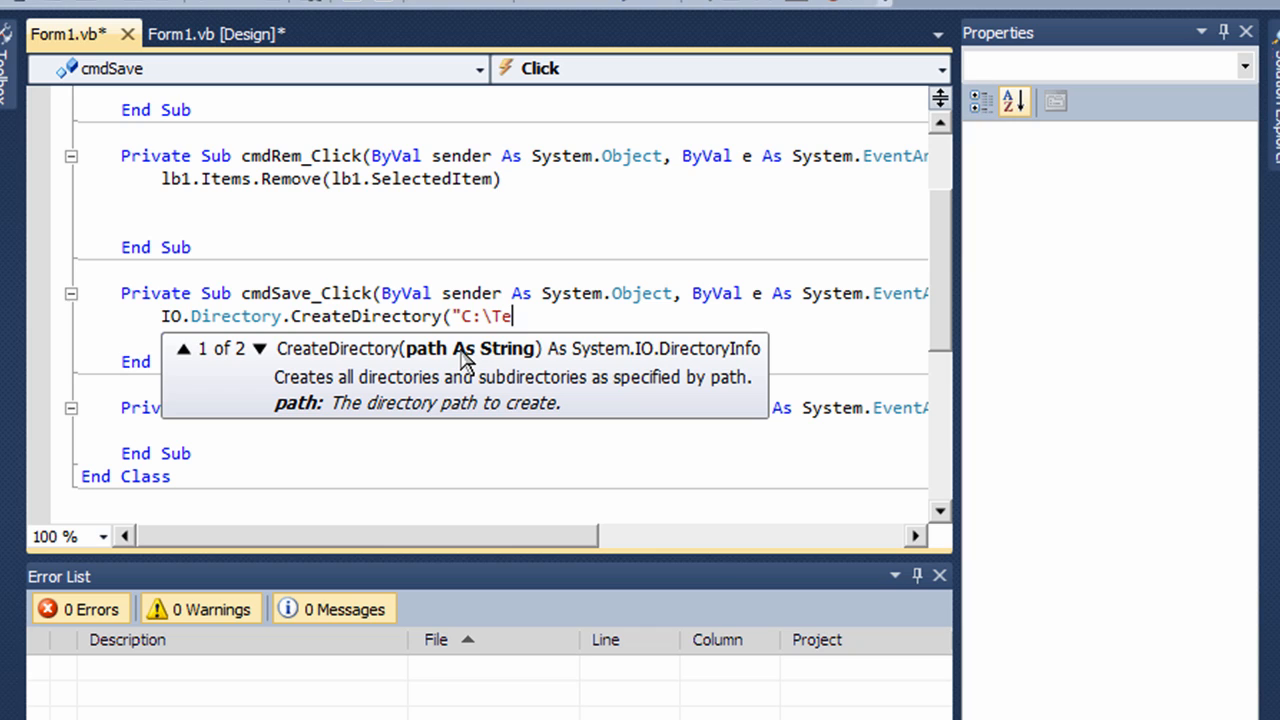
{"action": "type", "text": "st"}
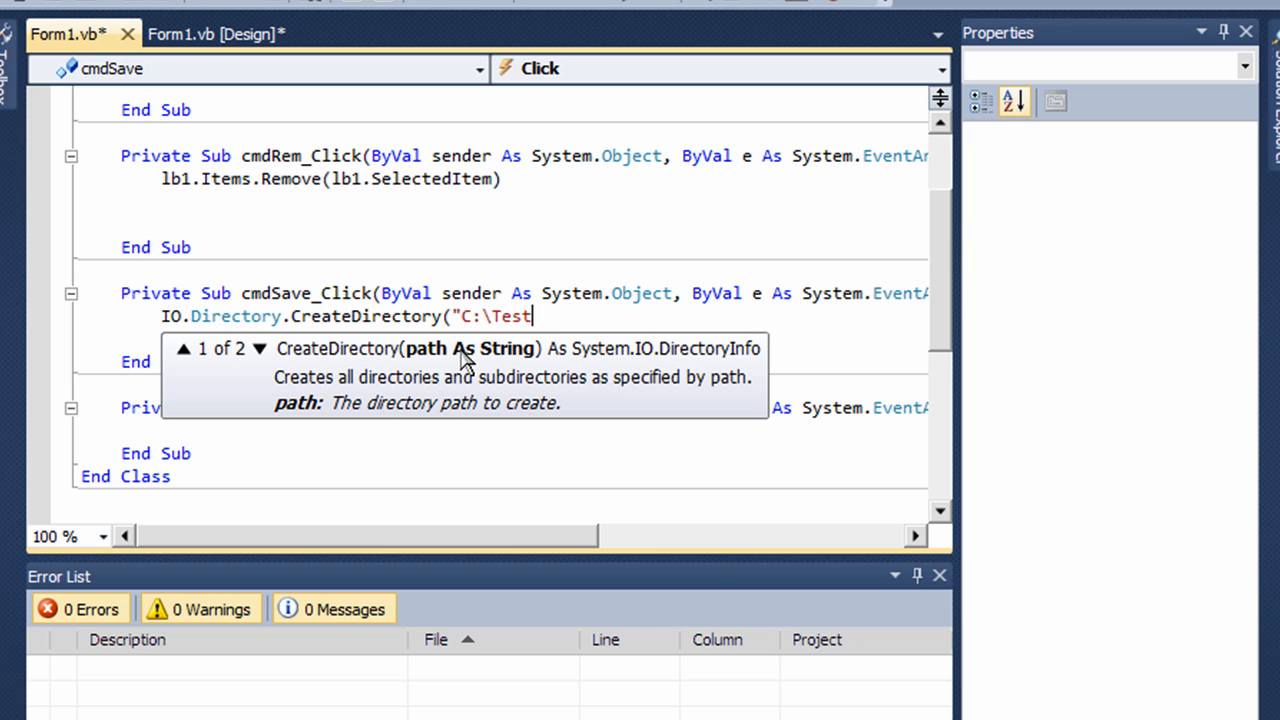
{"action": "type", "text": "\")"}
{"action": "type", "text": "Dim w As New IO.StreamWriter(\"C:\\\")"}
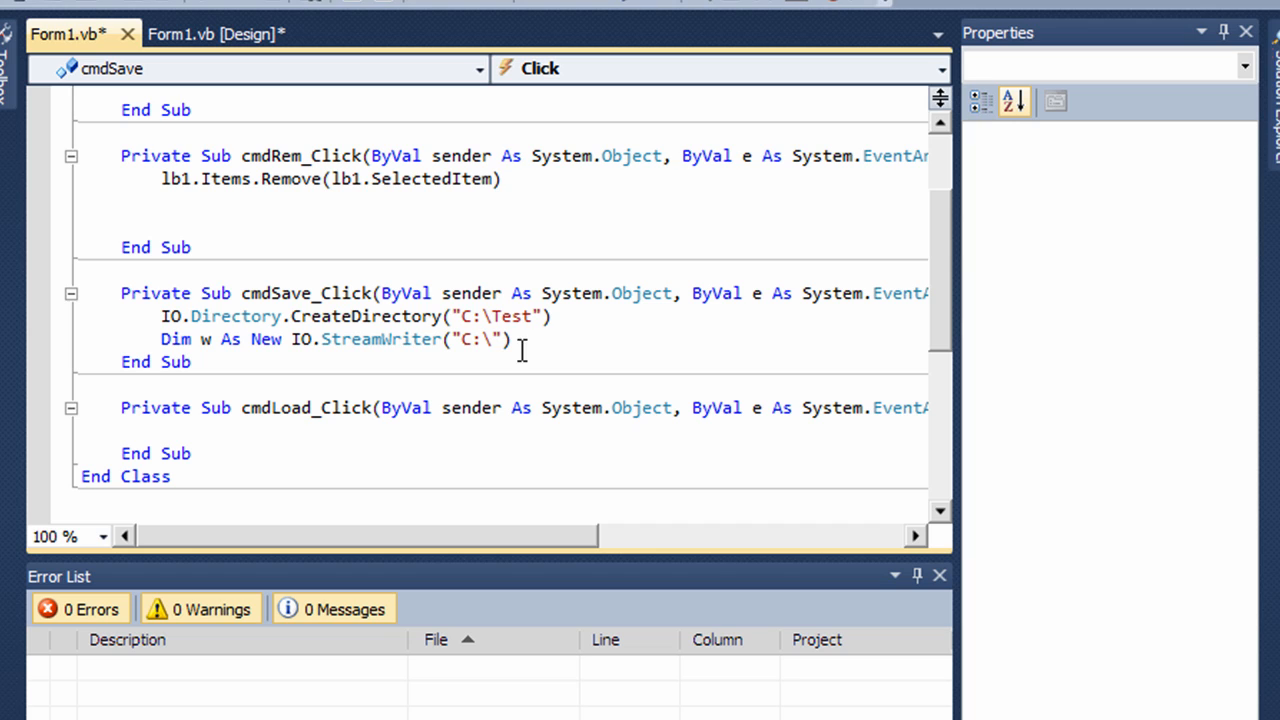
Step: Complete the StreamWriter path to read "C:\Test\test.txt"
{"action": "double_click", "coordinate": [278, 292]}
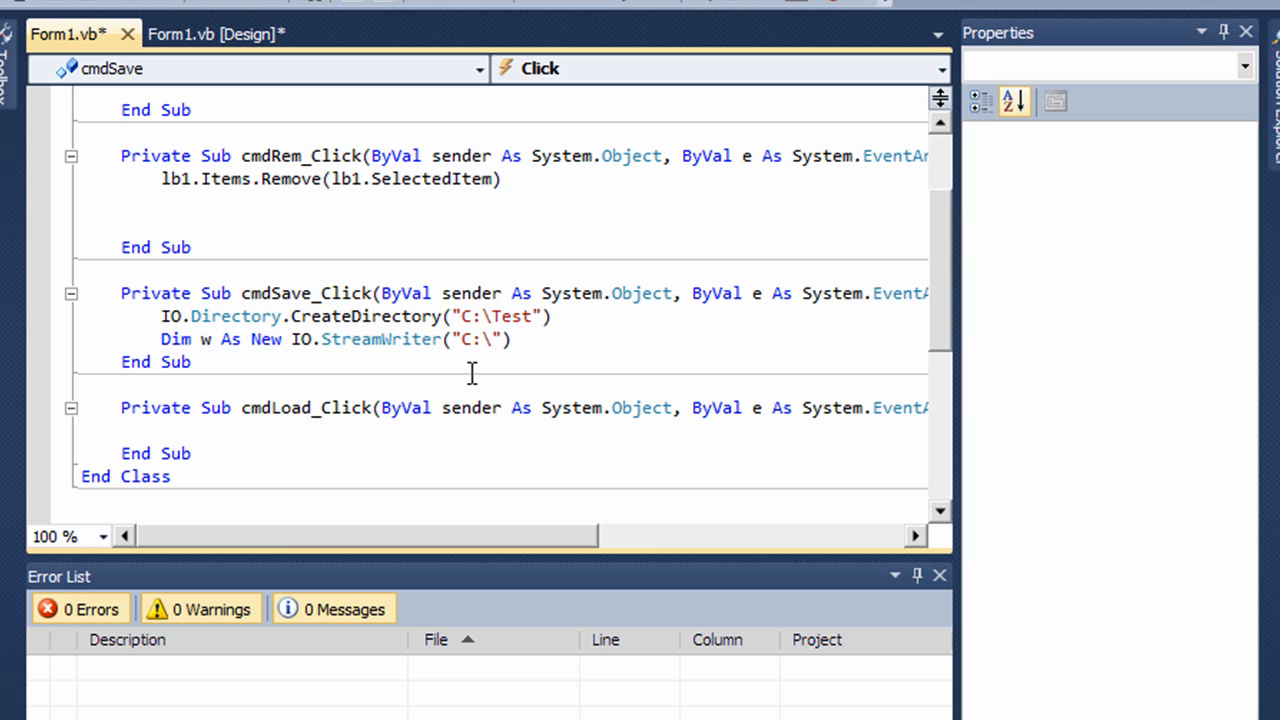
{"action": "mouse_move", "coordinate": [110, 340]}
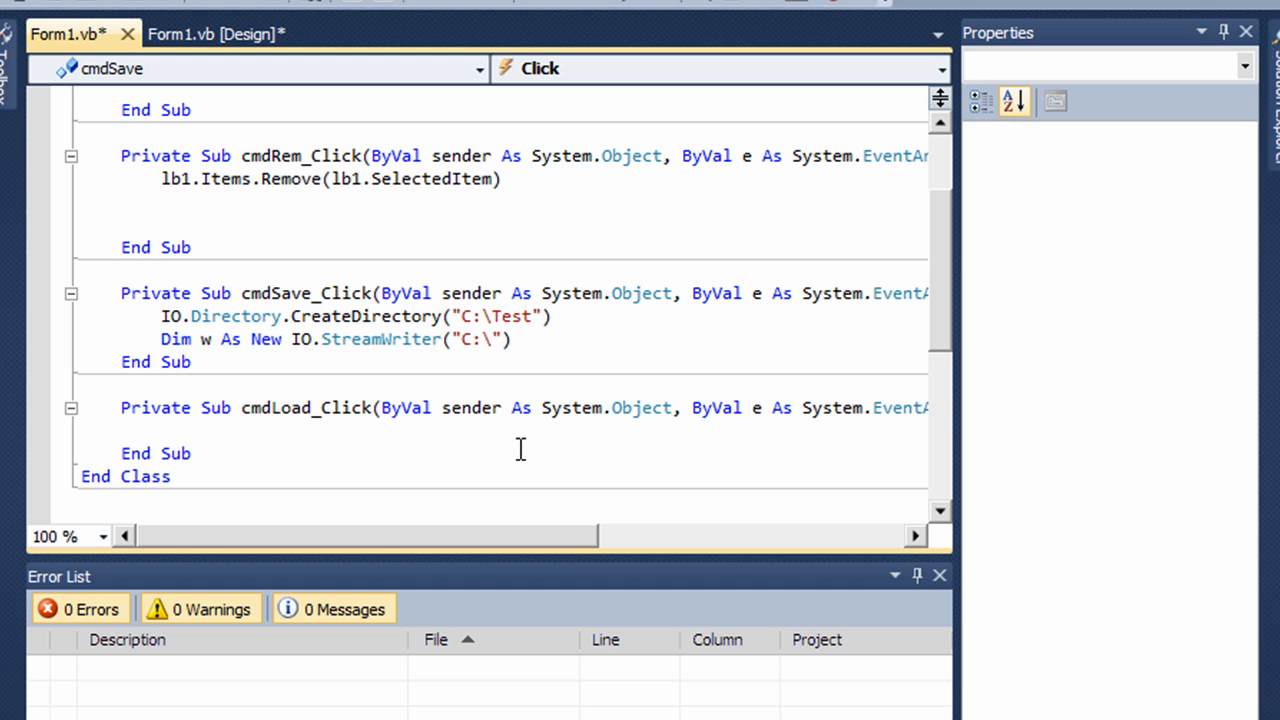
{"action": "type", "text": "test"}
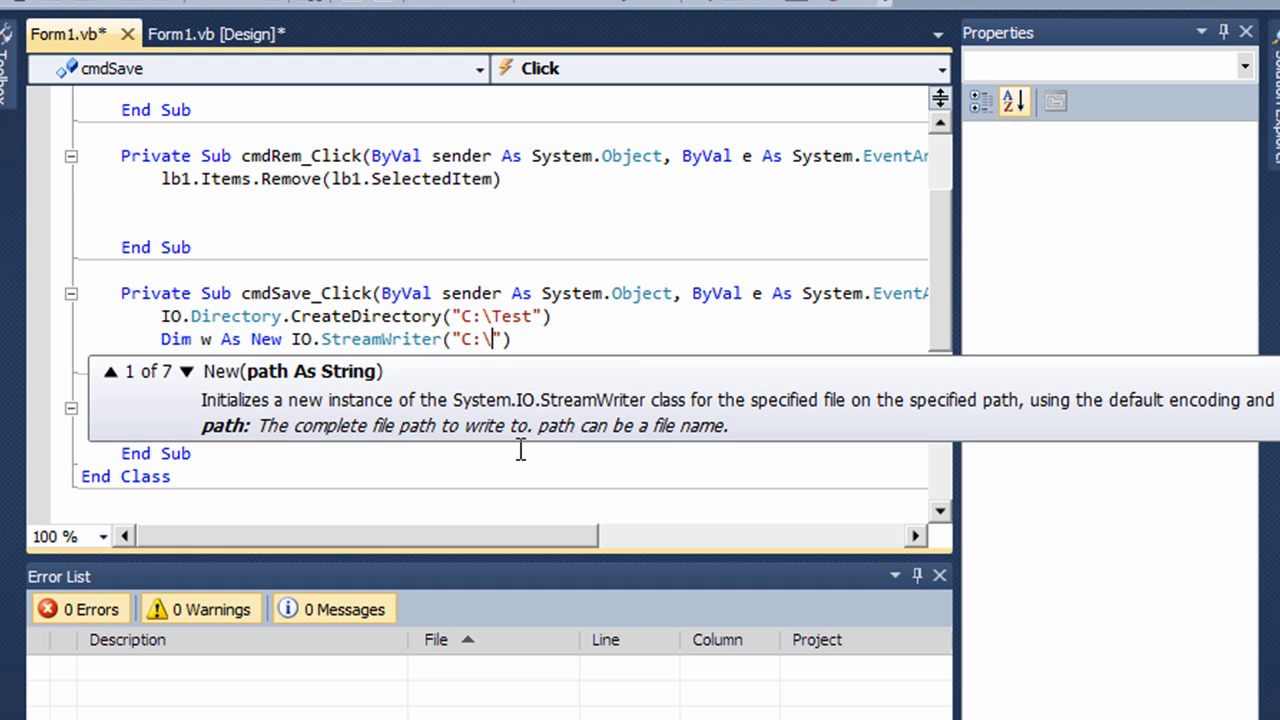
{"action": "type", "text": "T"}
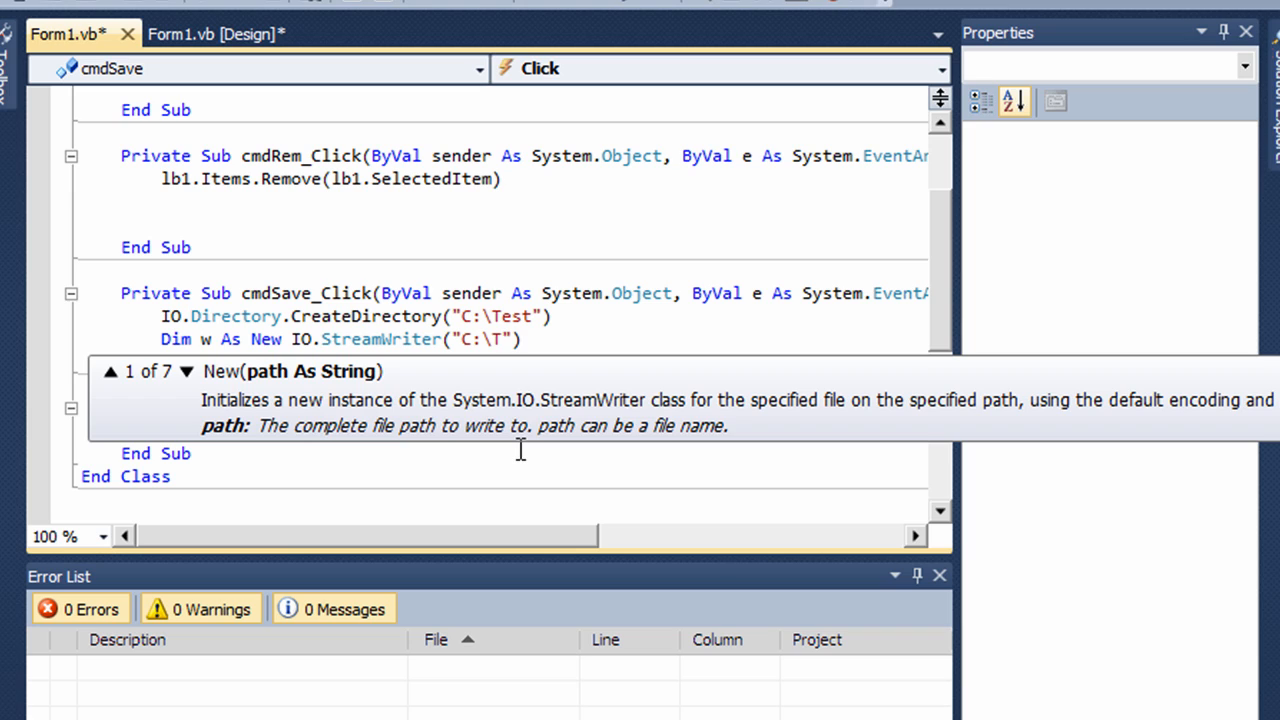
{"action": "type", "text": "est"}
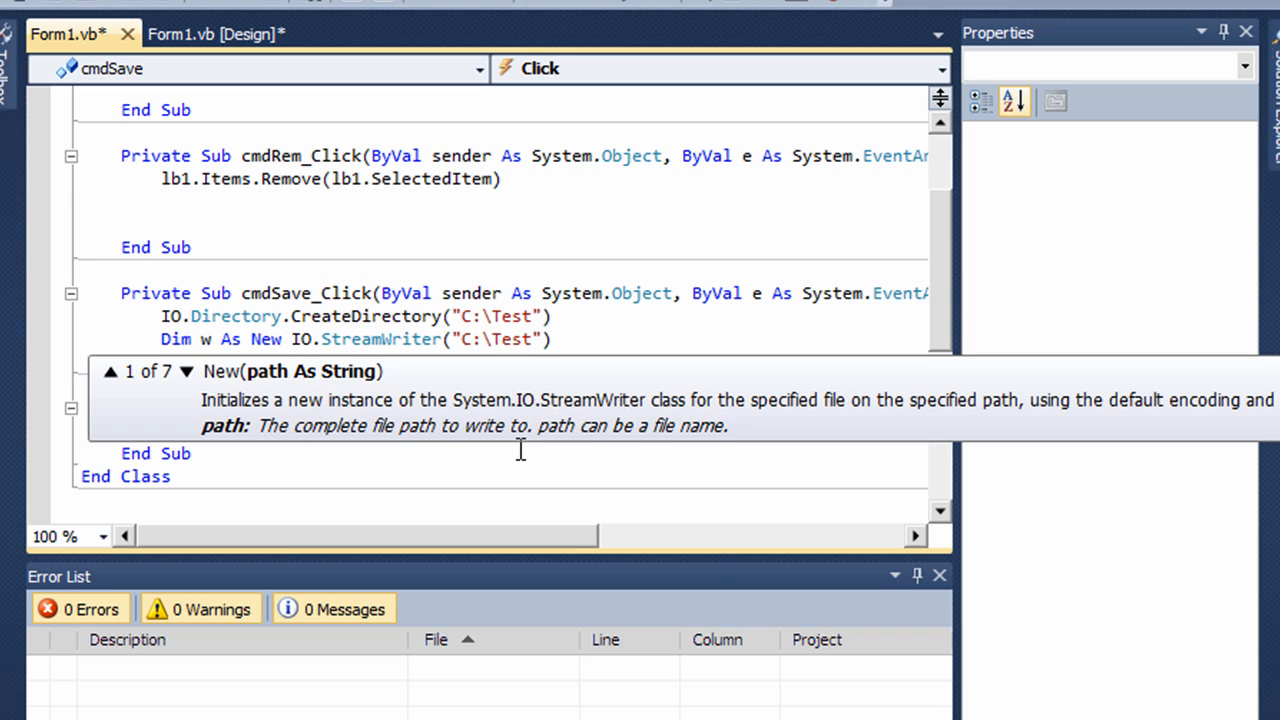
{"action": "type", "text": "\\"}
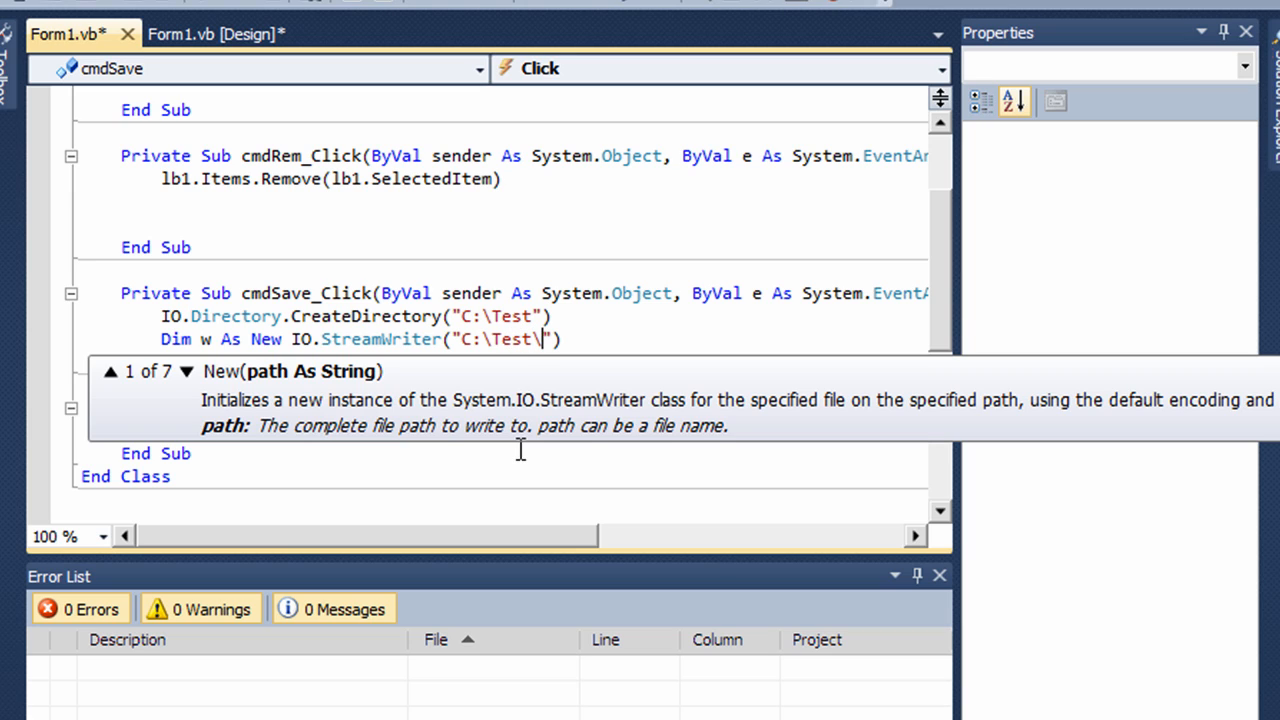
{"action": "type", "text": "test"}
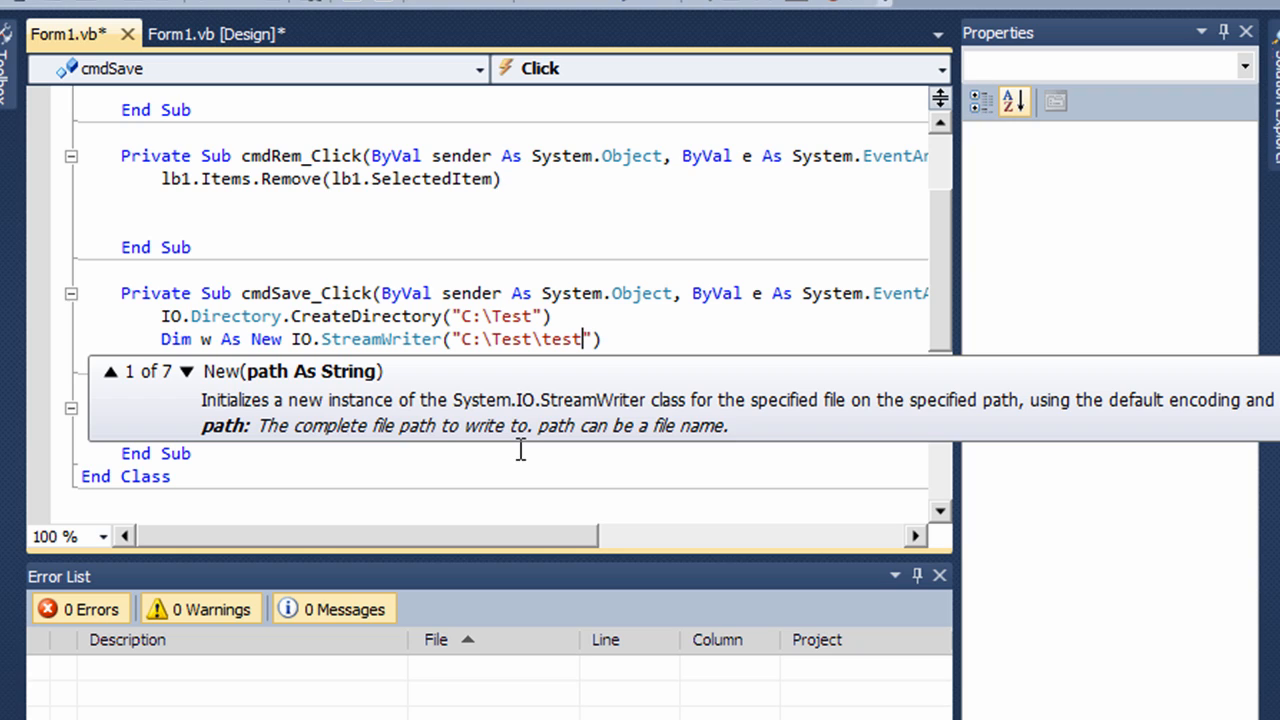
{"action": "type", "text": ".txt"}
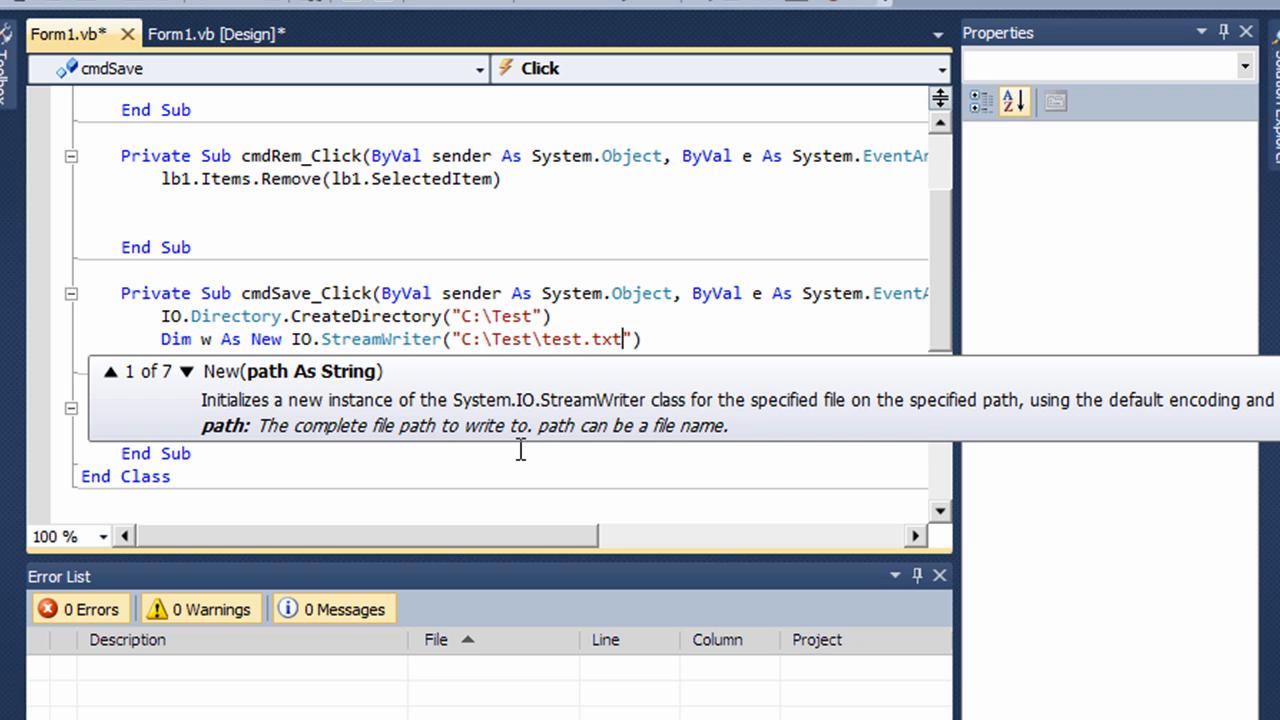
{"action": "mouse_move", "coordinate": [668, 340]}
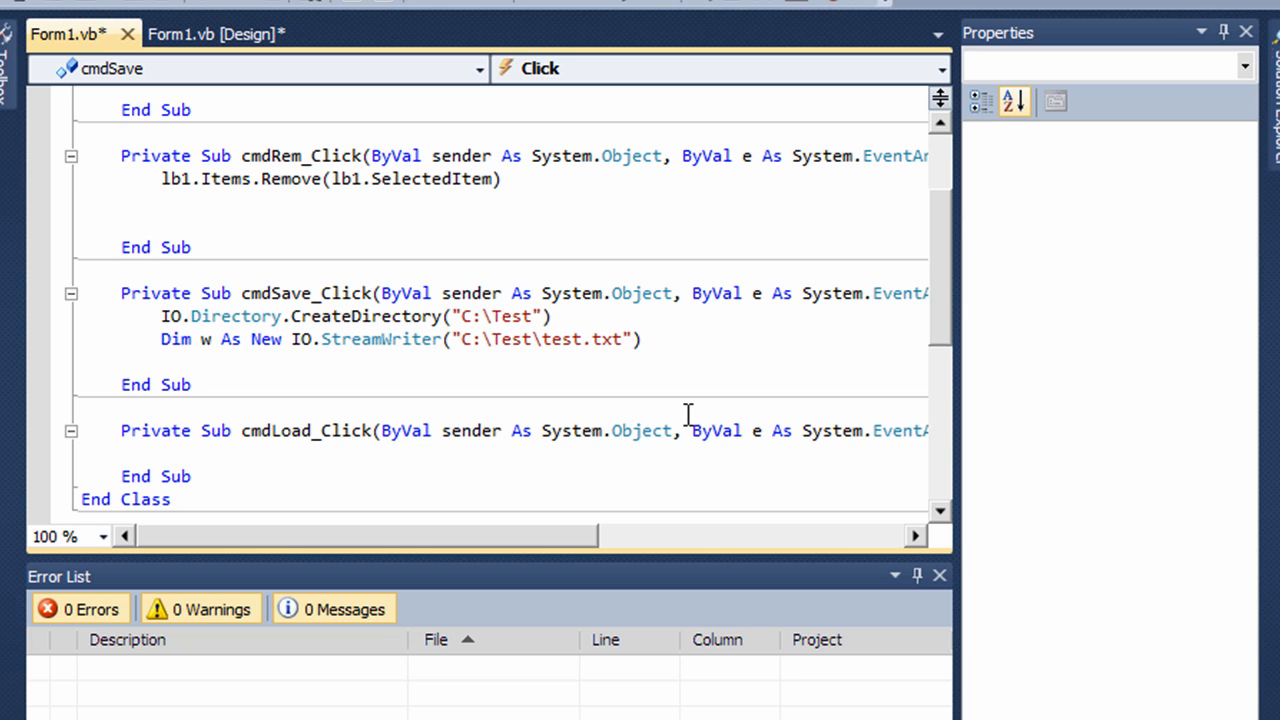
Step: Write Dim i As Integer and For i = 0 To lb1.Items.Count - 1 in cmdSave_Click
{"action": "type", "text": "Dim i"}
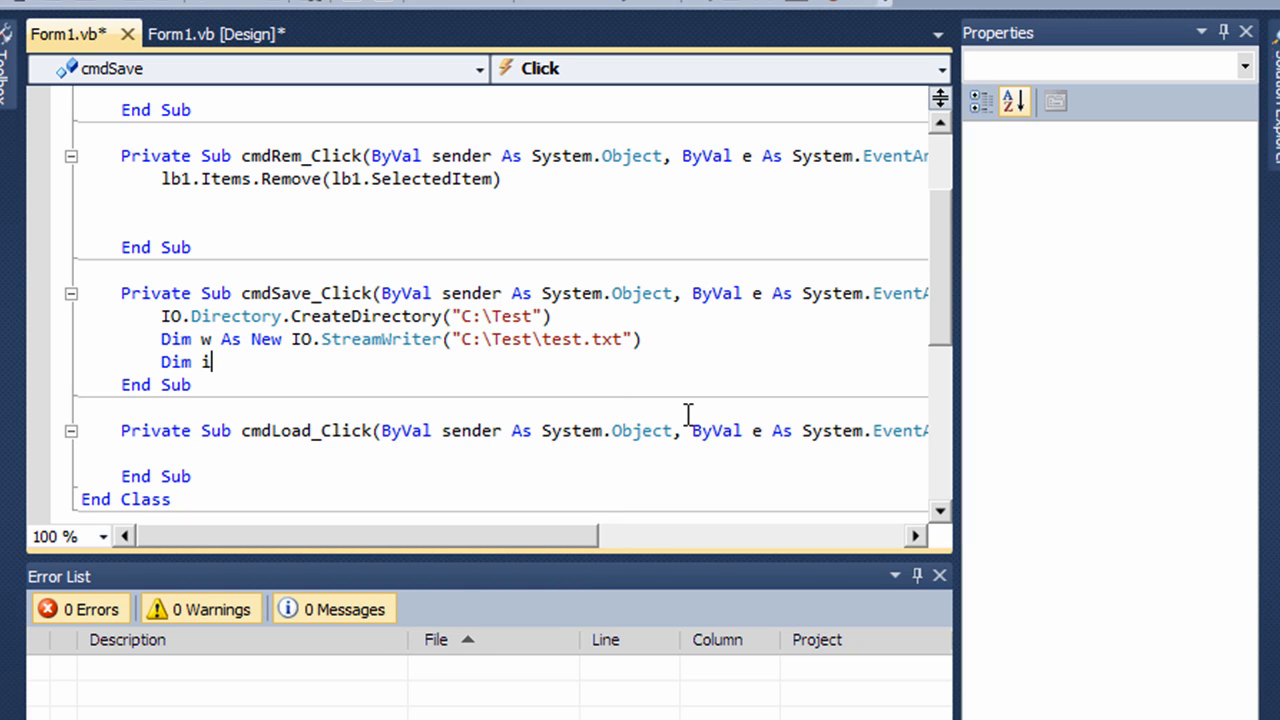
{"action": "type", "text": "As integer"}
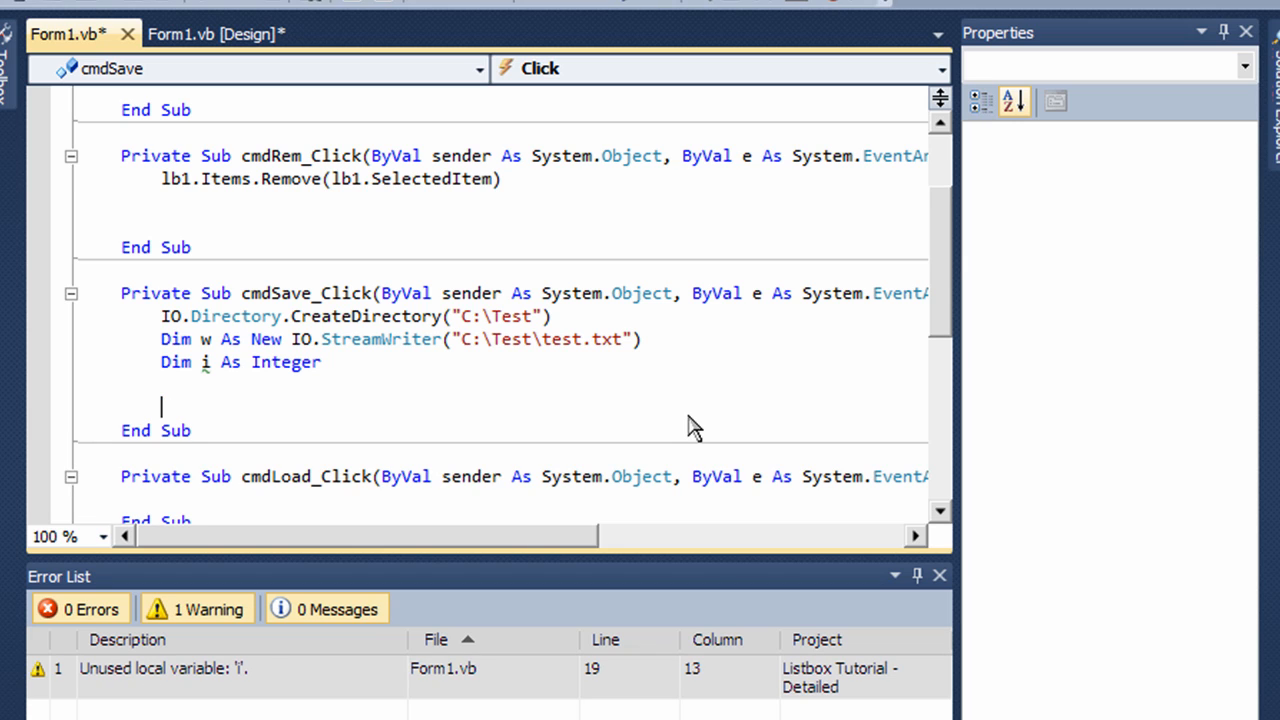
{"action": "type", "text": "For i"}
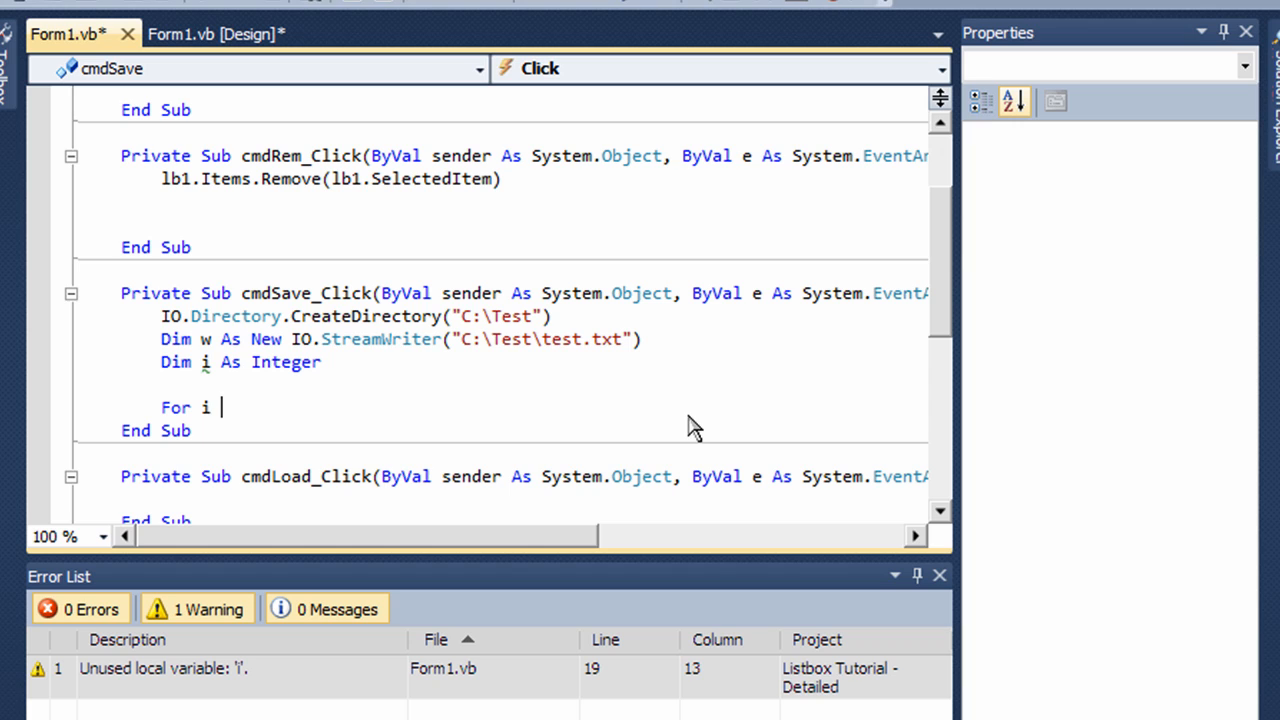
{"action": "type", "text": "= 0 to"}
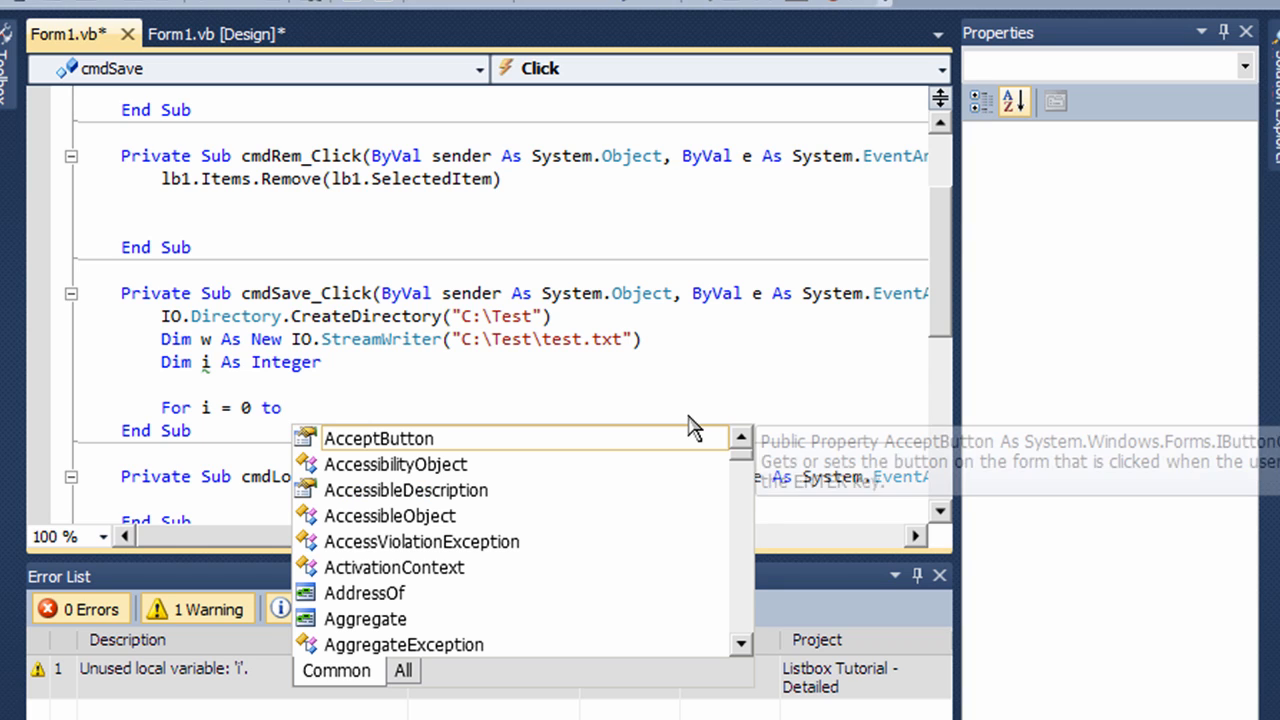
{"action": "type", "text": "lb1"}
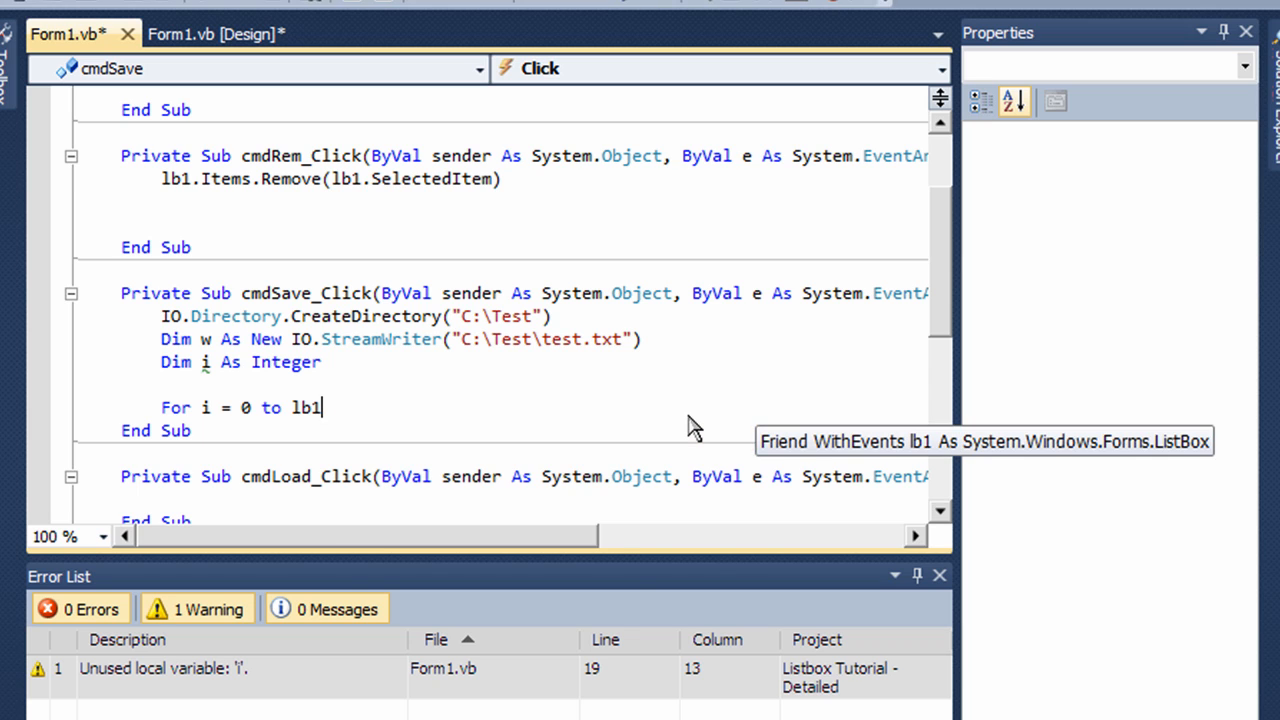
{"action": "type", "text": ".ite"}
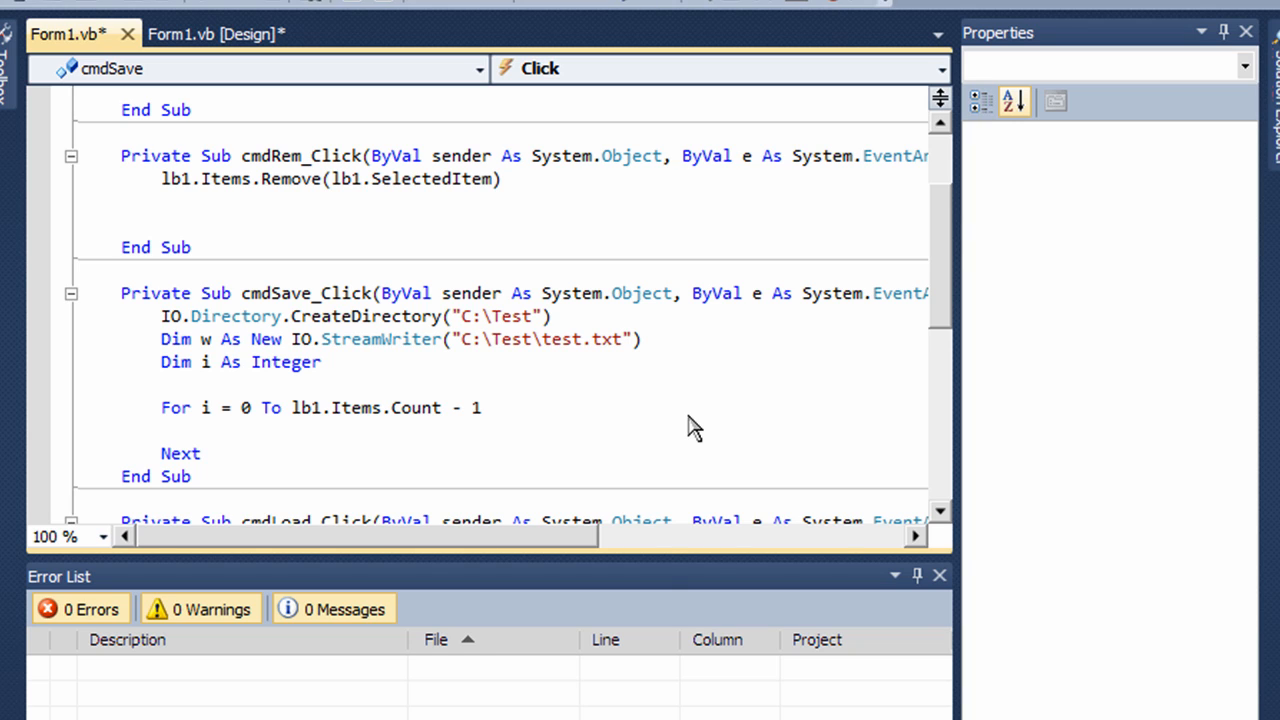
Step: Write w.WriteLine(lb1.Items.Item(i)) inside the loop and leave a blank line after it
{"action": "type", "text": "w."}
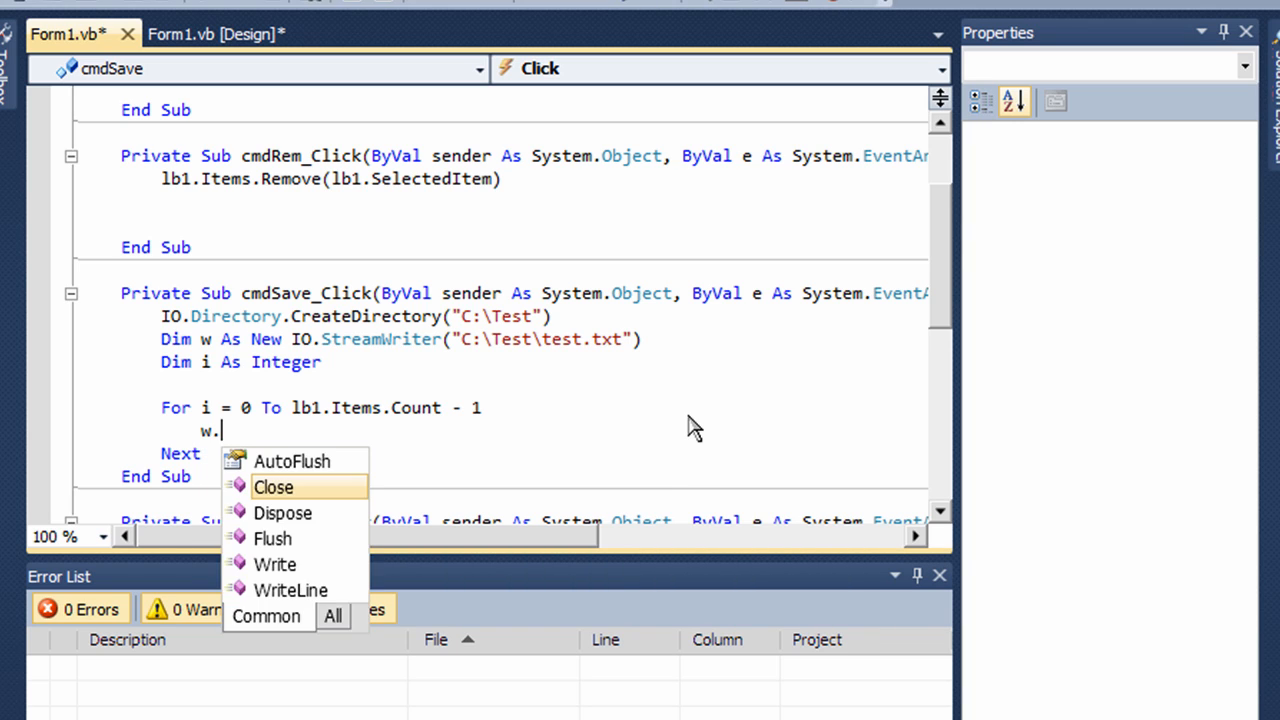
{"action": "type", "text": "write"}
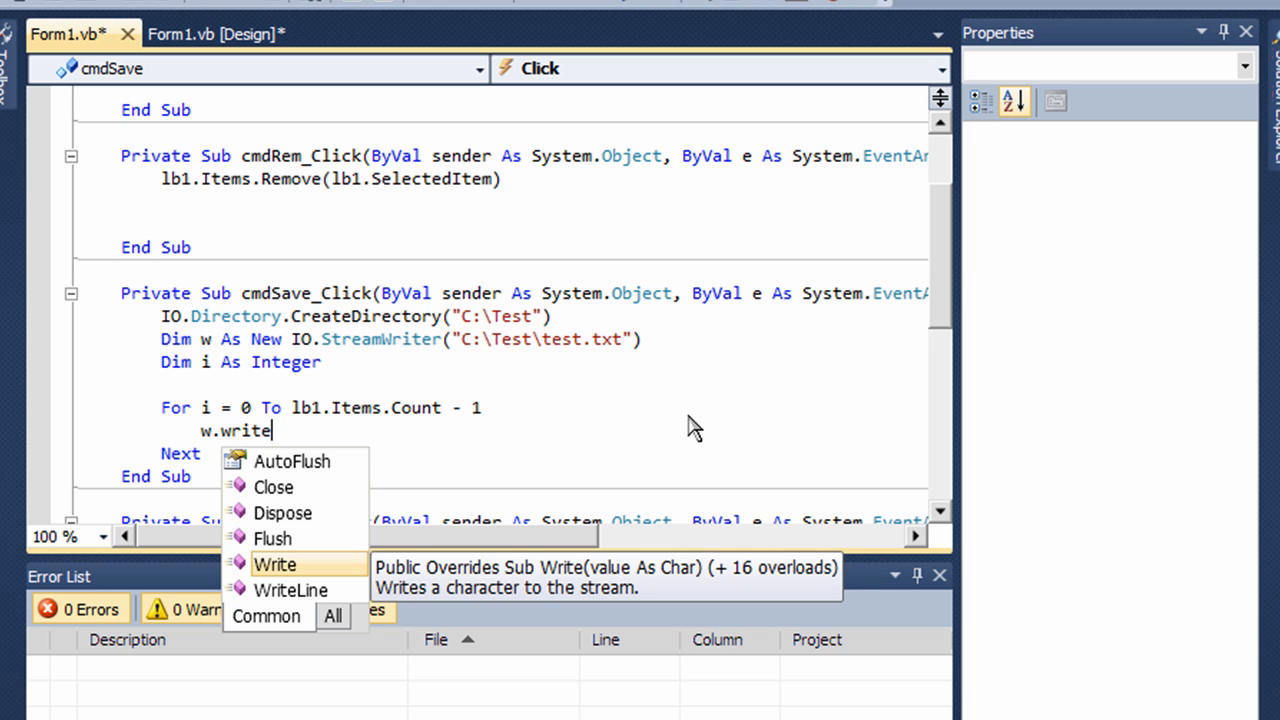
{"action": "type", "text": "Line("}
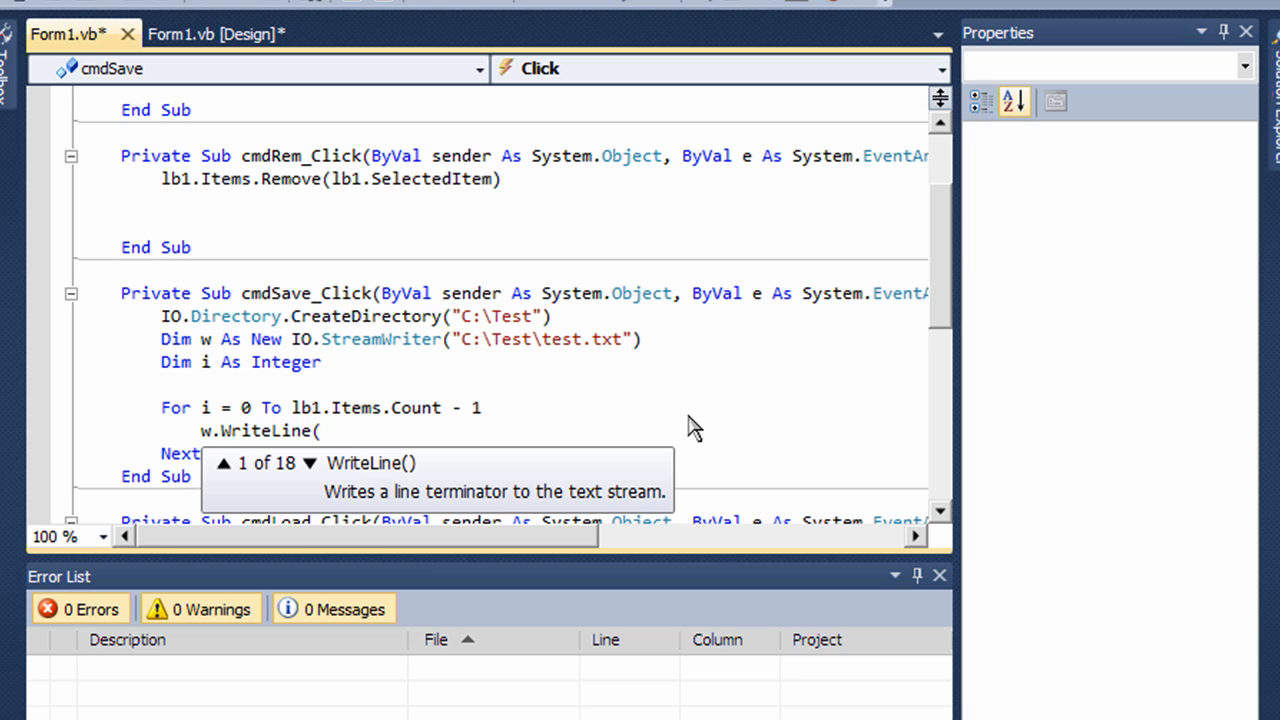
{"action": "type", "text": "lb1"}
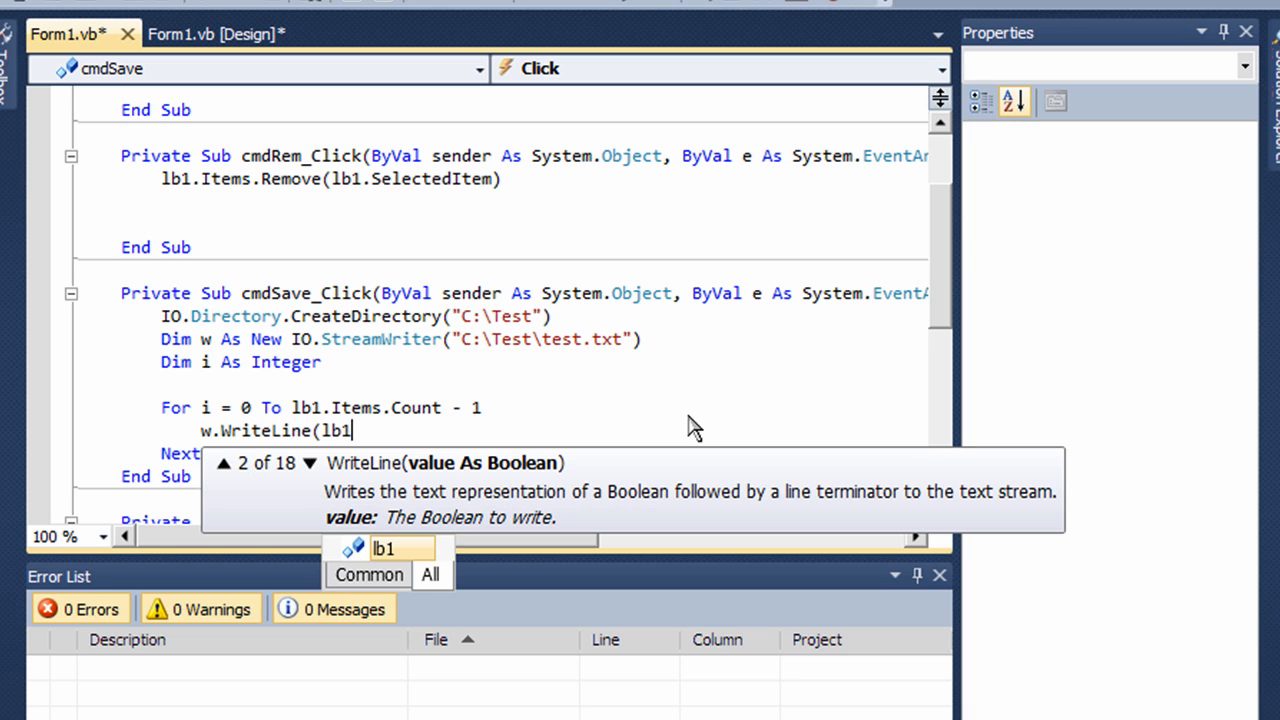
{"action": "type", "text": ".ite"}
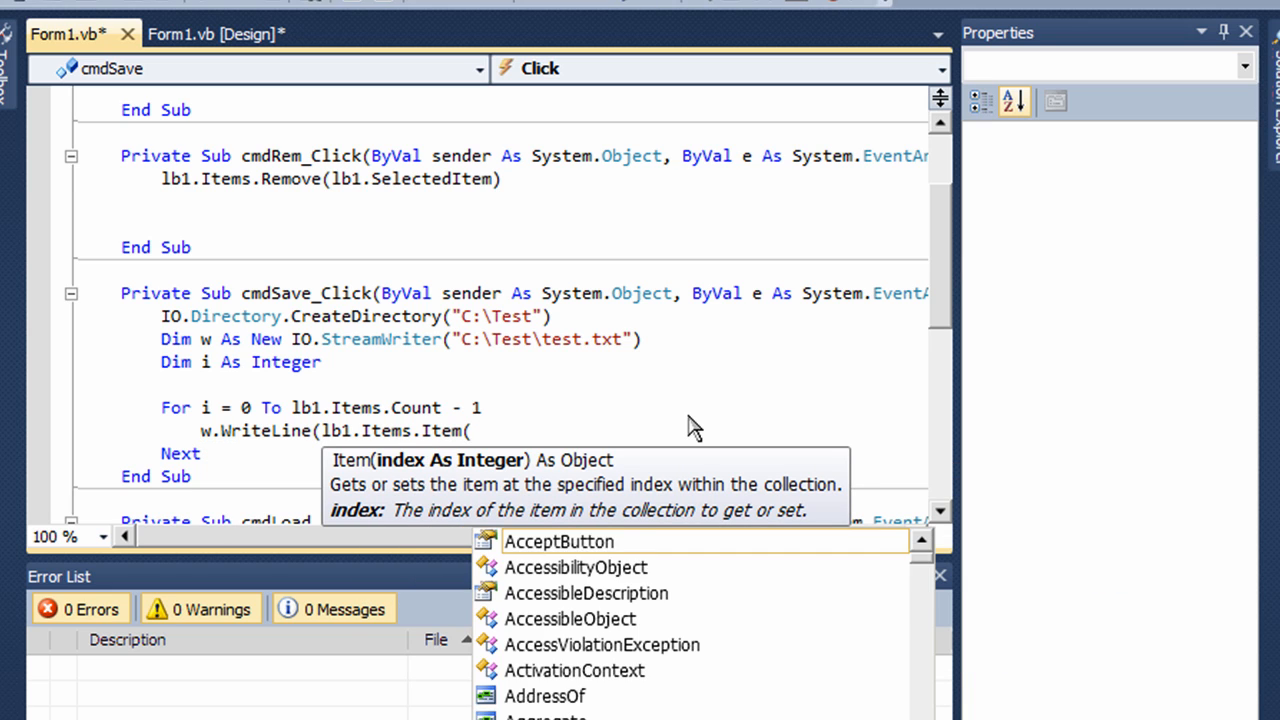
{"action": "type", "text": "i)"}
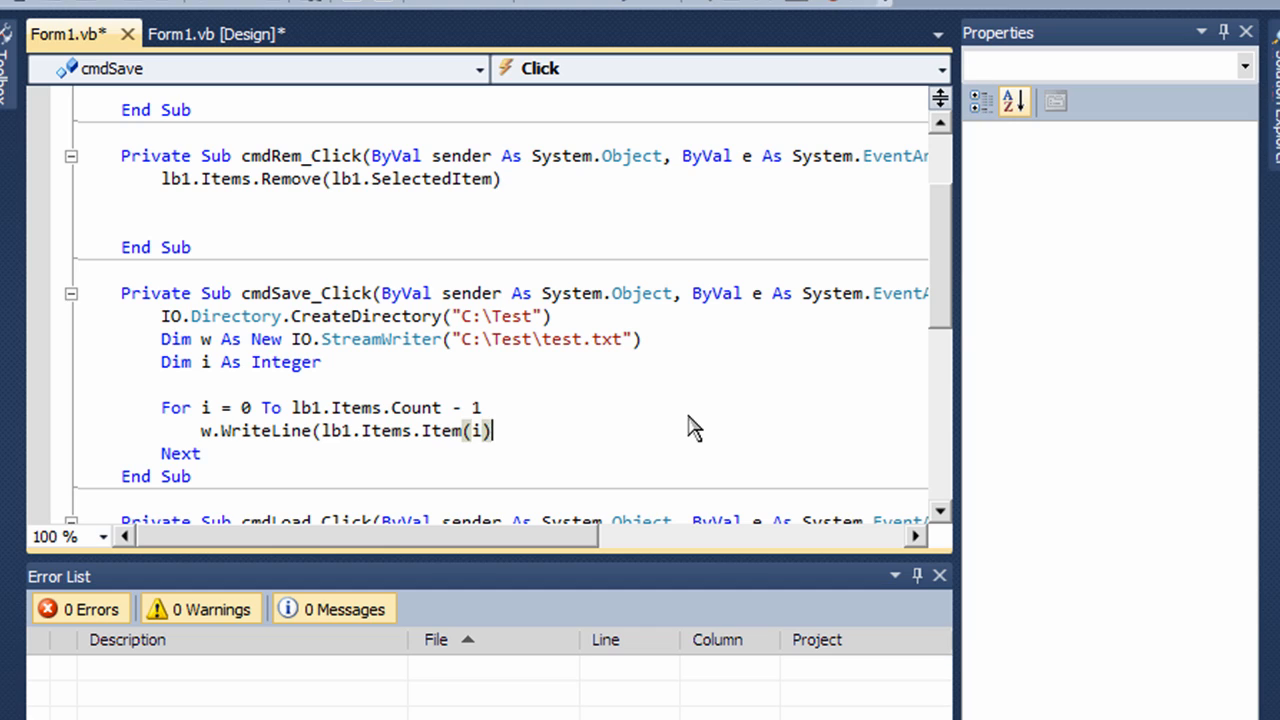
{"action": "type", "text": ")"}
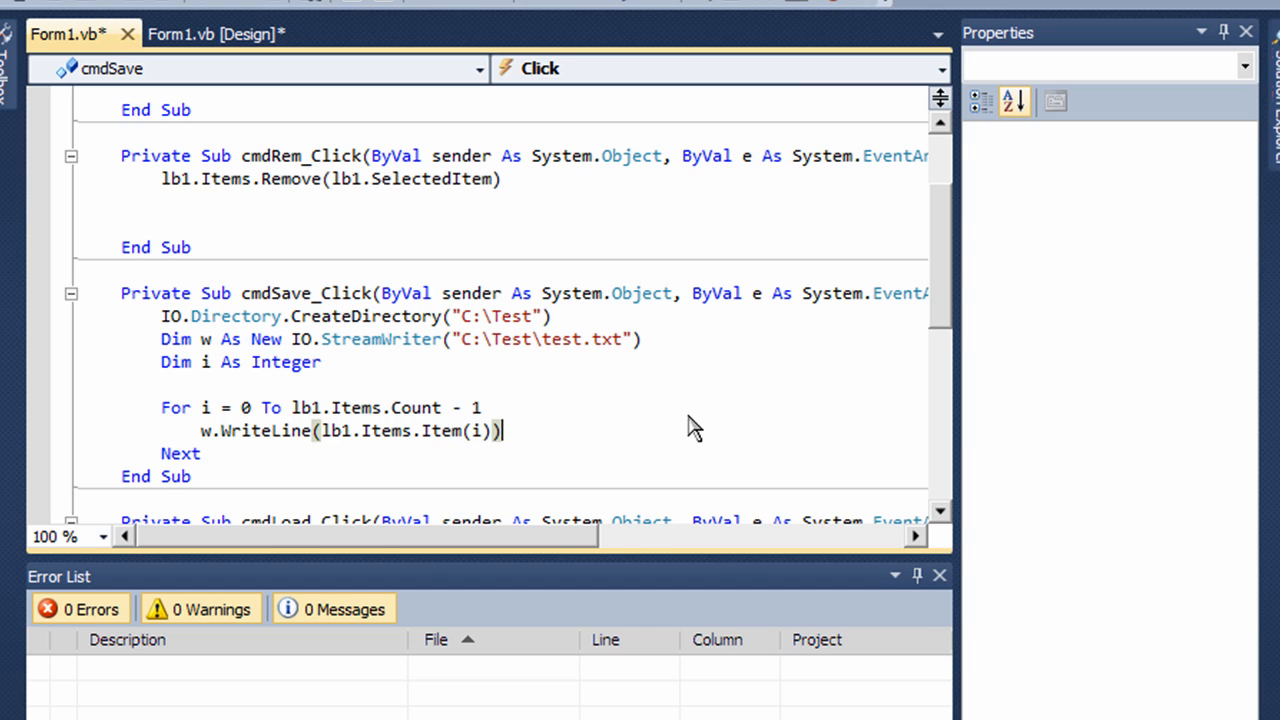
{"action": "key", "text": "enter"}
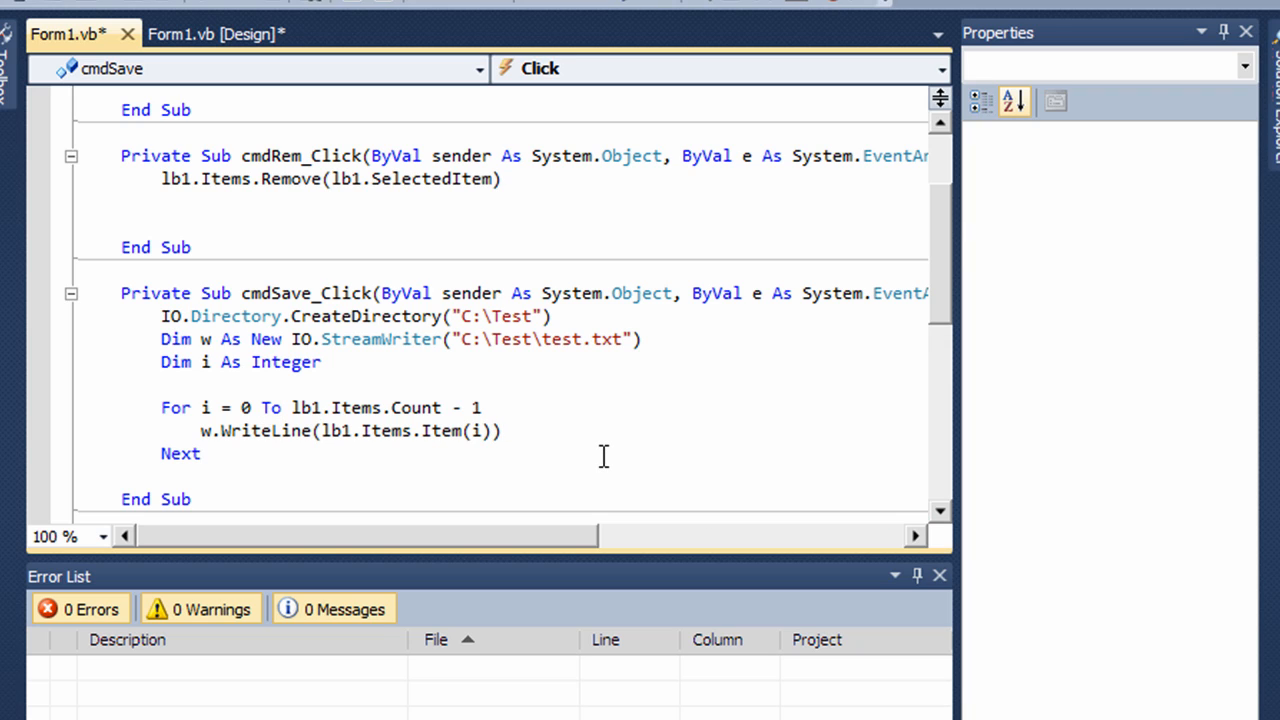
Step: Write w.Close() after the For loop in cmdSave_Click and return to the form's design view
{"action": "type", "text": "w."}
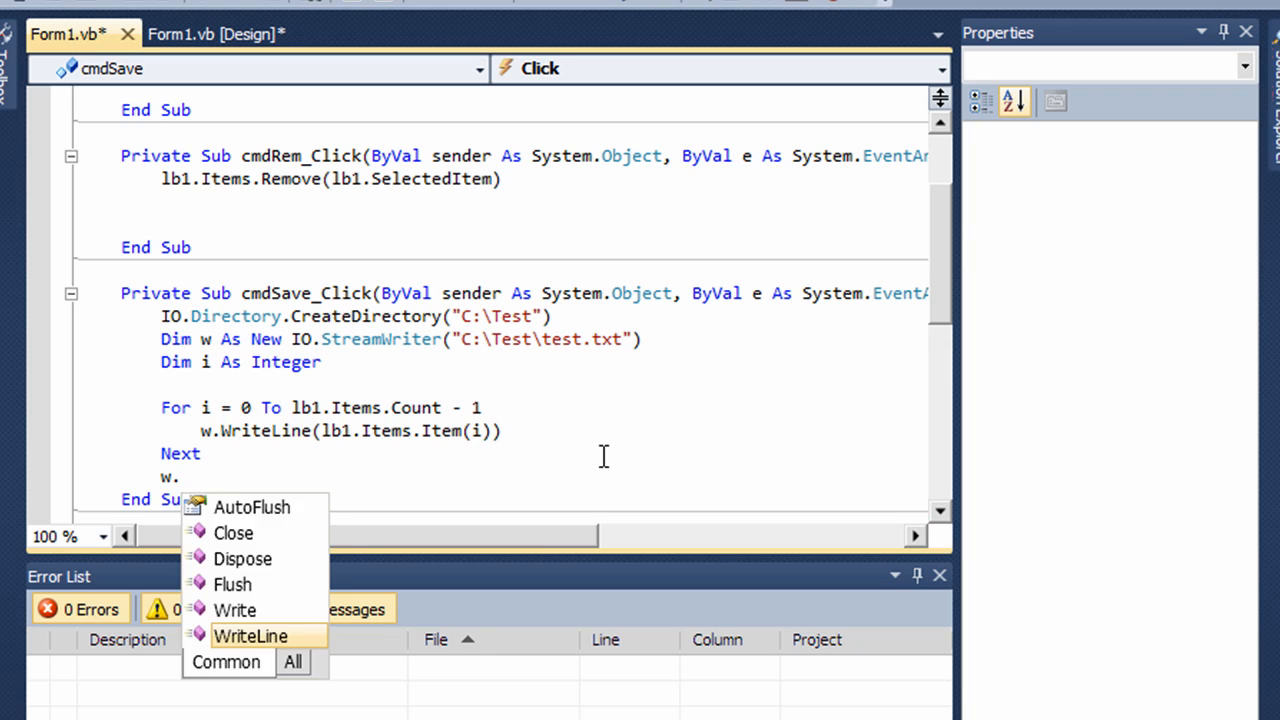
{"action": "type", "text": "close"}
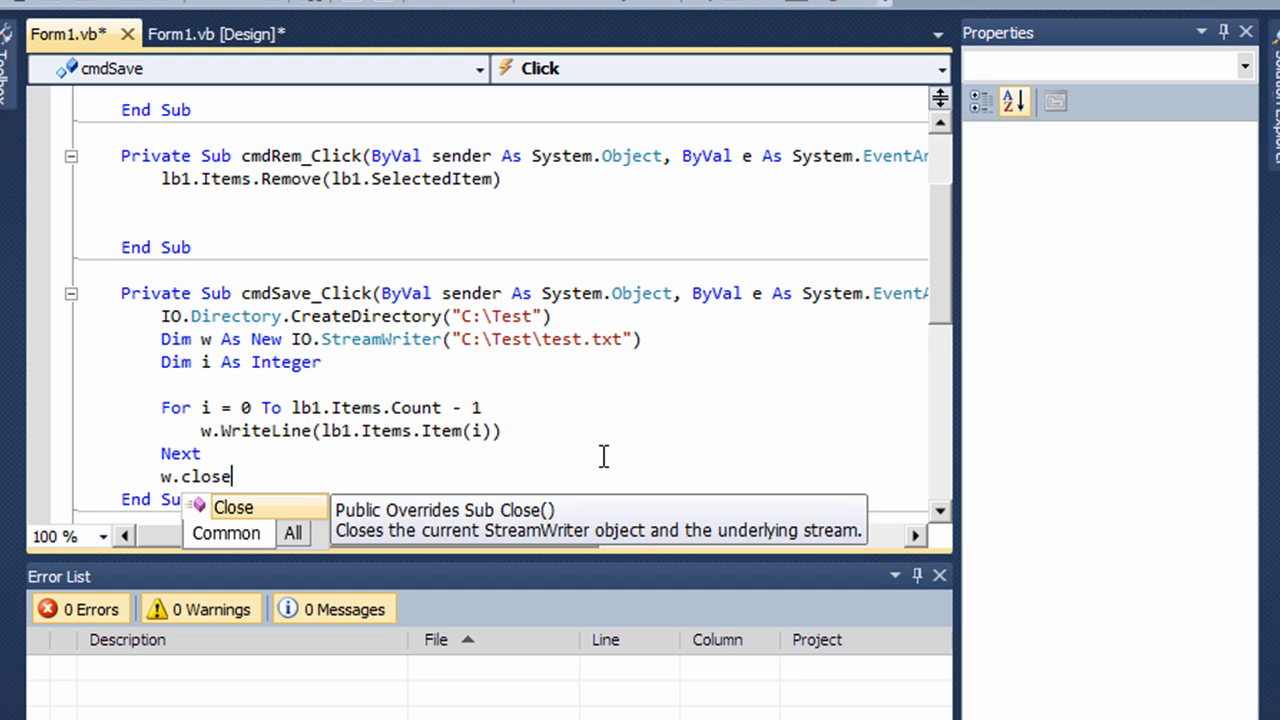
{"action": "type", "text": "()"}
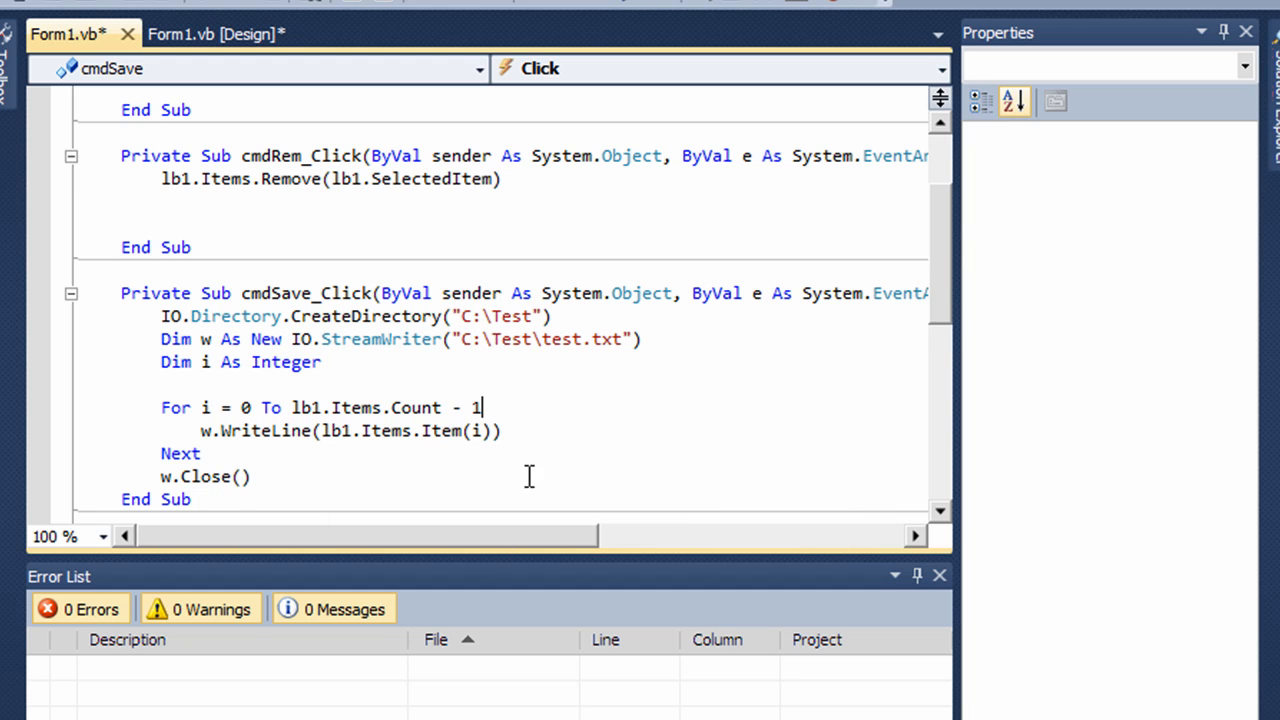
{"action": "mouse_move", "coordinate": [610, 120]}
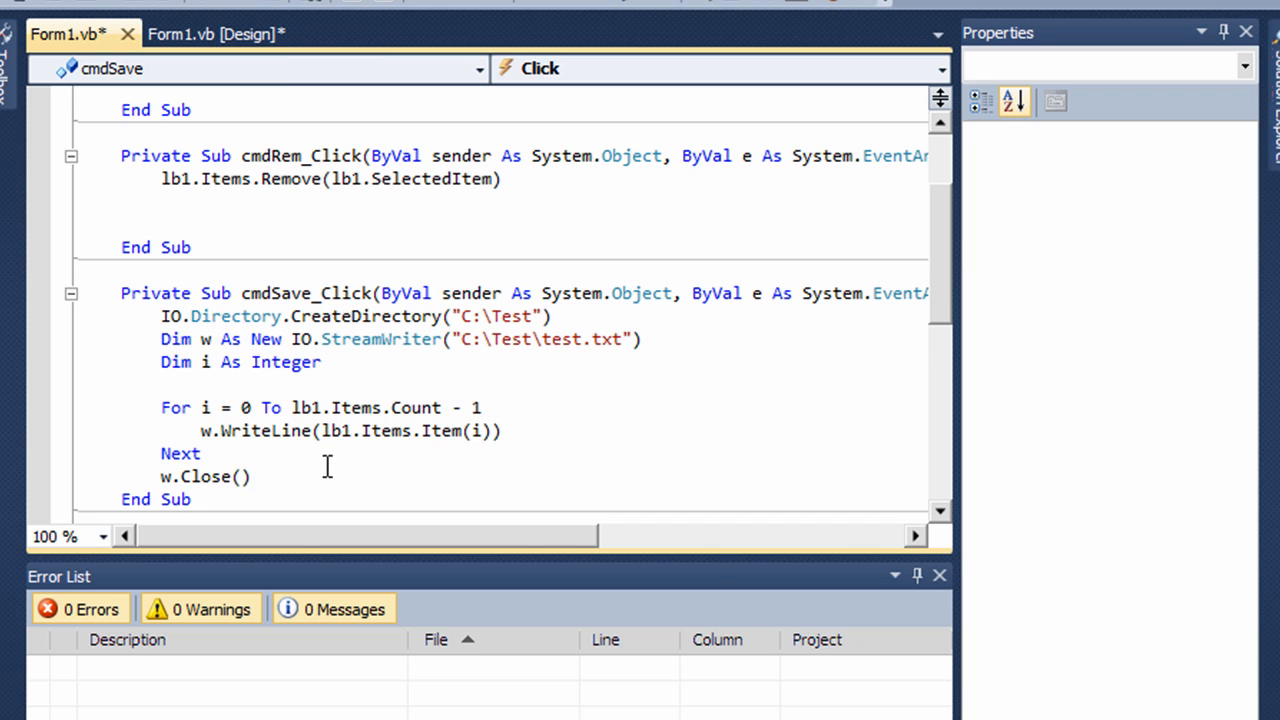
{"action": "left_click", "coordinate": [216, 32]}
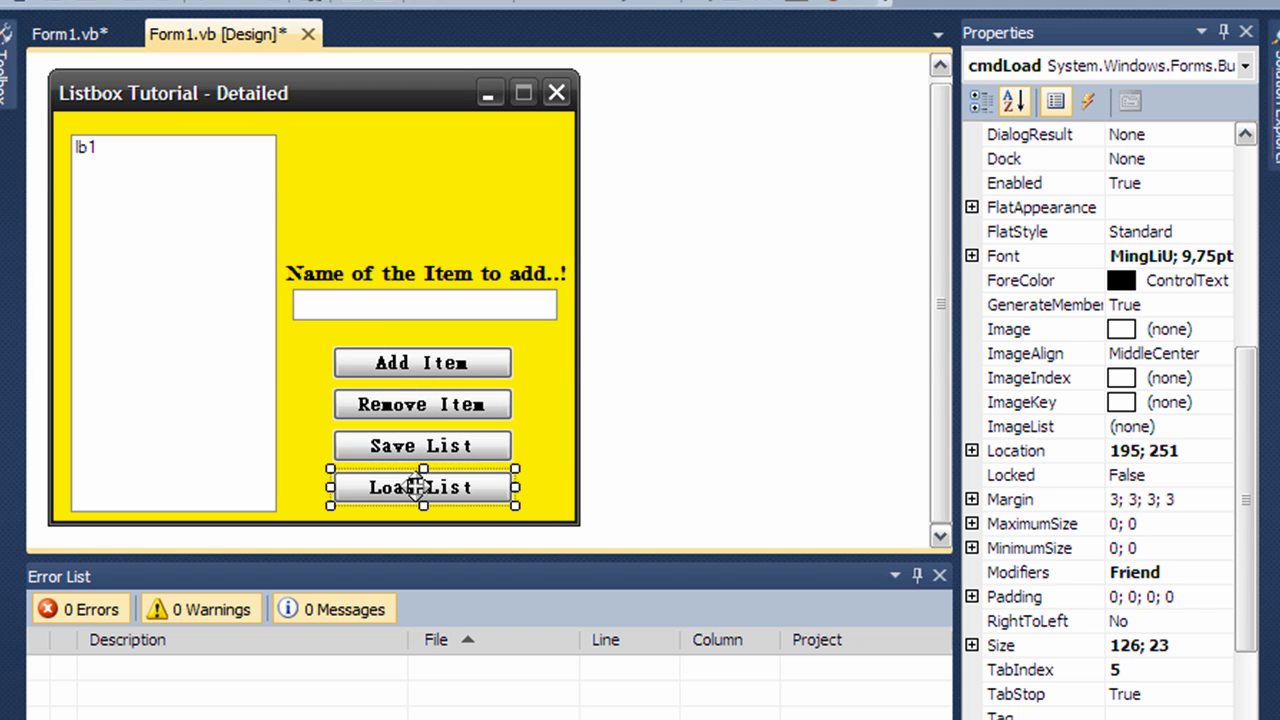
Step: Create cmdLoad_Click and write Dim r As New IO.StreamReader("C:\Test\test.txt")
{"action": "double_click", "coordinate": [420, 488]}
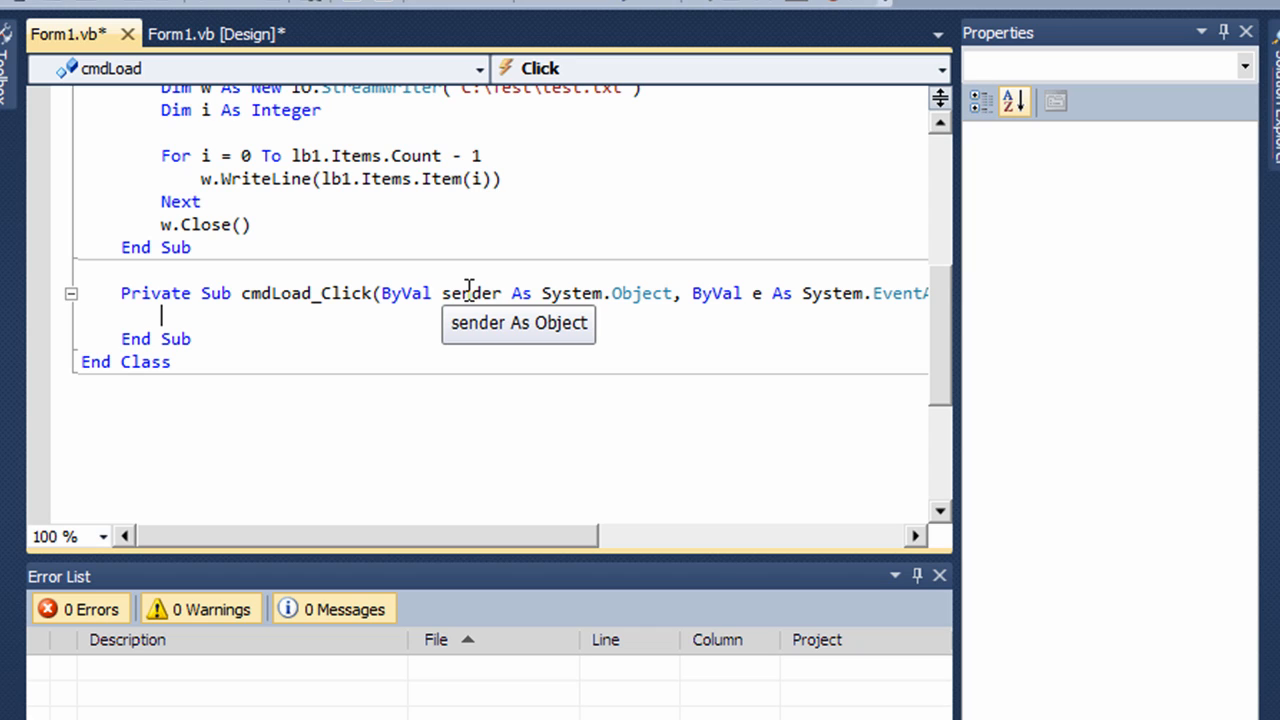
{"action": "type", "text": "Dim"}
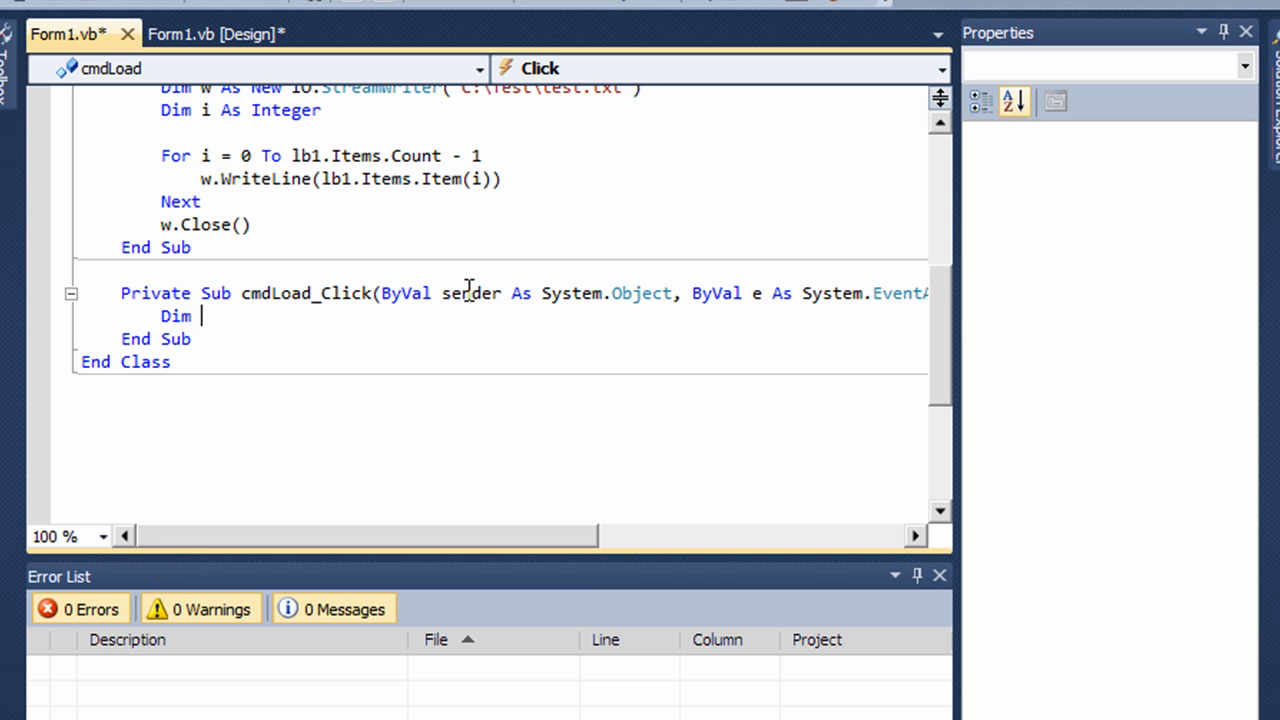
{"action": "type", "text": "r As New IO."}
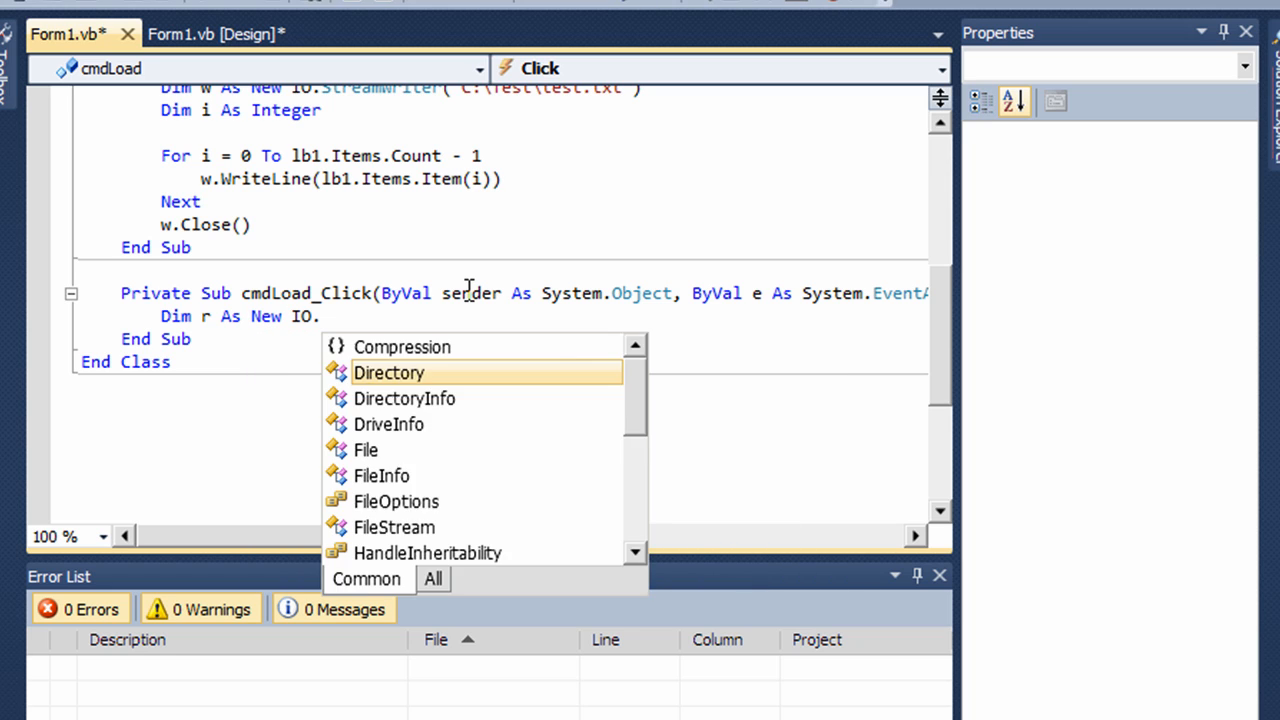
{"action": "type", "text": "str"}
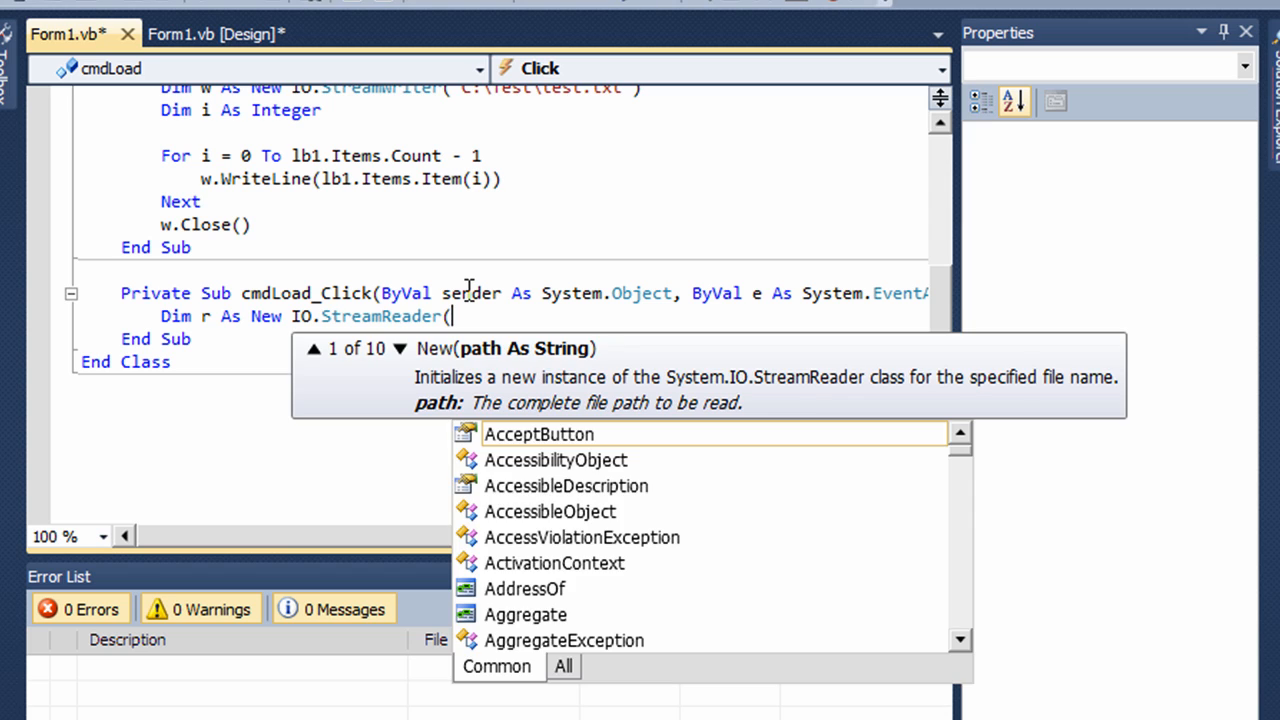
{"action": "type", "text": "\""}
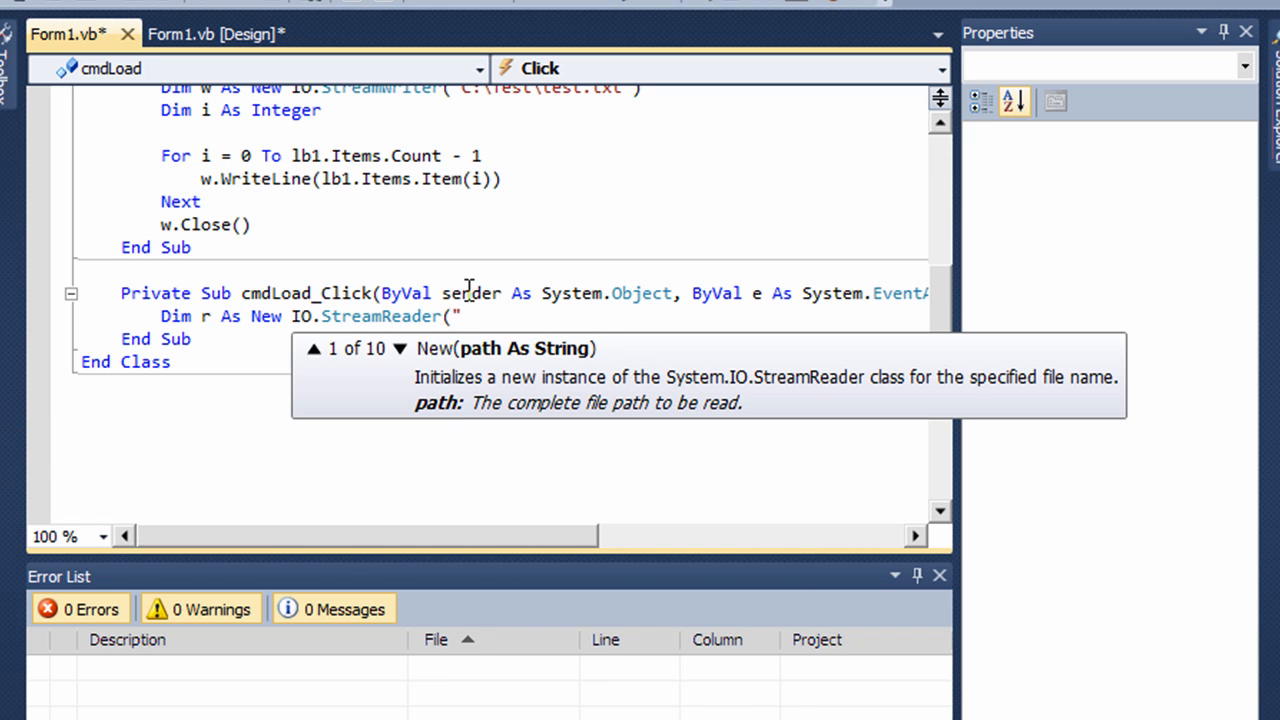
{"action": "type", "text": "C:"}
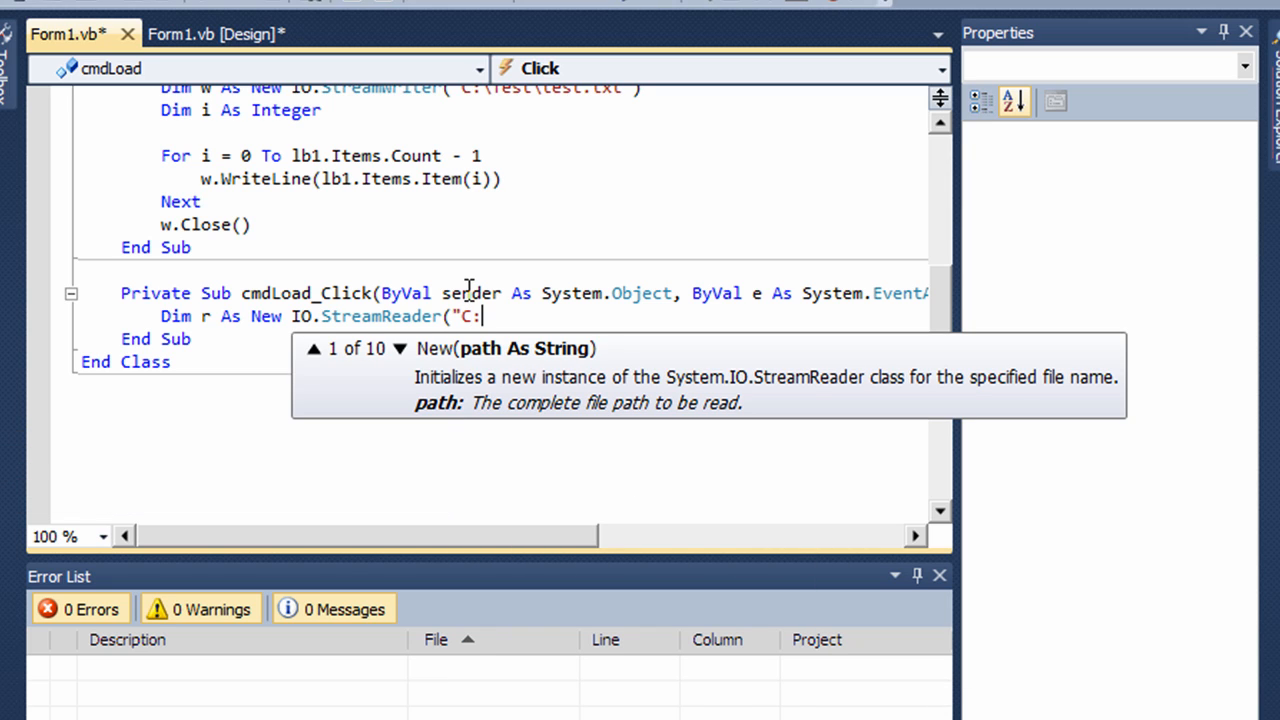
{"action": "type", "text": "\\"}
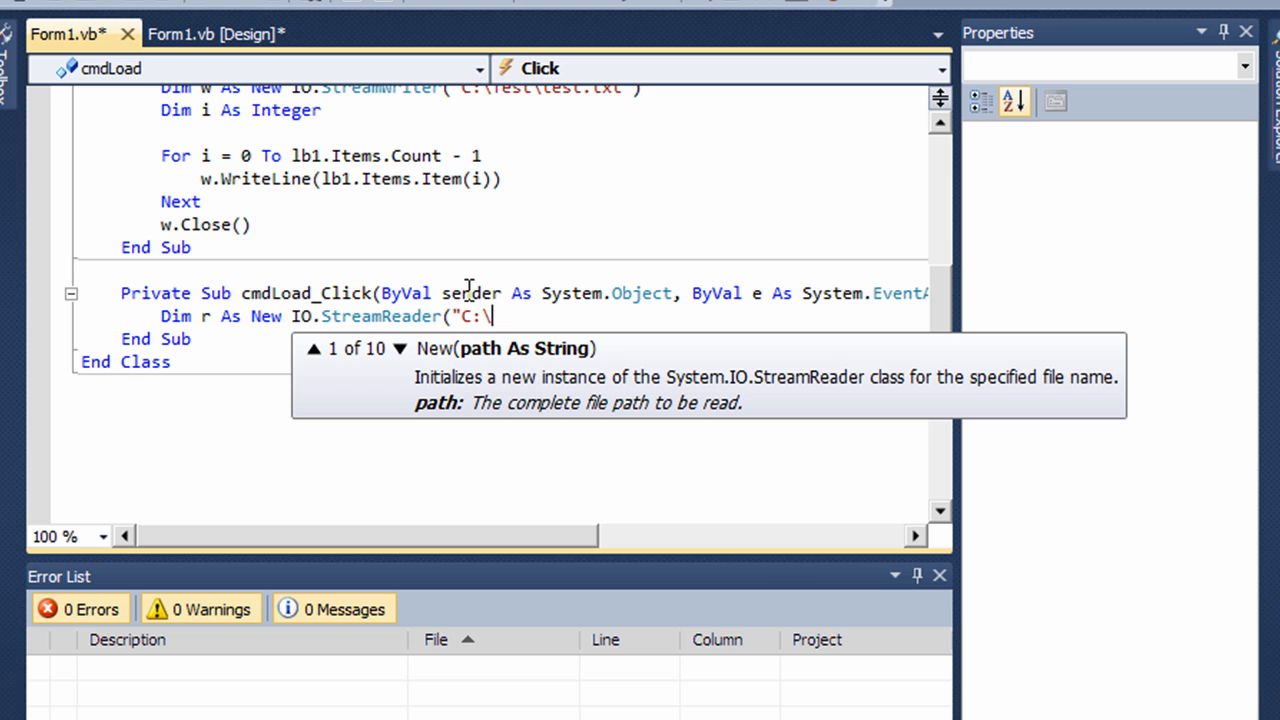
{"action": "type", "text": "Test"}
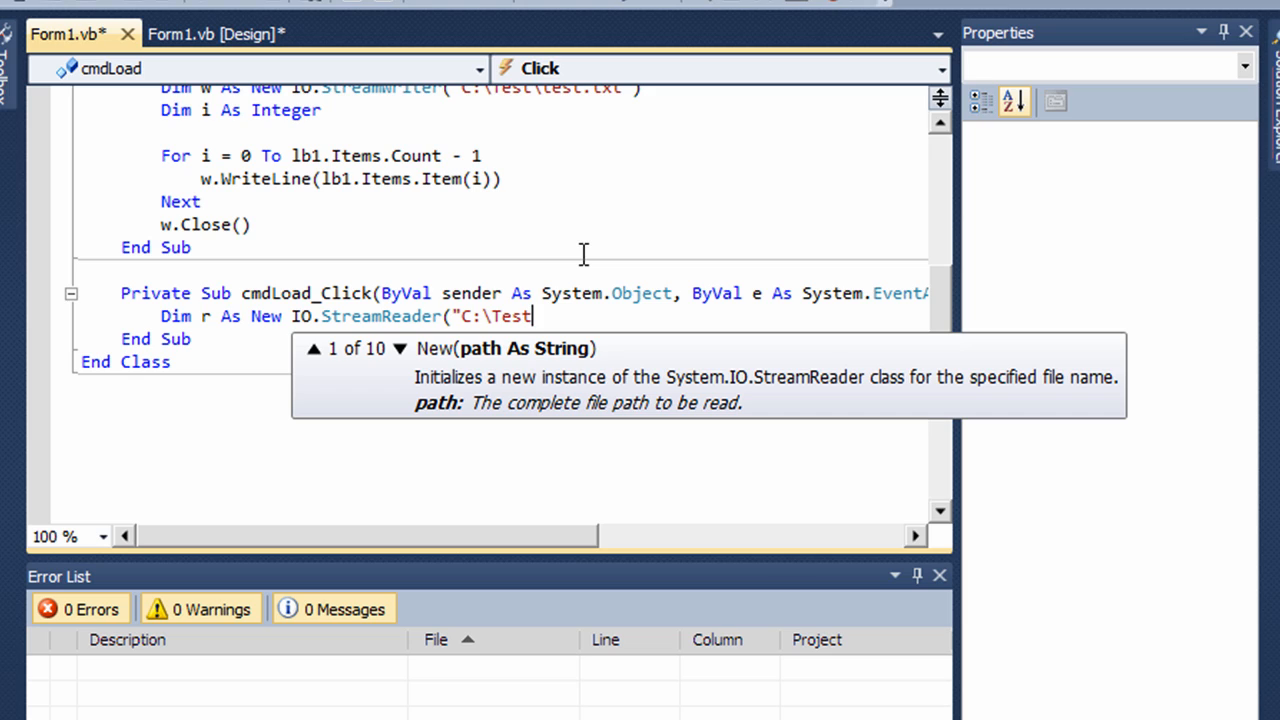
{"action": "type", "text": "\\"}
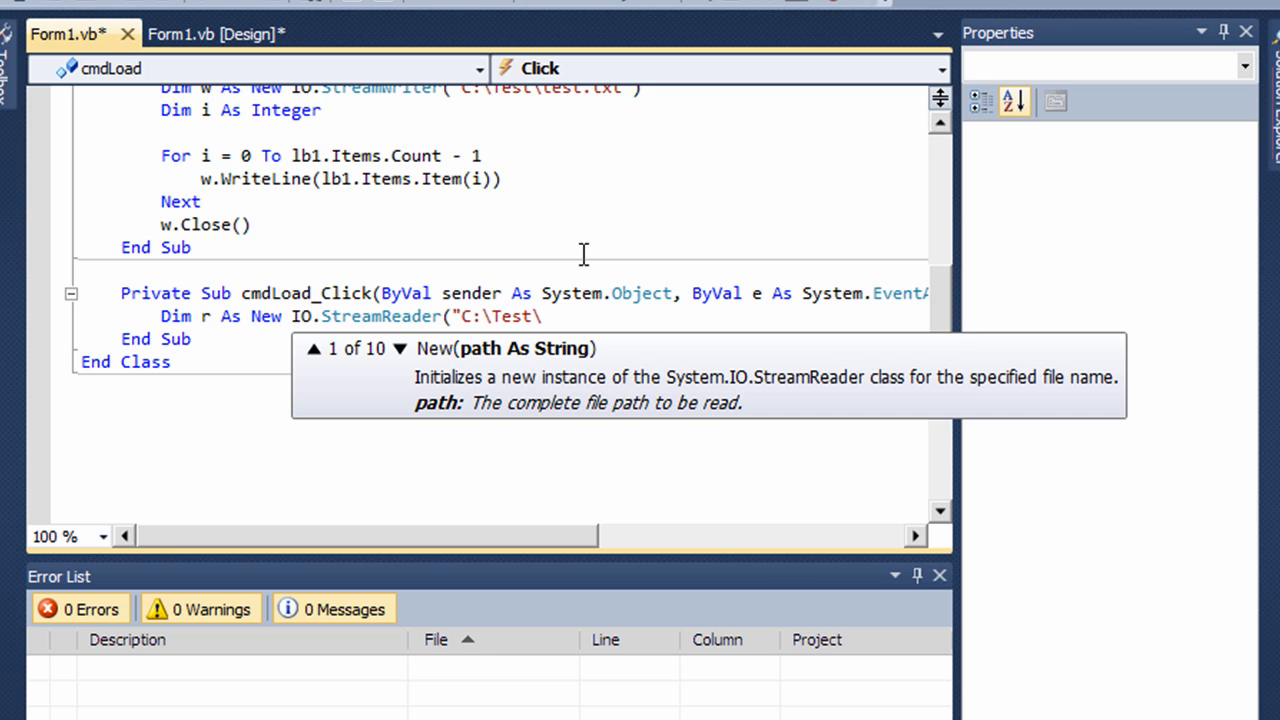
{"action": "type", "text": "test.t"}
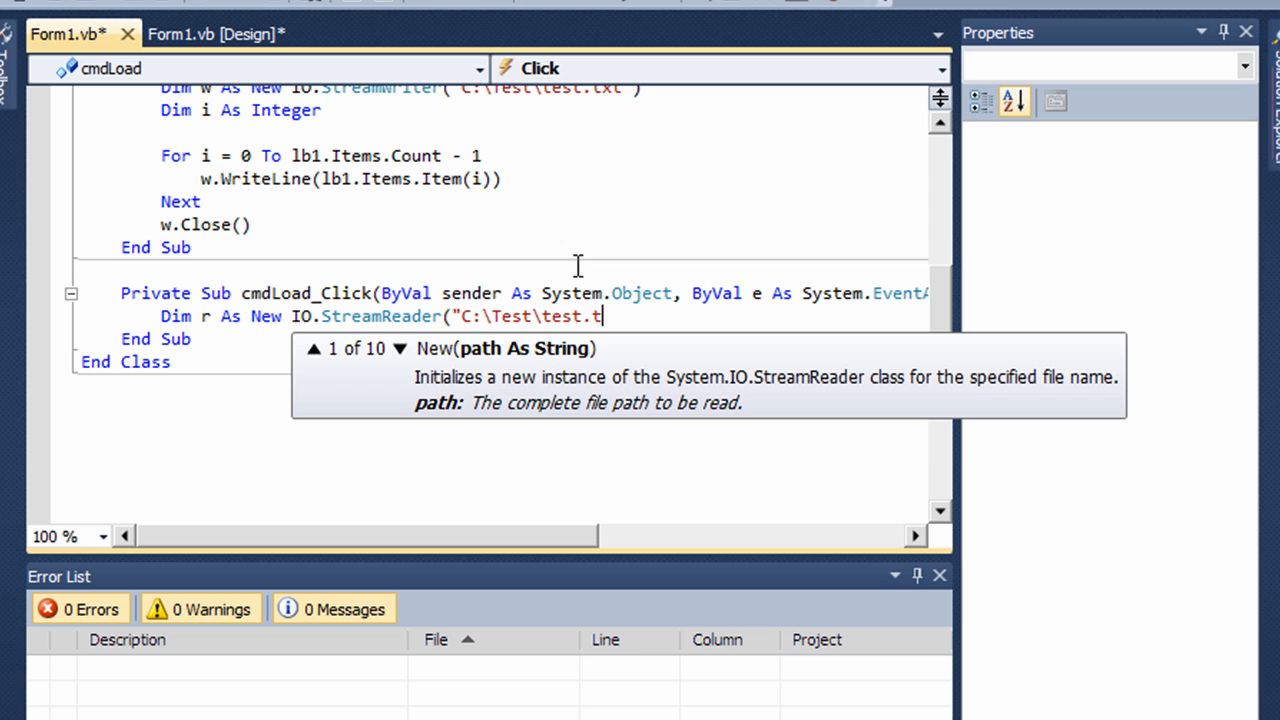
{"action": "type", "text": "xt\")"}
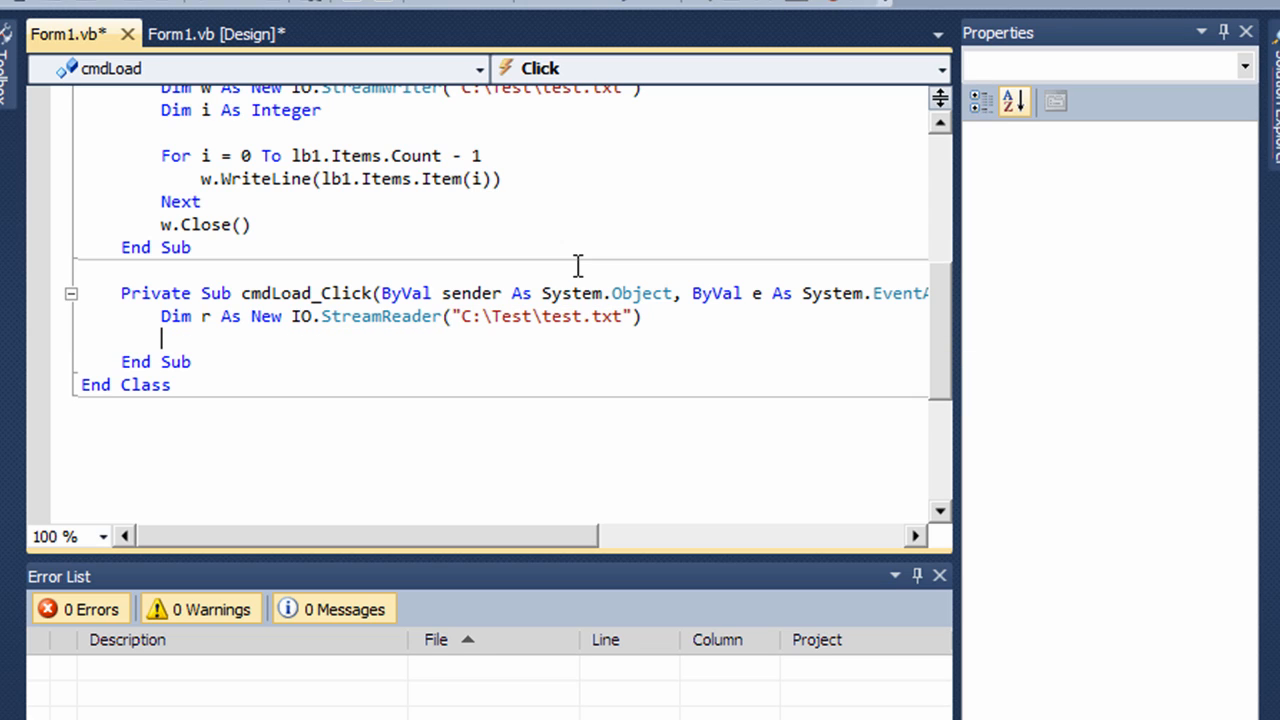
Step: Write the While (r.Peek > -1) loop header and open its body
{"action": "type", "text": "W"}
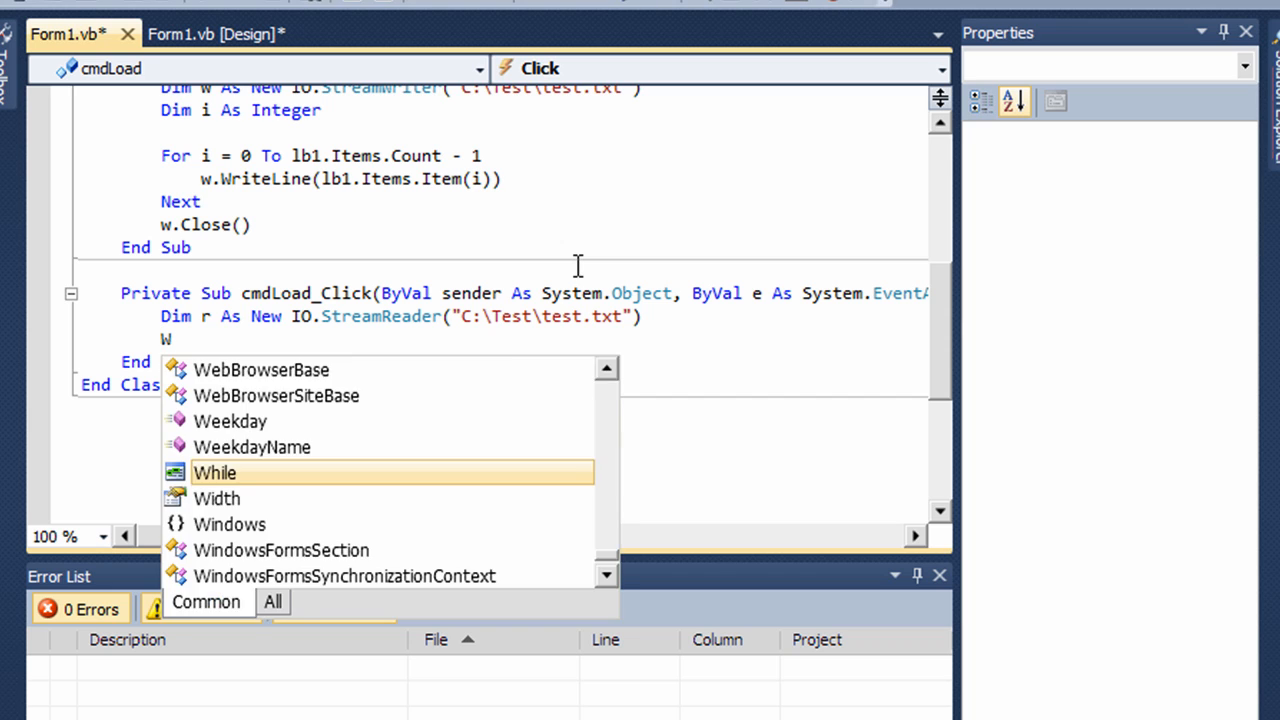
{"action": "key", "text": "Tab"}
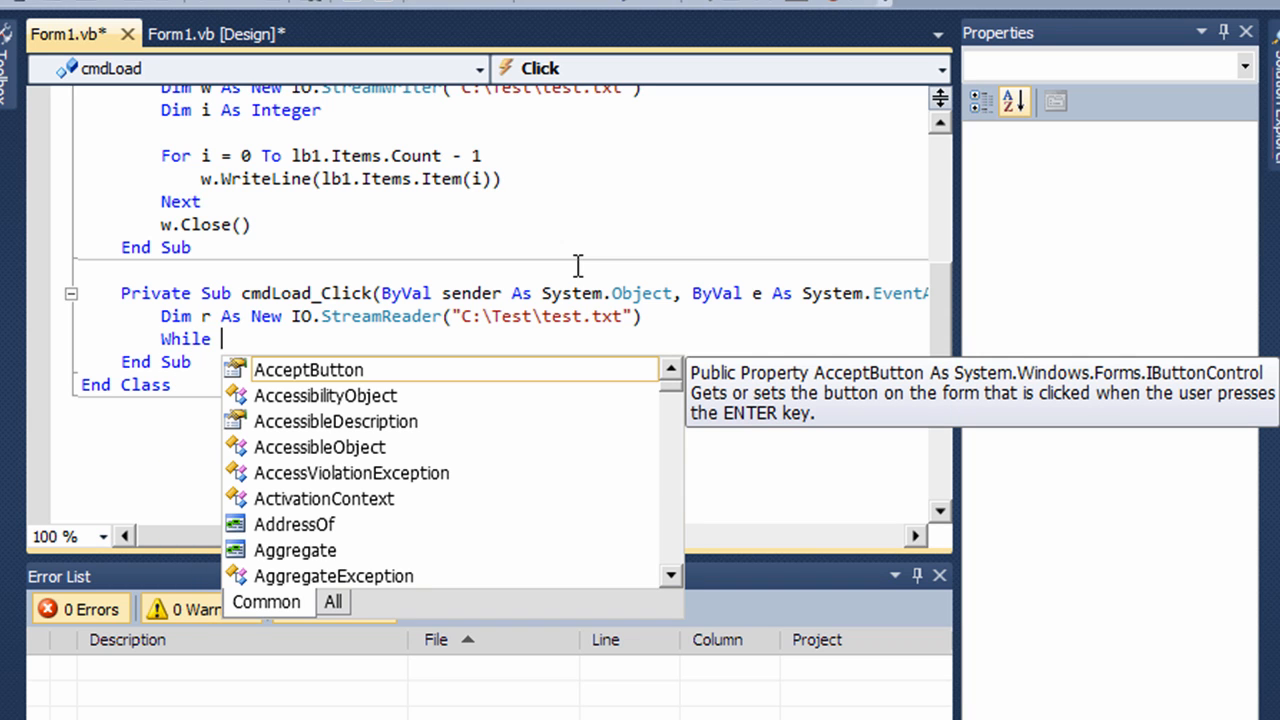
{"action": "type", "text": "("}
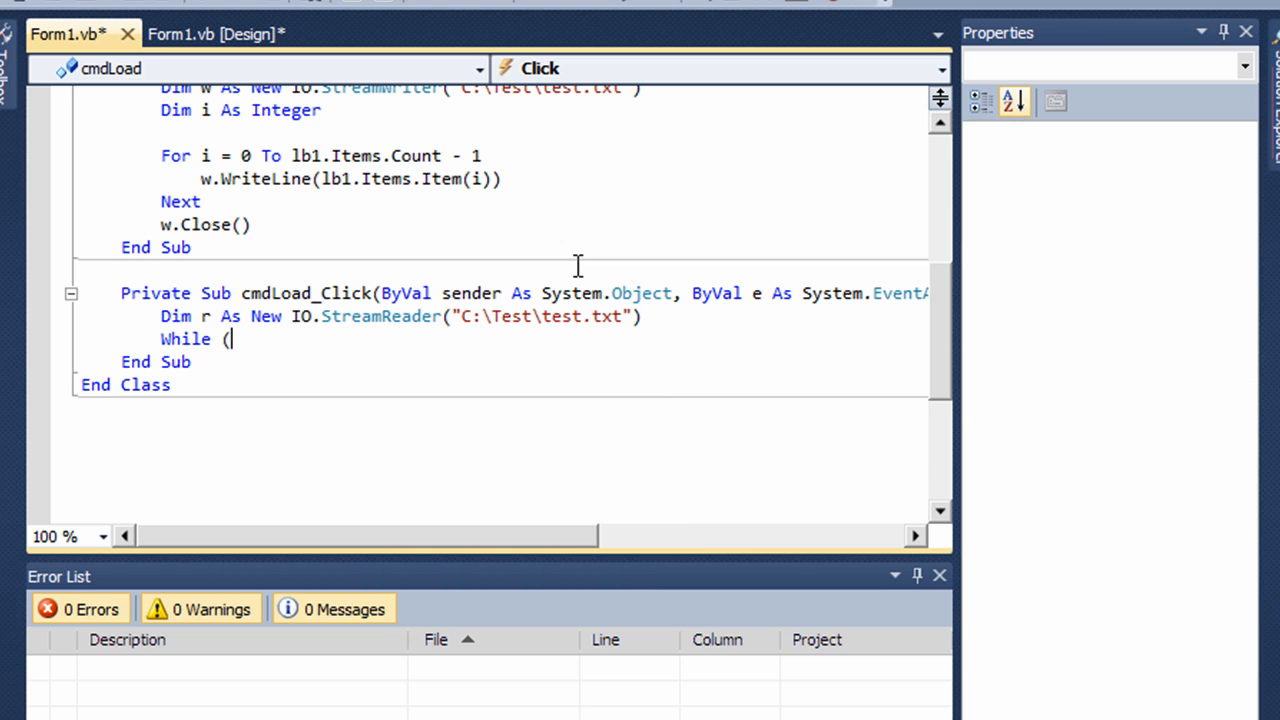
{"action": "type", "text": "r.p"}
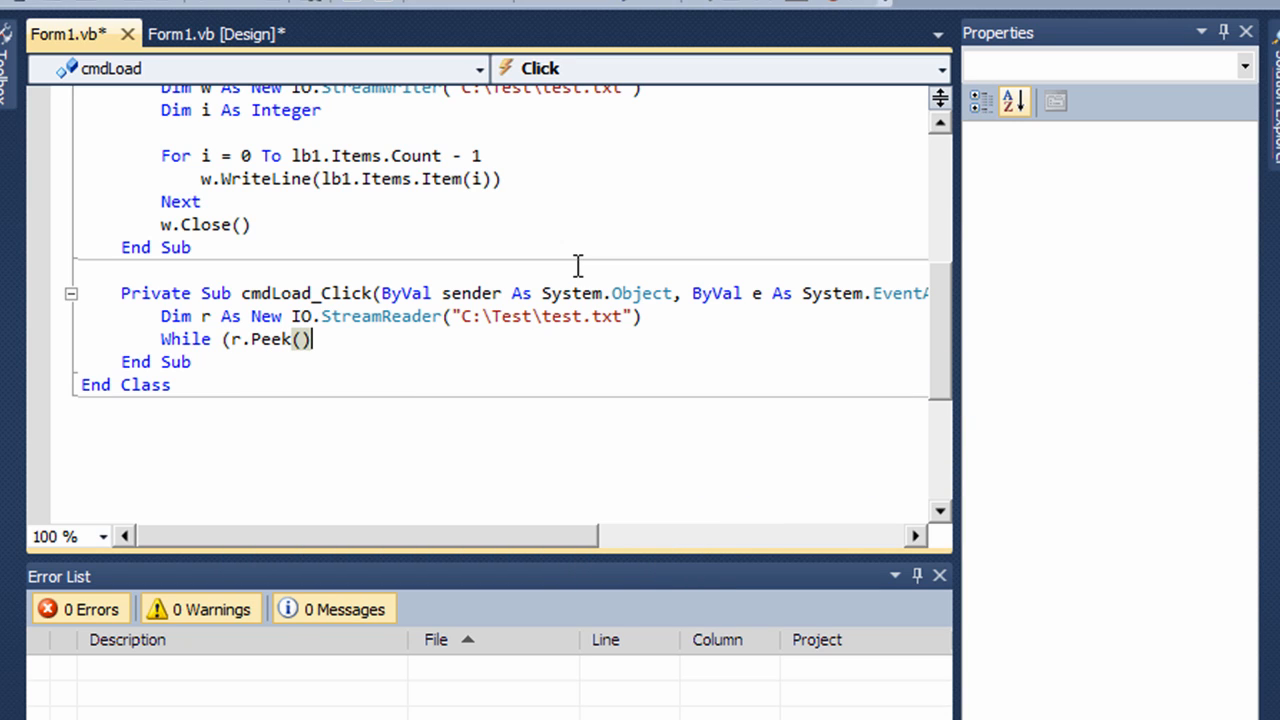
{"action": "type", "text": ">-"}
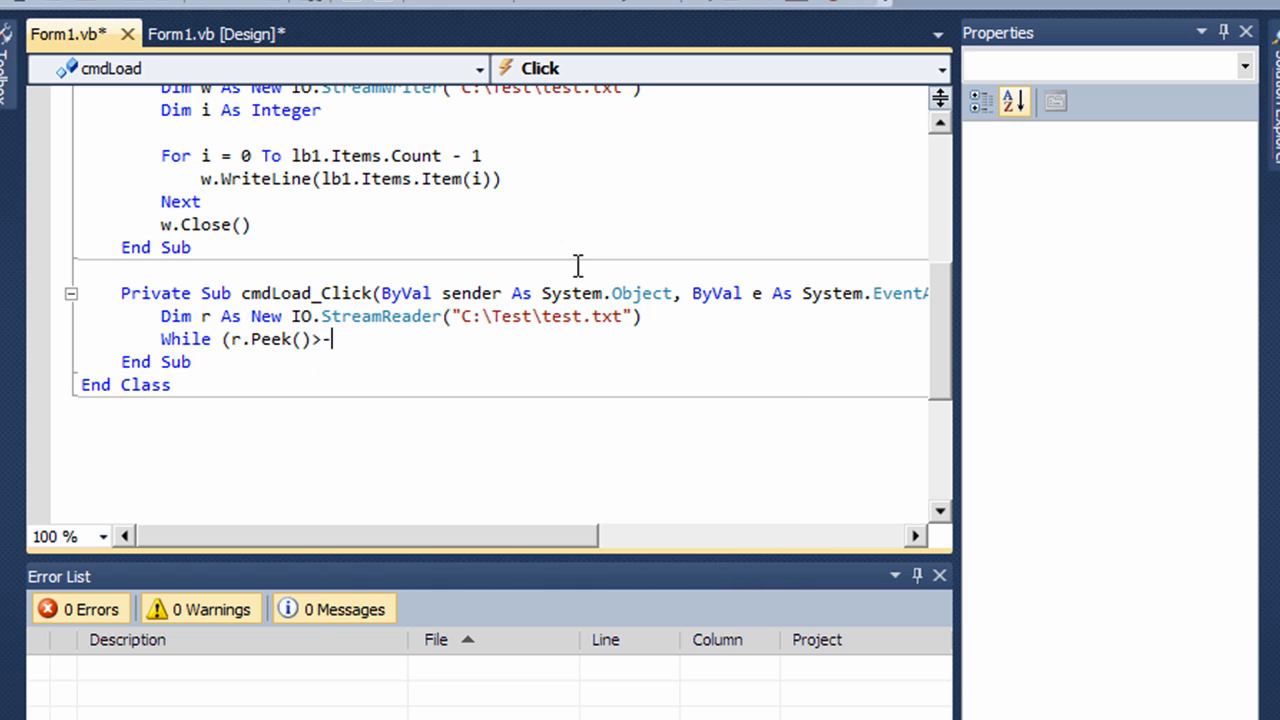
{"action": "type", "text": "1)"}
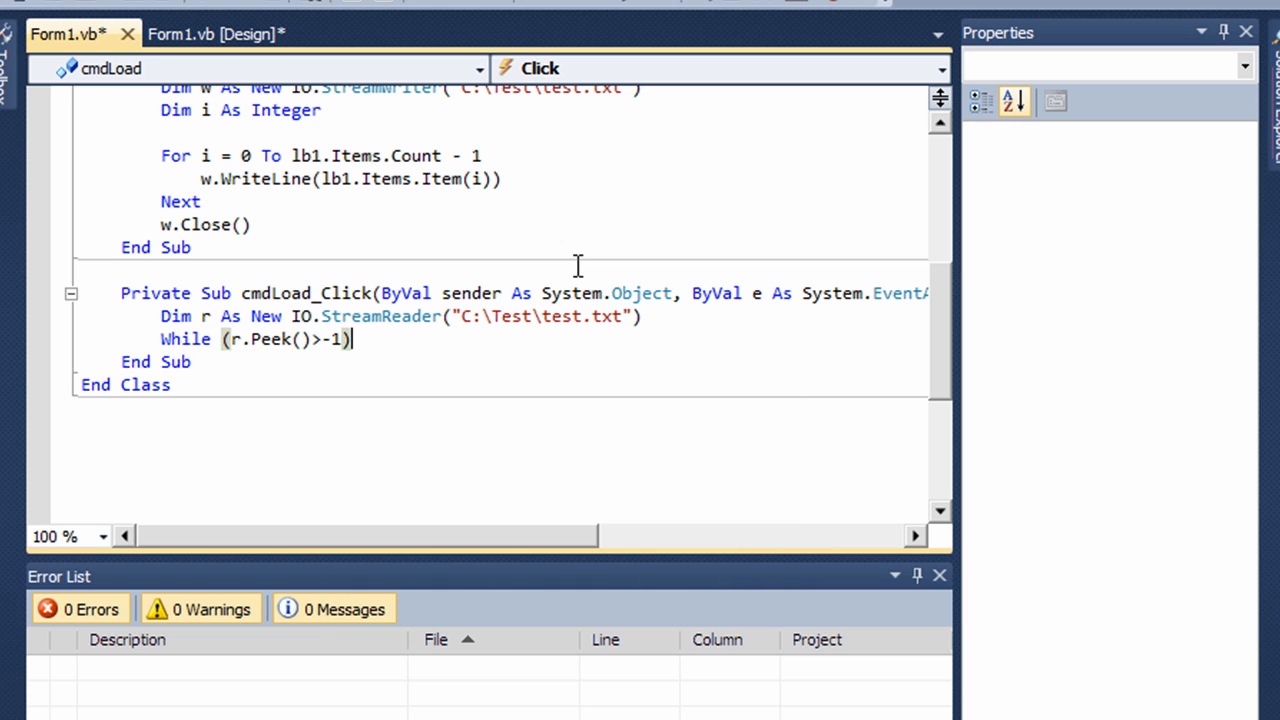
{"action": "key", "text": "enter"}
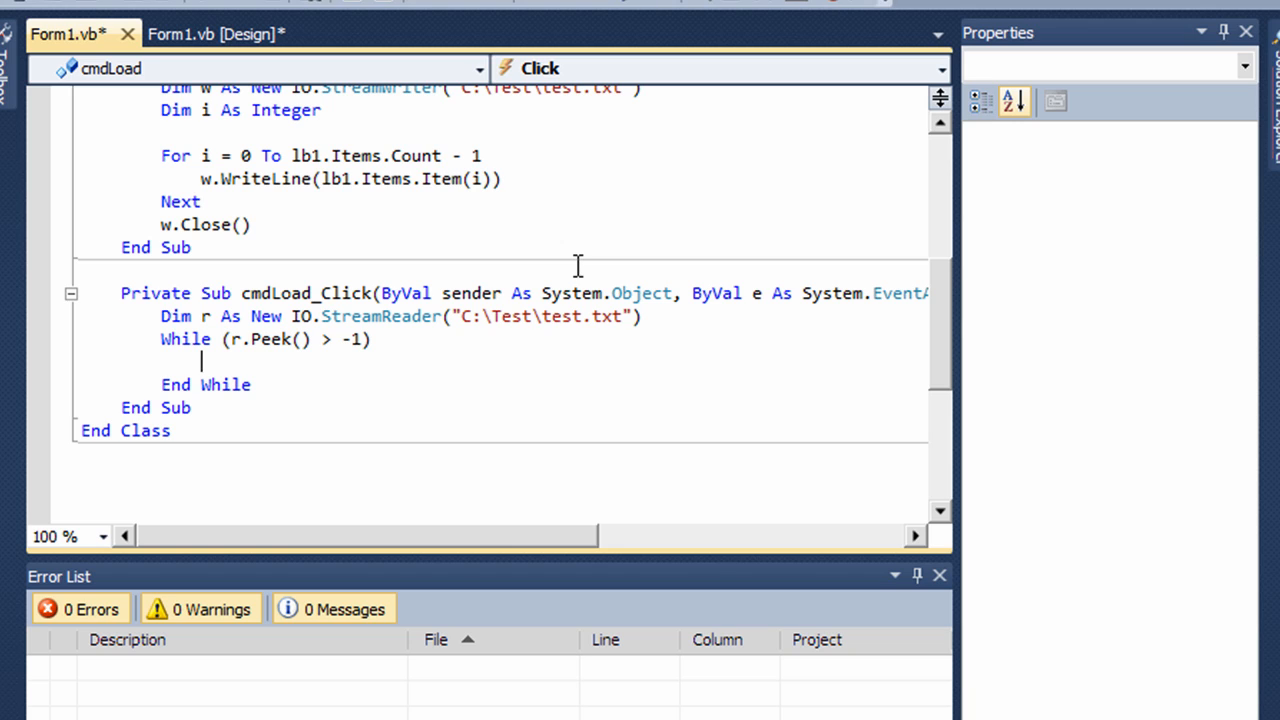
Step: Write lb1.Items.Add(r.ReadLine) and r.Close() in the loop, then return to design view
{"action": "type", "text": "lb1"}
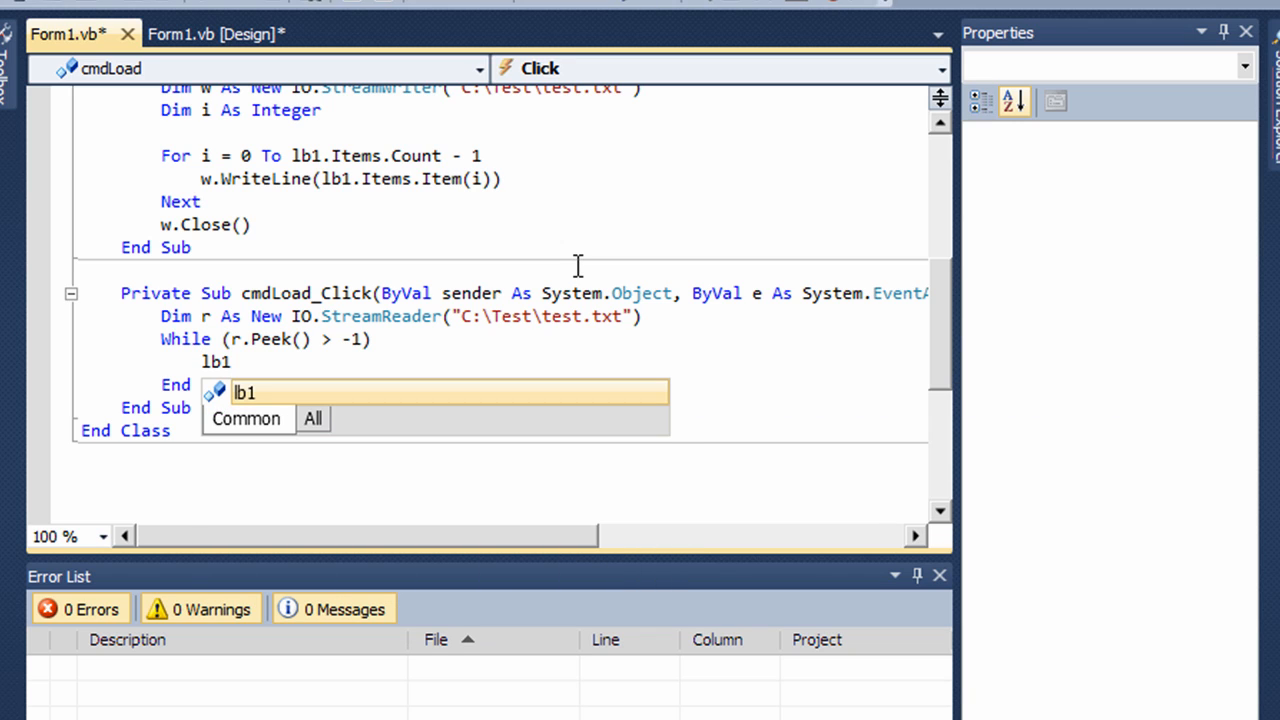
{"action": "type", "text": ".it"}
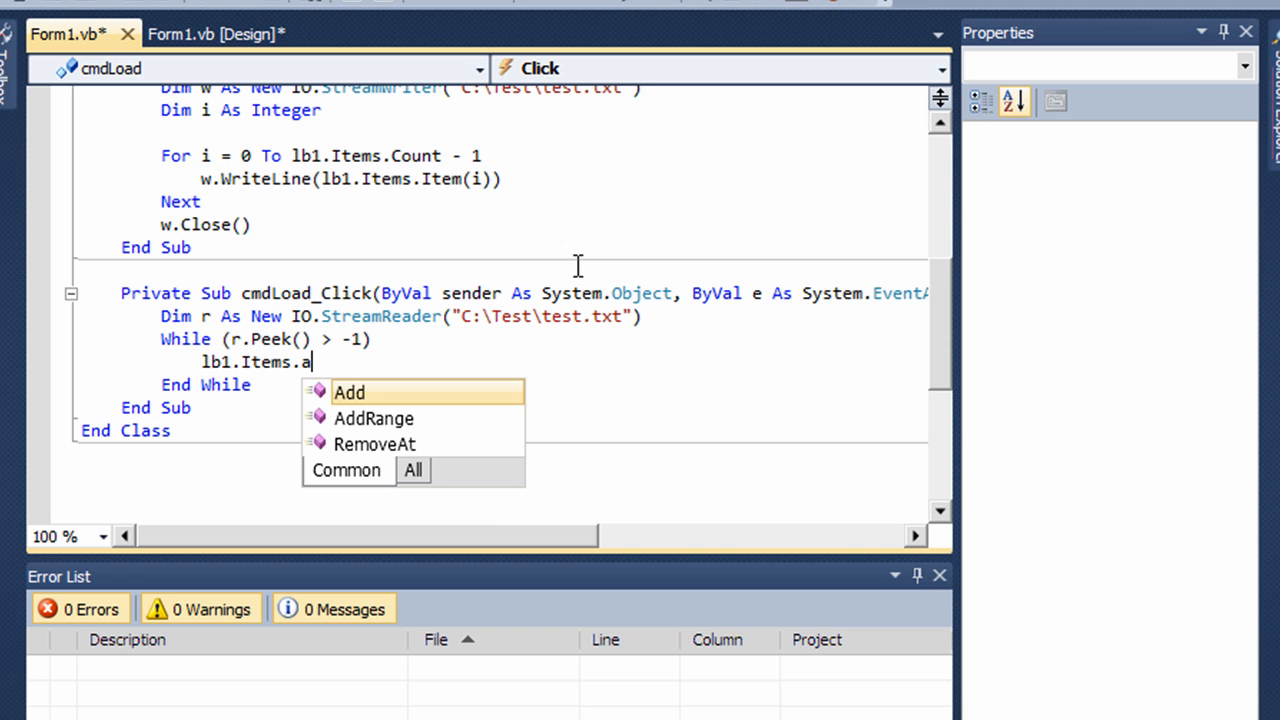
{"action": "type", "text": "dd("}
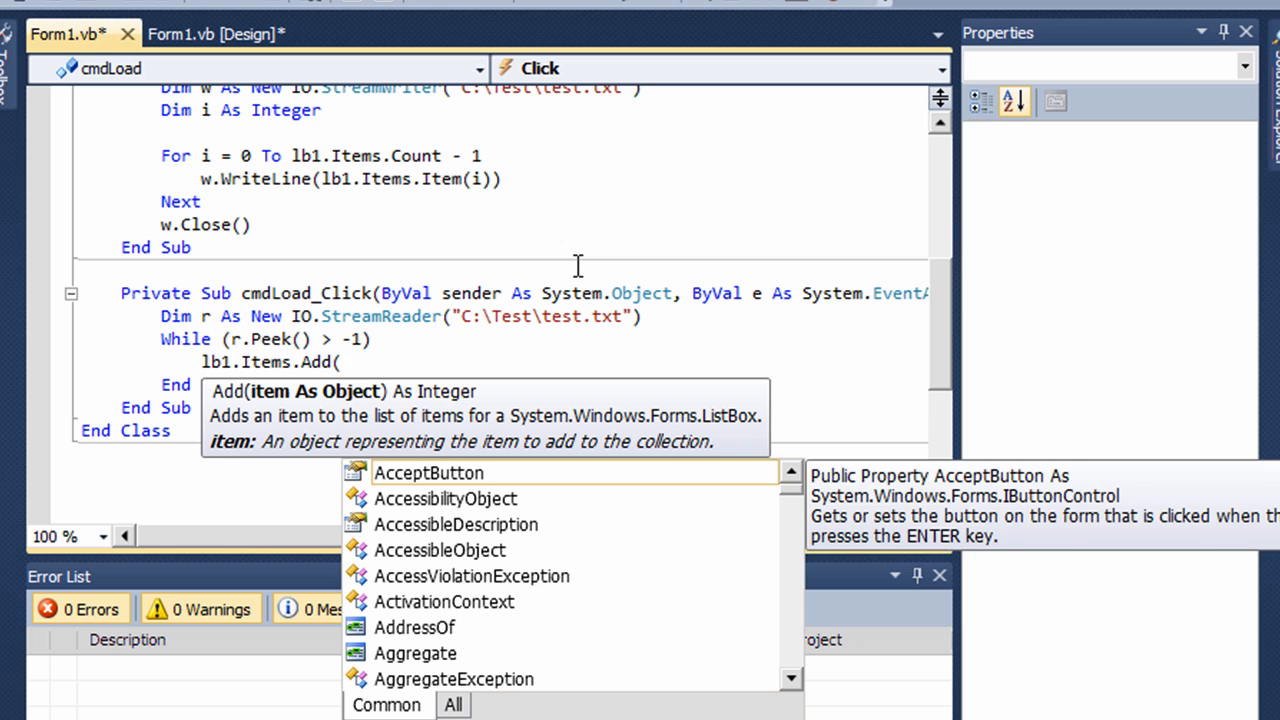
{"action": "type", "text": "r."}
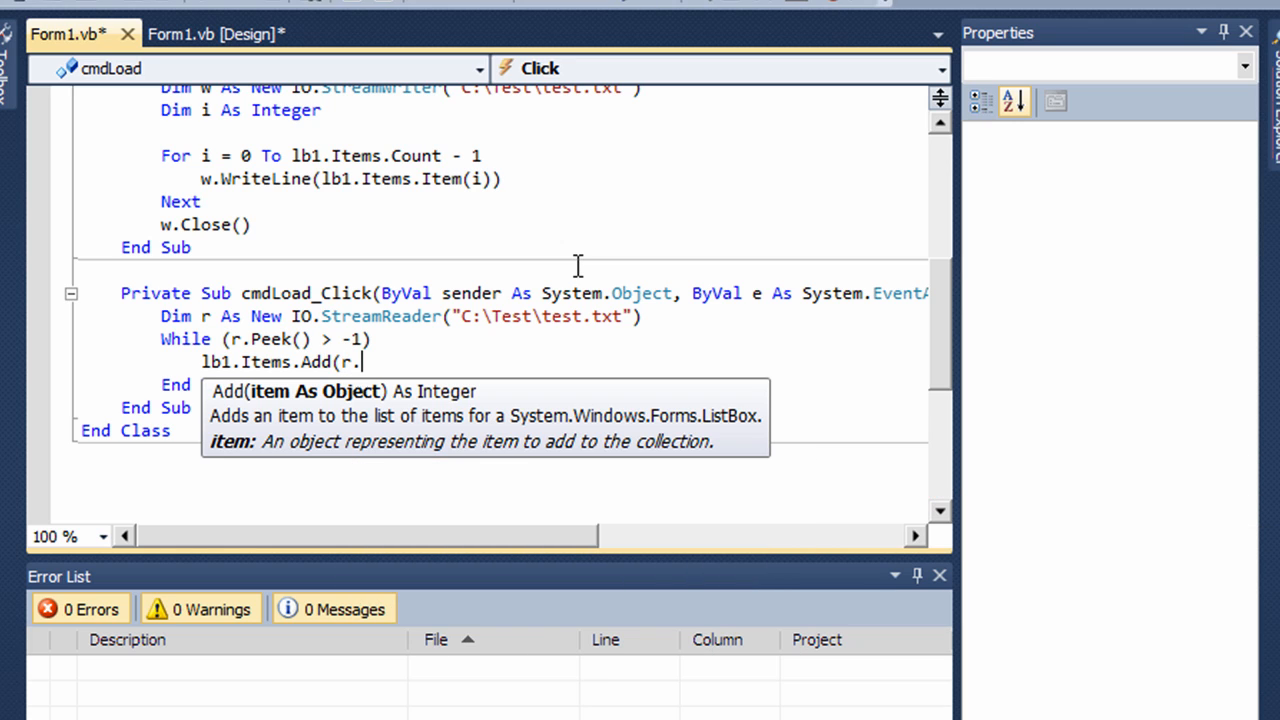
{"action": "type", "text": "read"}
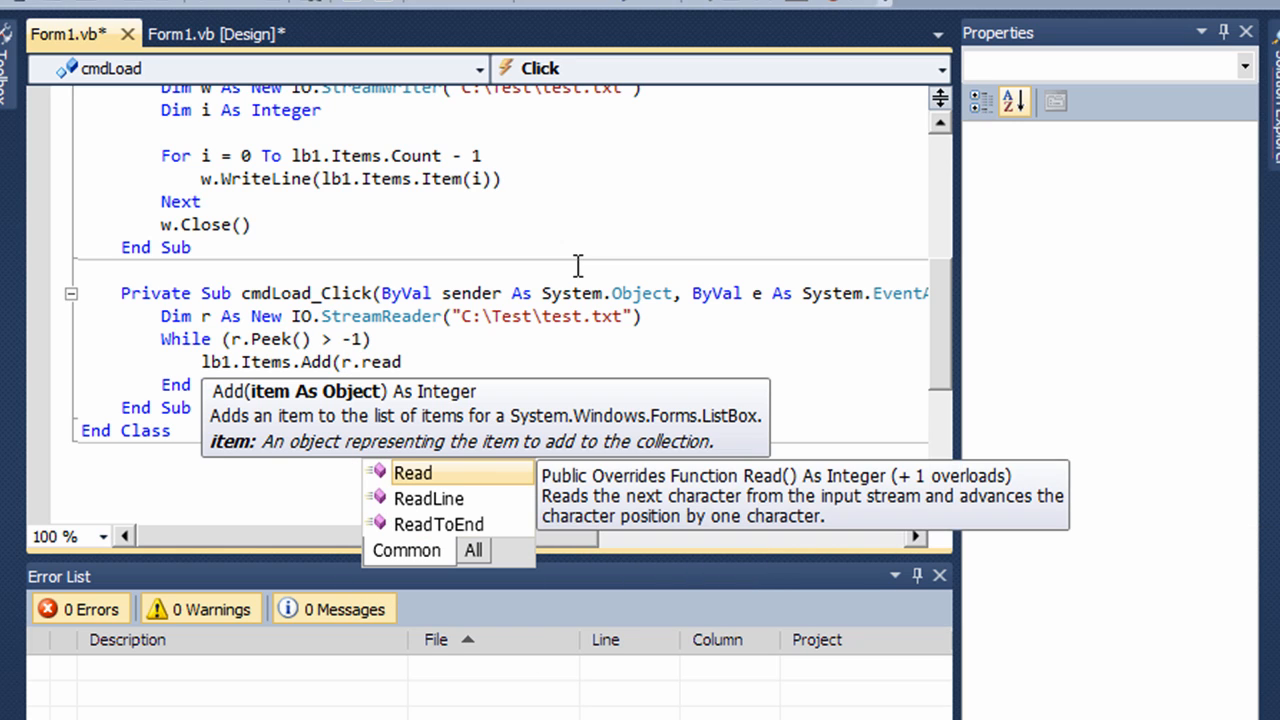
{"action": "type", "text": "line"}
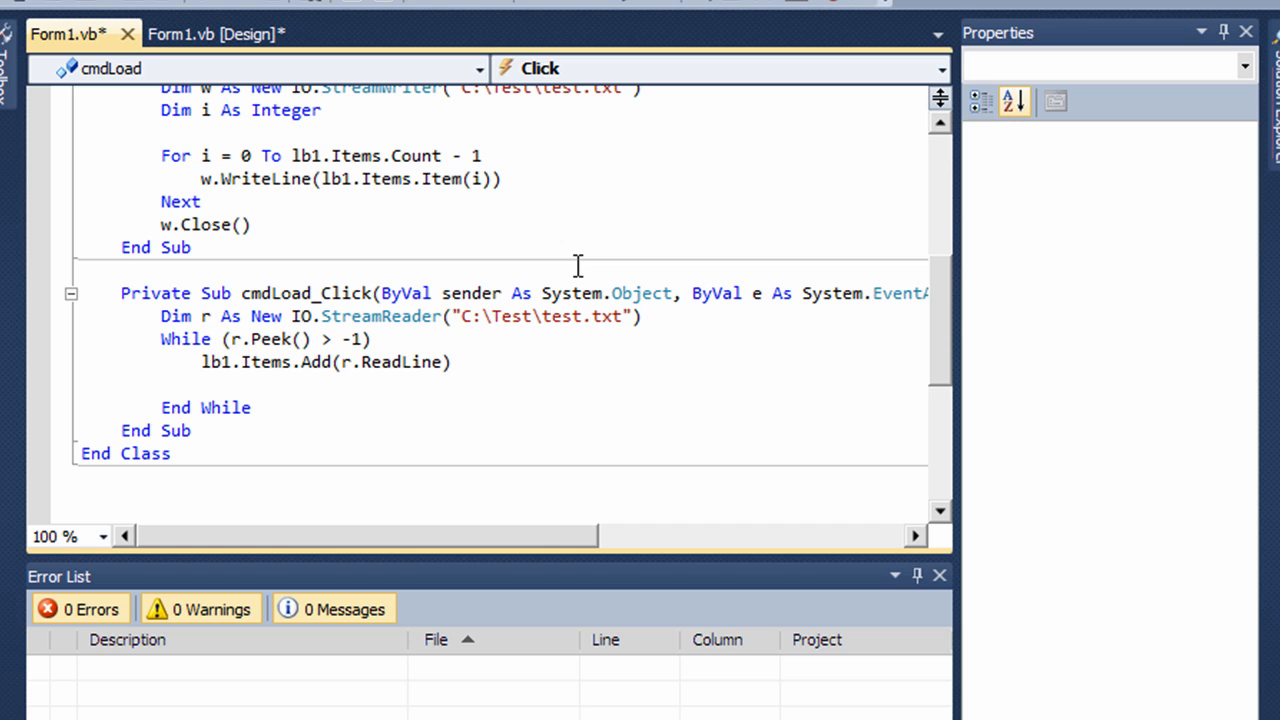
{"action": "type", "text": "r.close("}
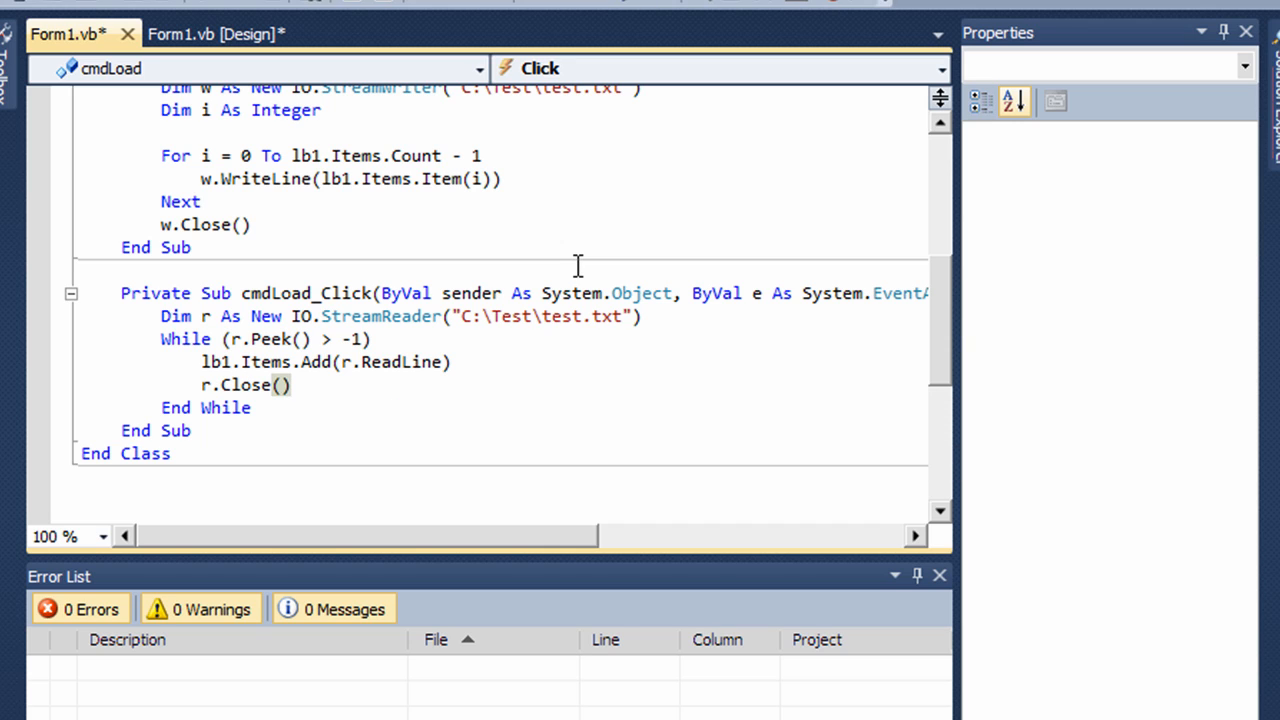
{"action": "left_click", "coordinate": [216, 34]}
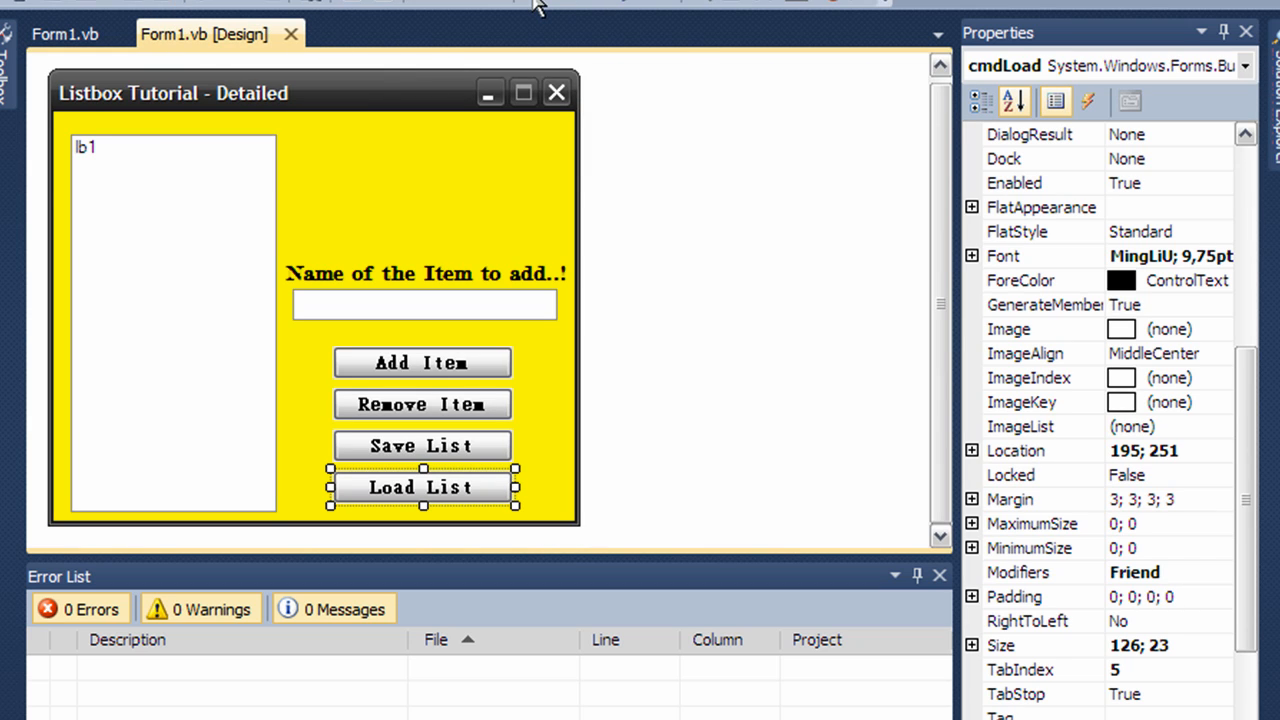
{"action": "mouse_move", "coordinate": [536, 4]}
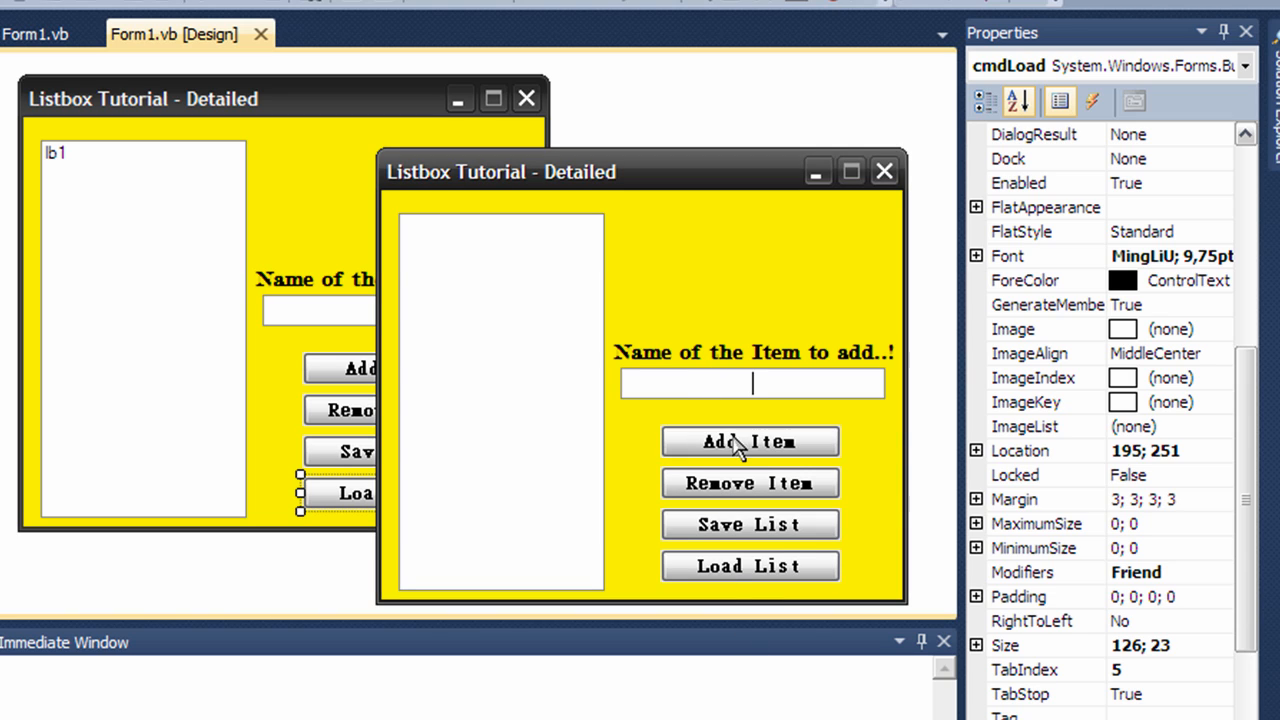
{"action": "mouse_move", "coordinate": [820, 482]}
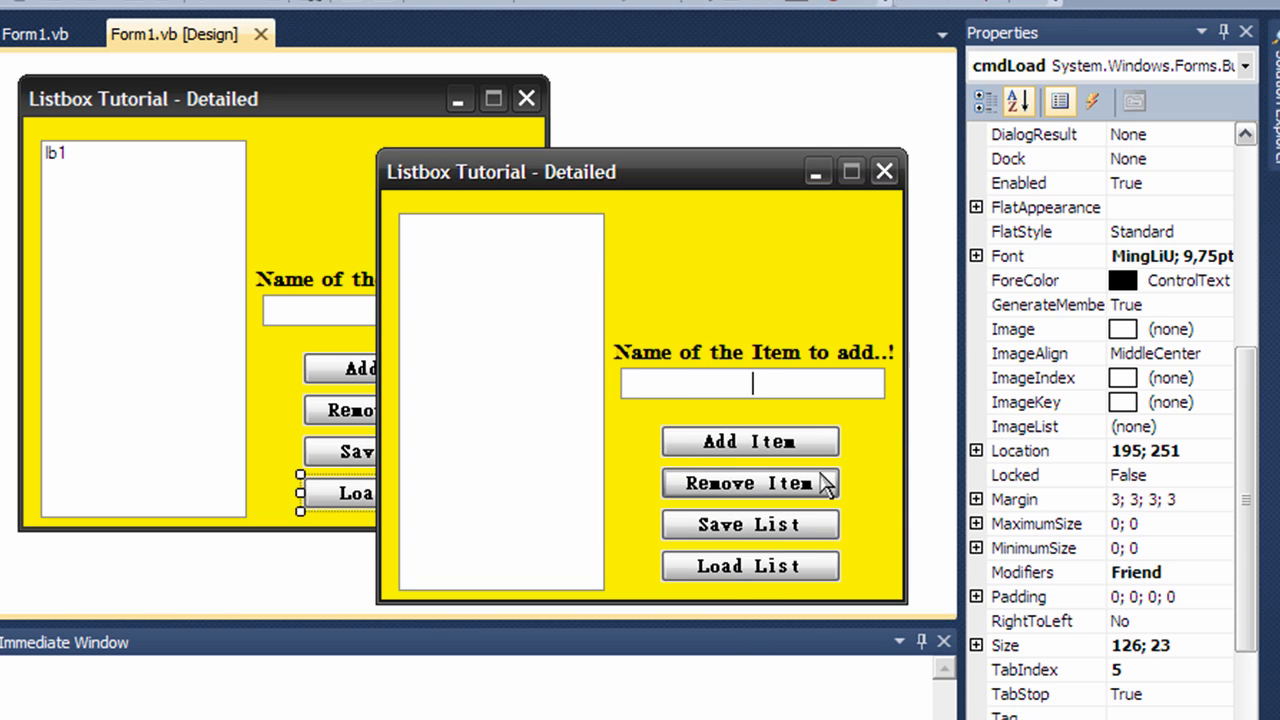
{"action": "mouse_move", "coordinate": [838, 428]}
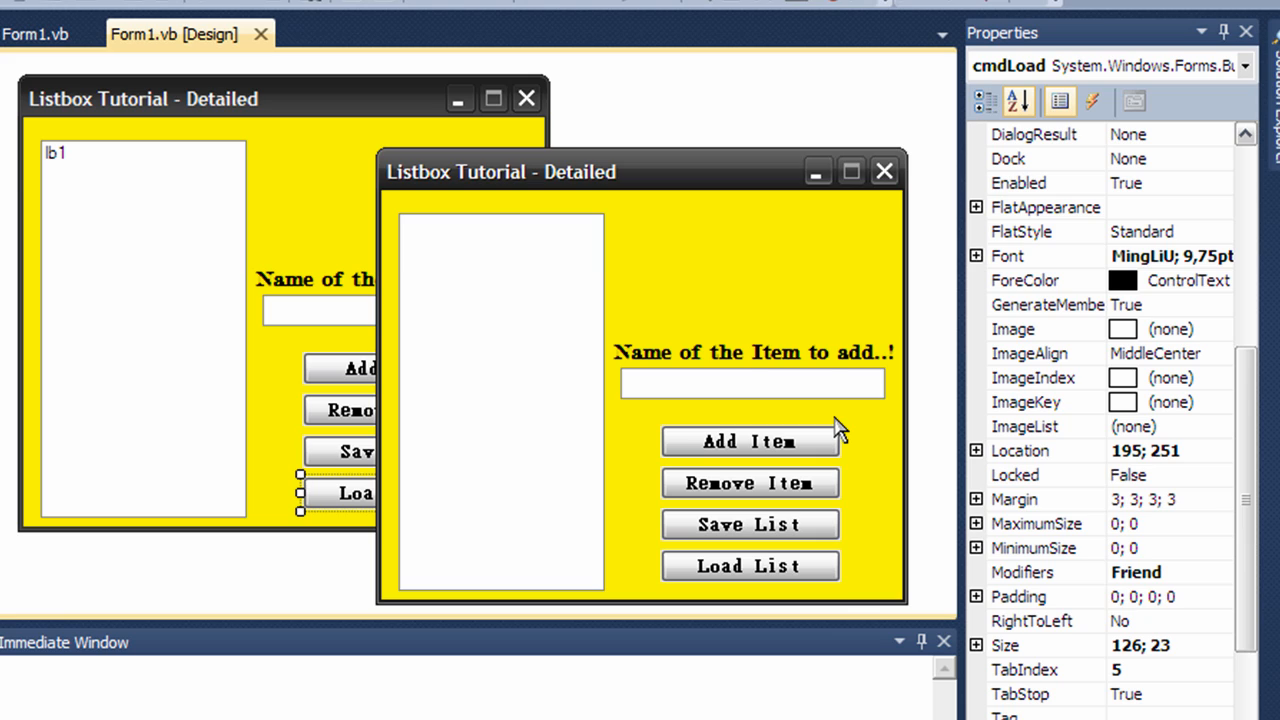
{"action": "mouse_move", "coordinate": [850, 412]}
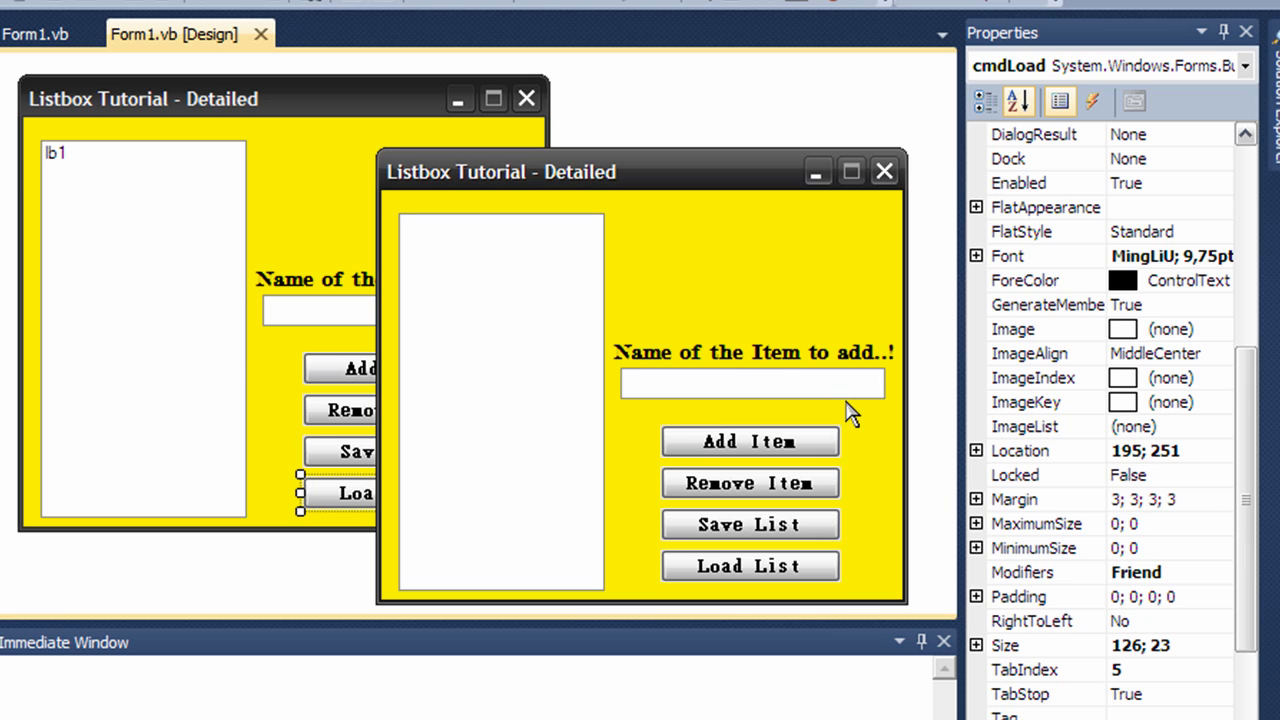
{"action": "mouse_move", "coordinate": [820, 486]}
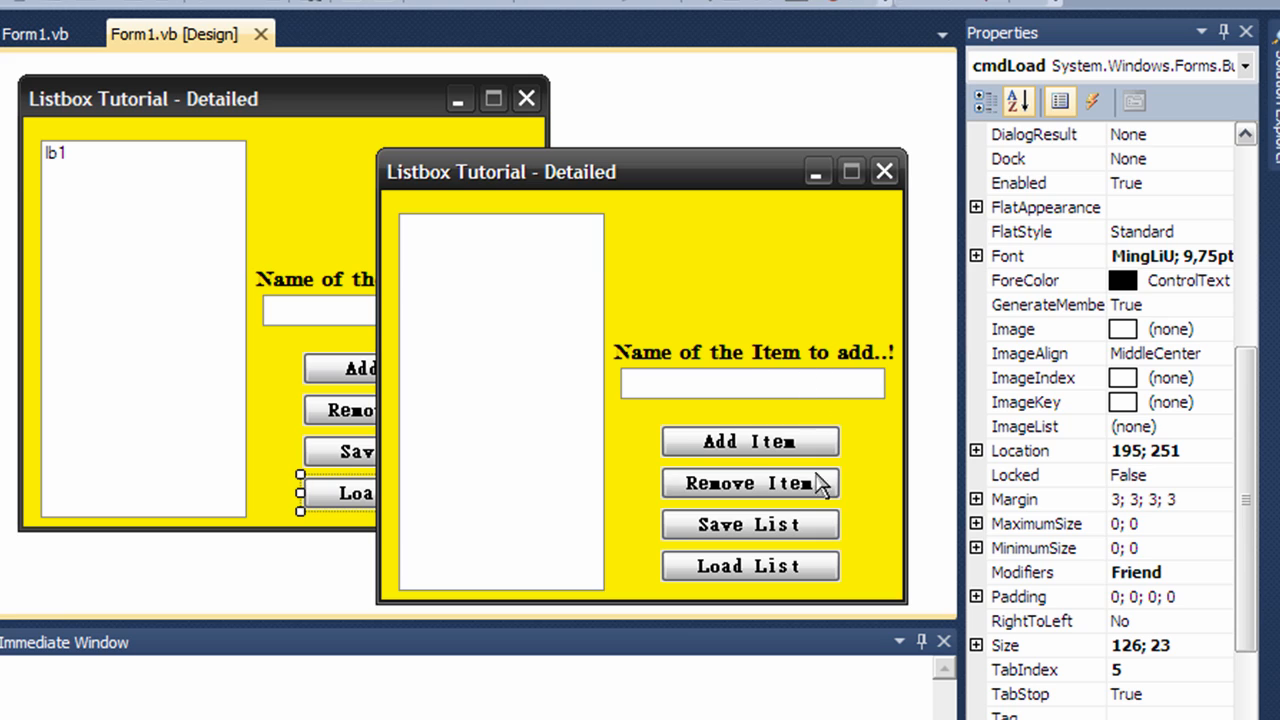
Step: In the running app, add Hello and justin to the listbox with Add Item
{"action": "left_click", "coordinate": [752, 384]}
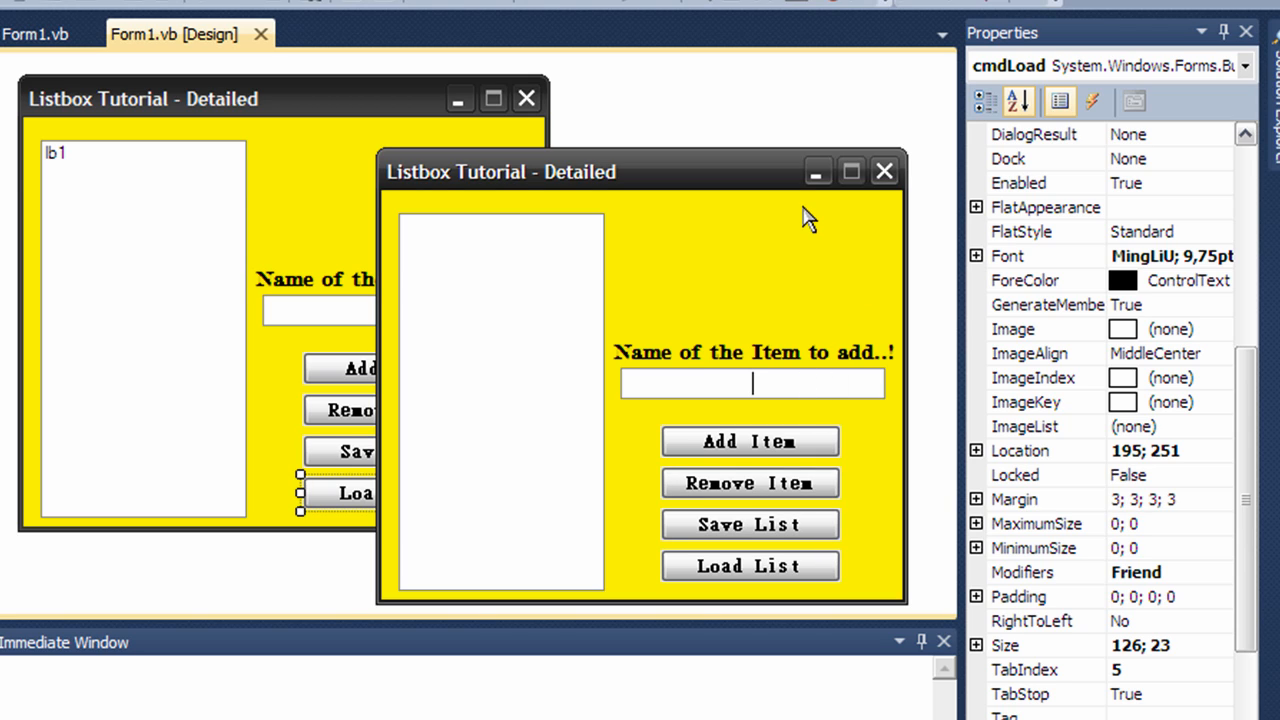
{"action": "type", "text": "Hello"}
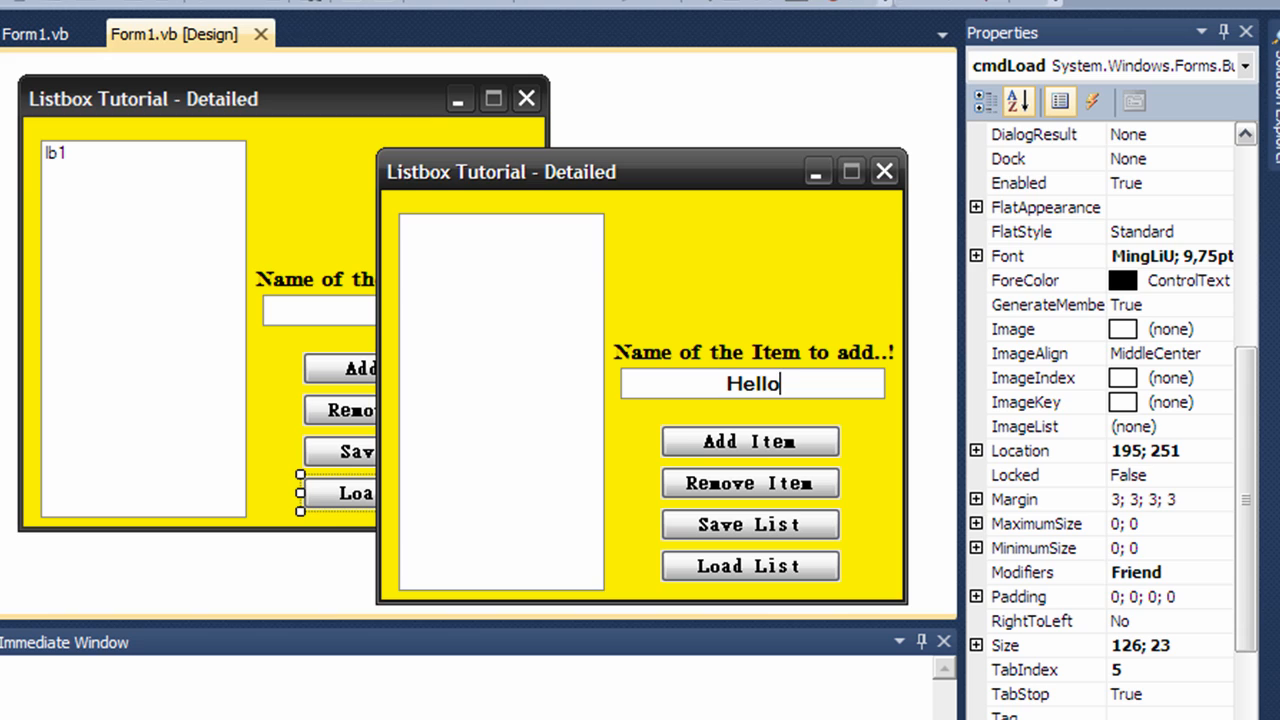
{"action": "left_click", "coordinate": [748, 442]}
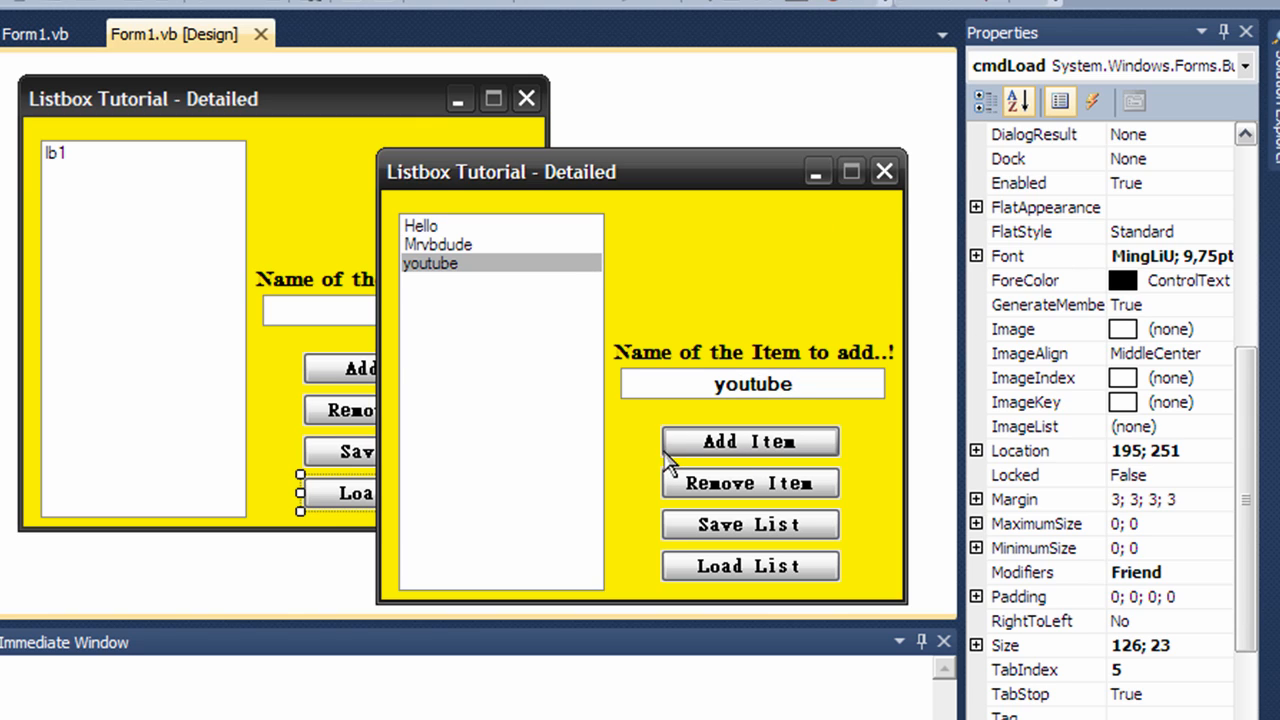
{"action": "mouse_move", "coordinate": [696, 370]}
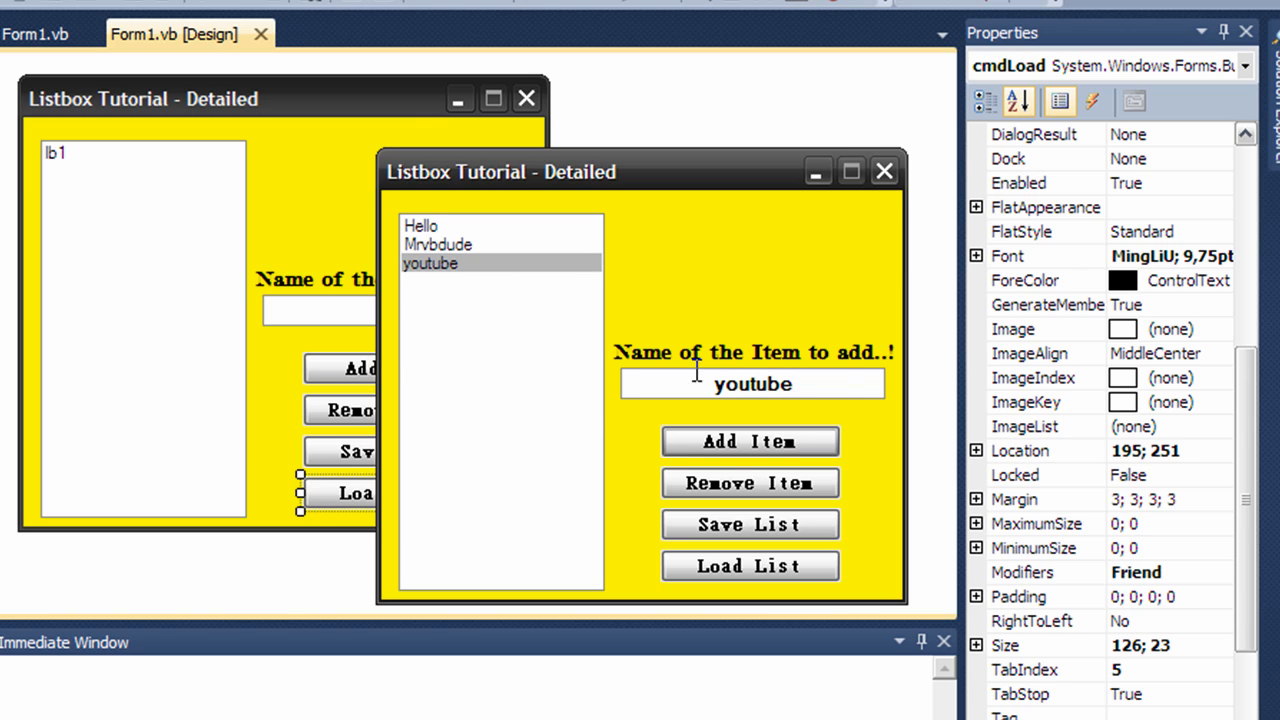
{"action": "mouse_move", "coordinate": [822, 380]}
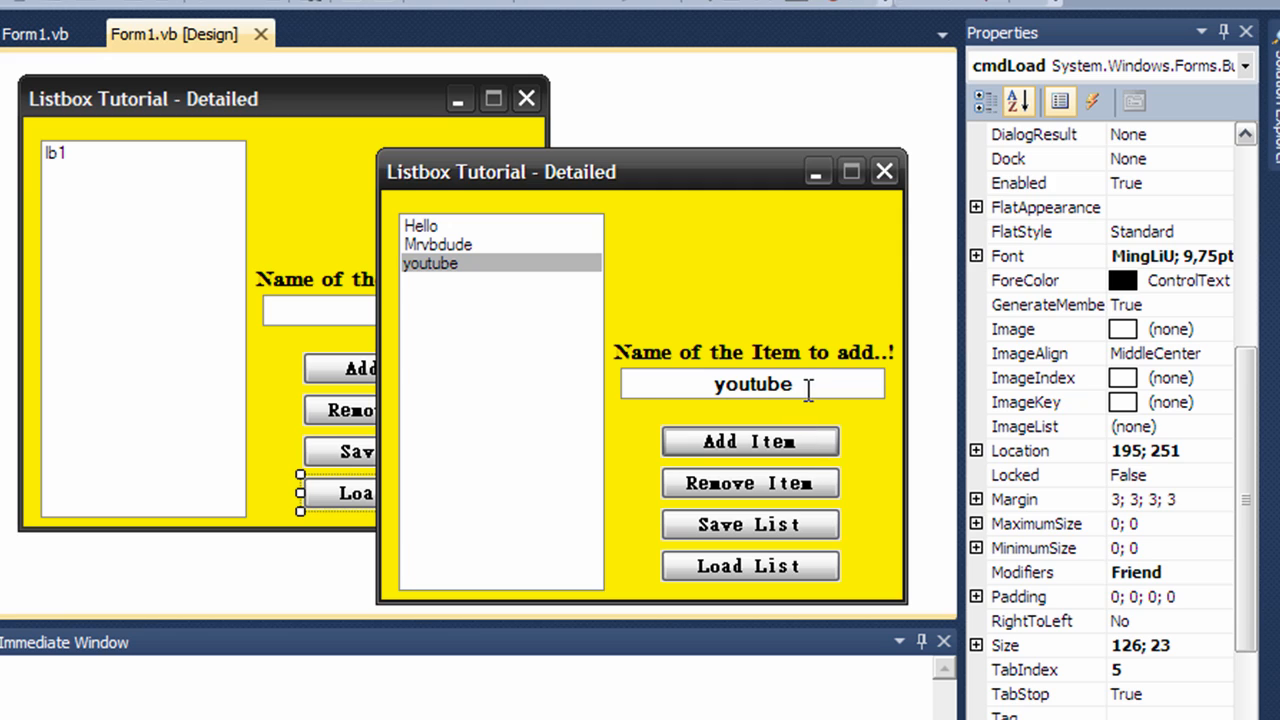
{"action": "type", "text": "justin"}
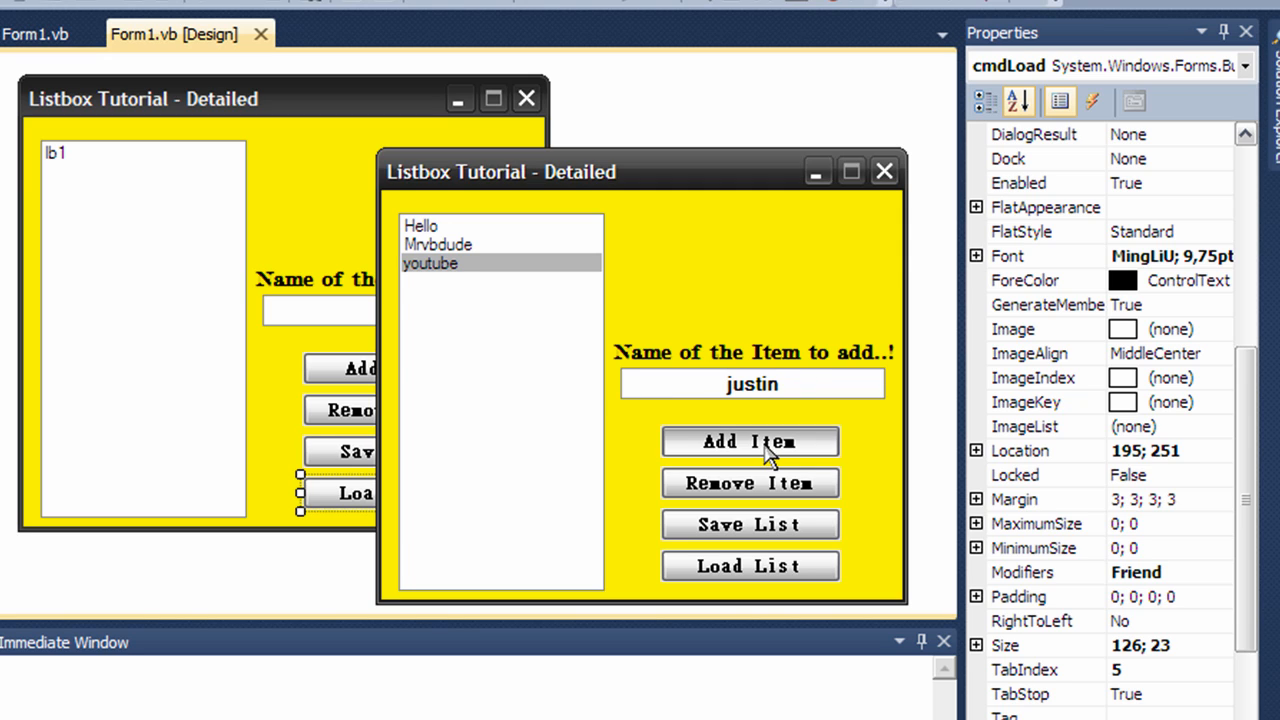
{"action": "left_click", "coordinate": [748, 442]}
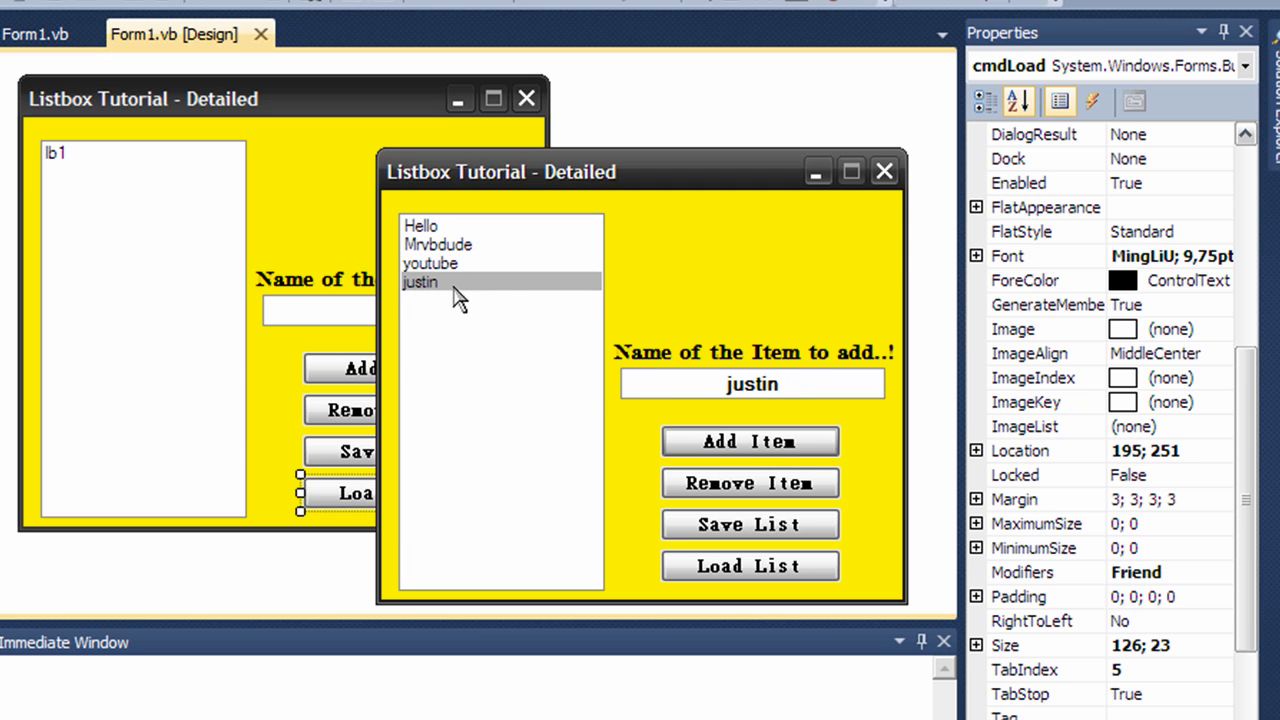
{"action": "mouse_move", "coordinate": [750, 482]}
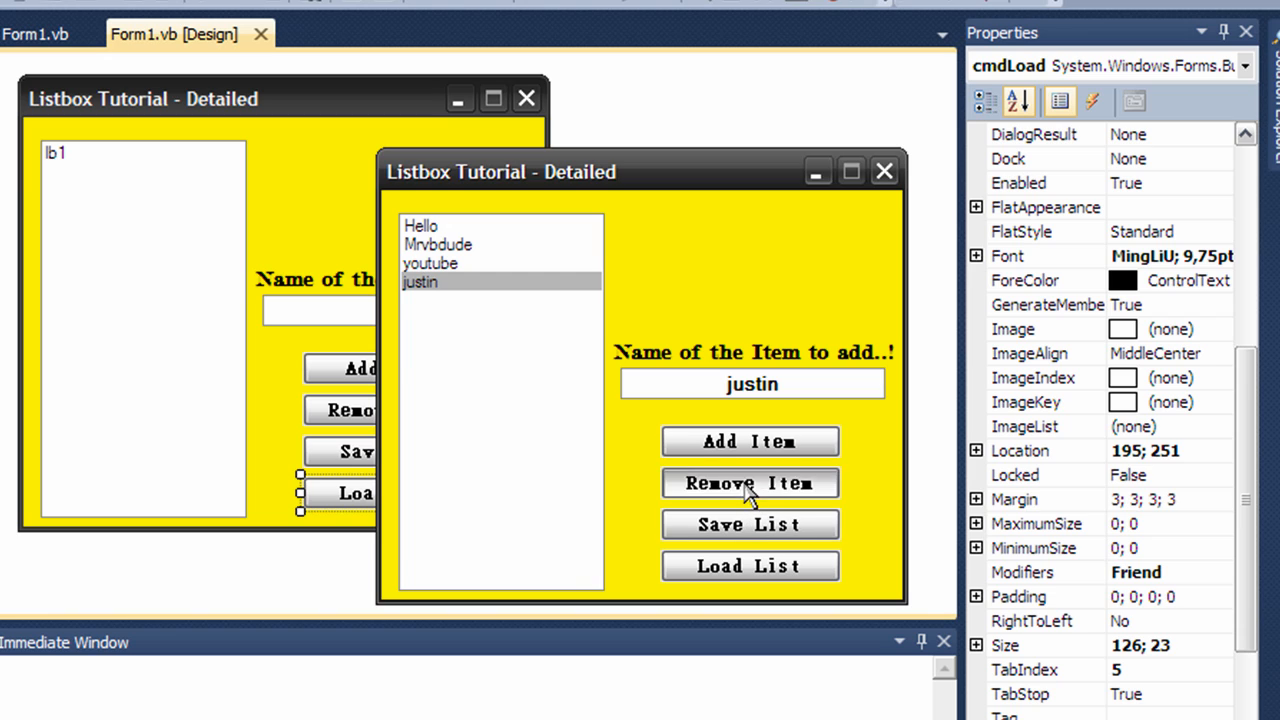
Step: Remove the justin and youtube entries with Remove Item, then add justin again
{"action": "left_click", "coordinate": [748, 482]}
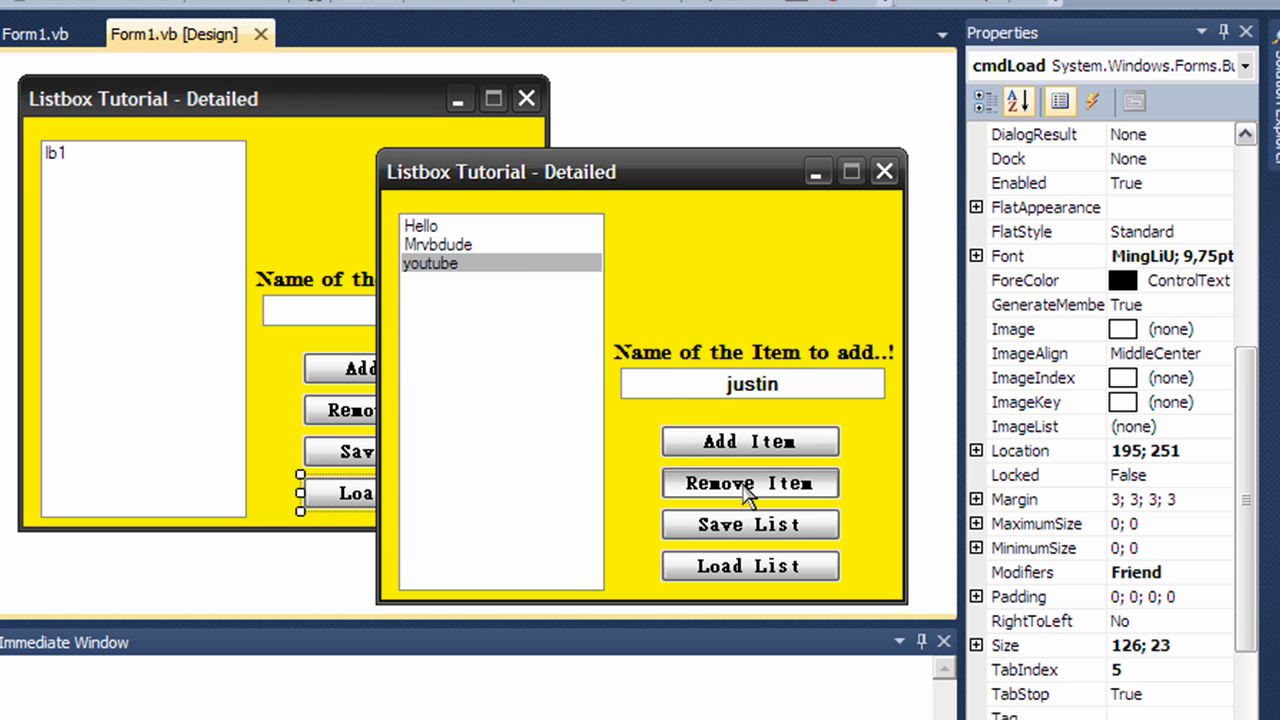
{"action": "left_click", "coordinate": [748, 482]}
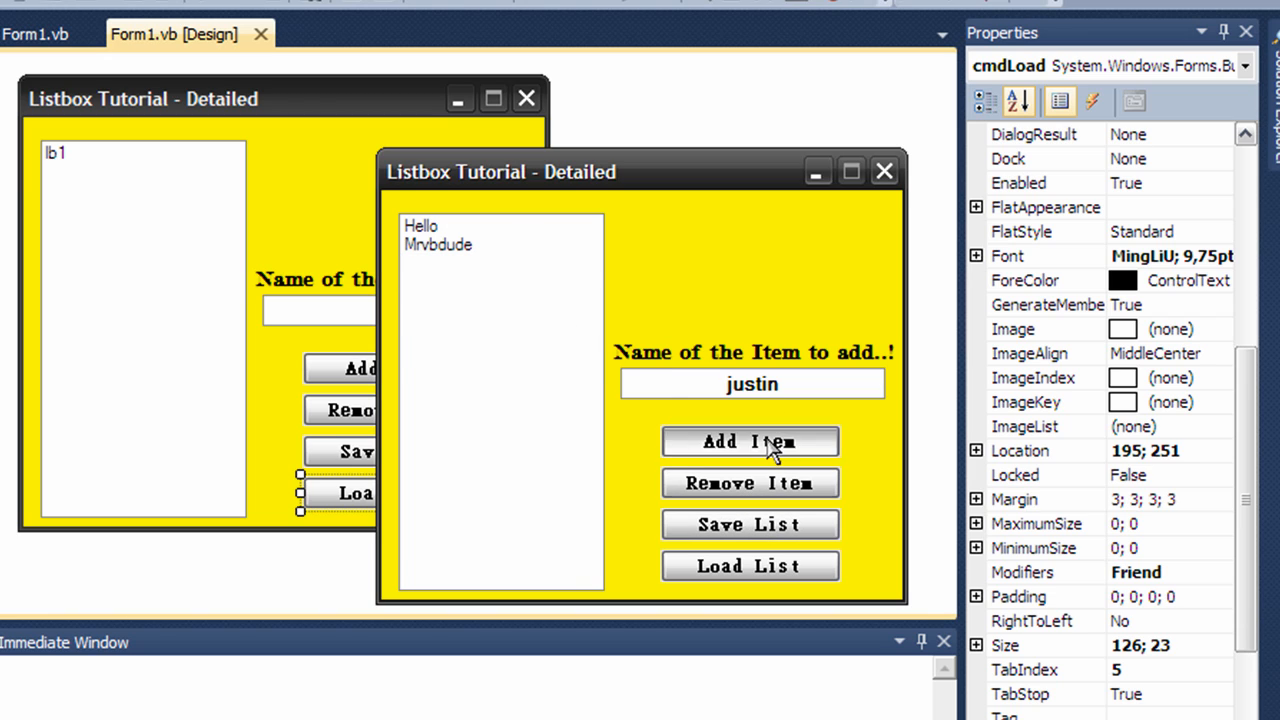
{"action": "left_click", "coordinate": [748, 442]}
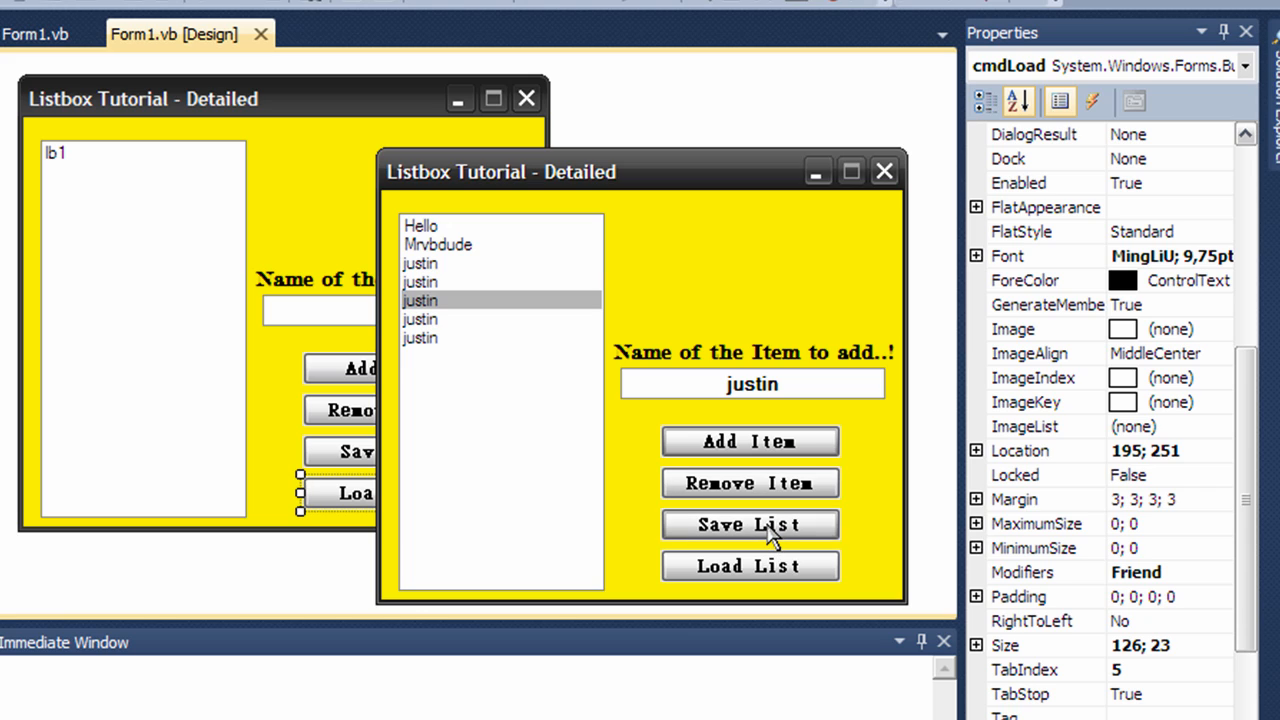
{"action": "mouse_move", "coordinate": [772, 536]}
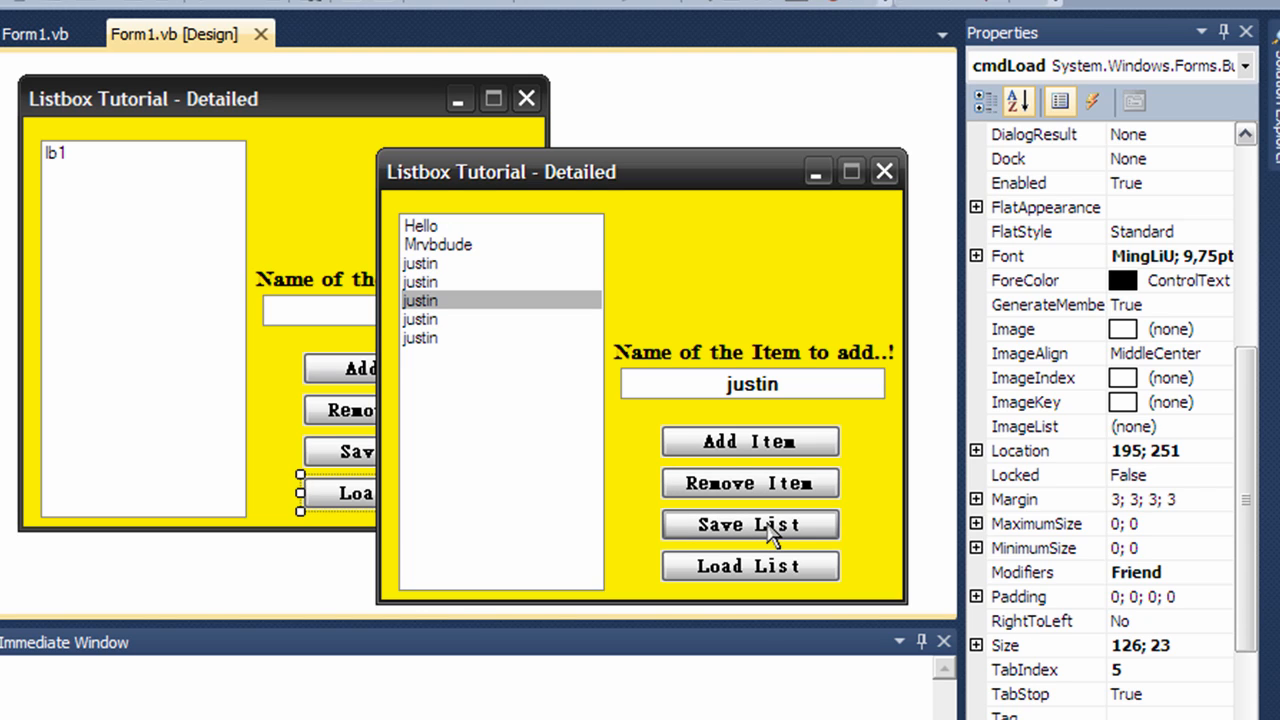
{"action": "mouse_move", "coordinate": [724, 532]}
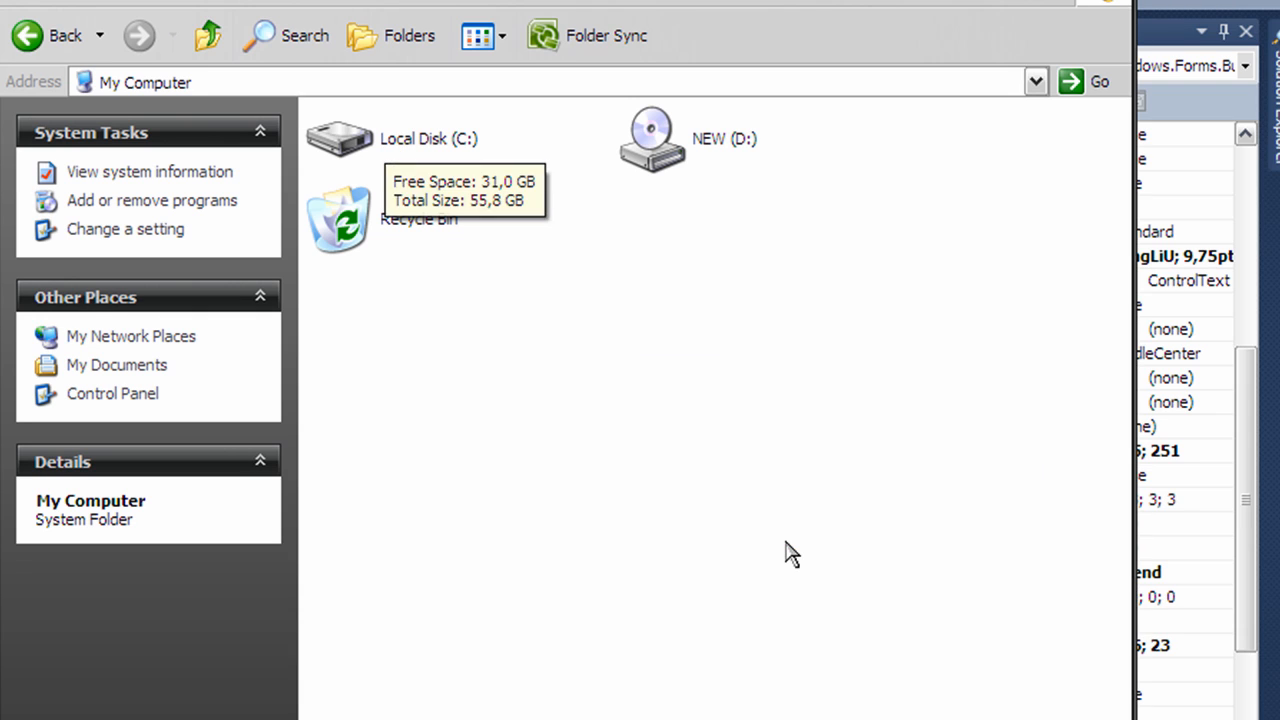
{"action": "mouse_move", "coordinate": [456, 150]}
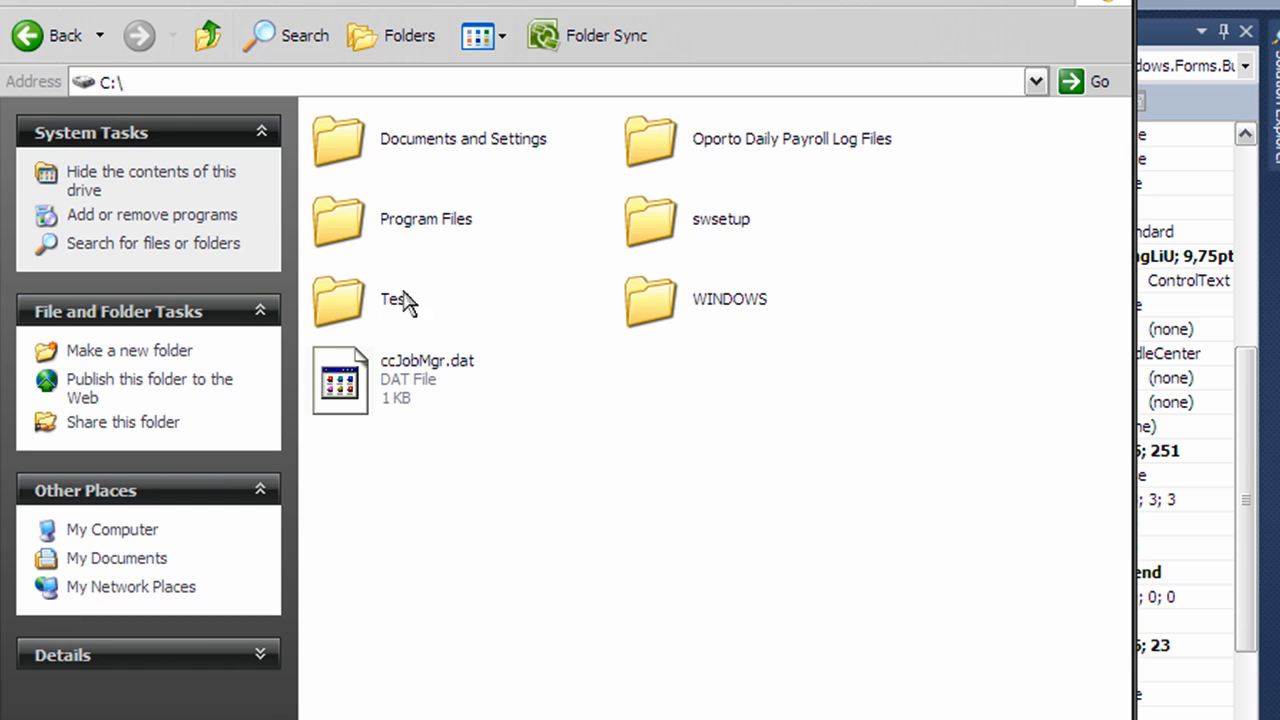
Step: Verify that test.txt was saved in C:\Test by viewing its contents in Explorer
{"action": "double_click", "coordinate": [338, 300]}
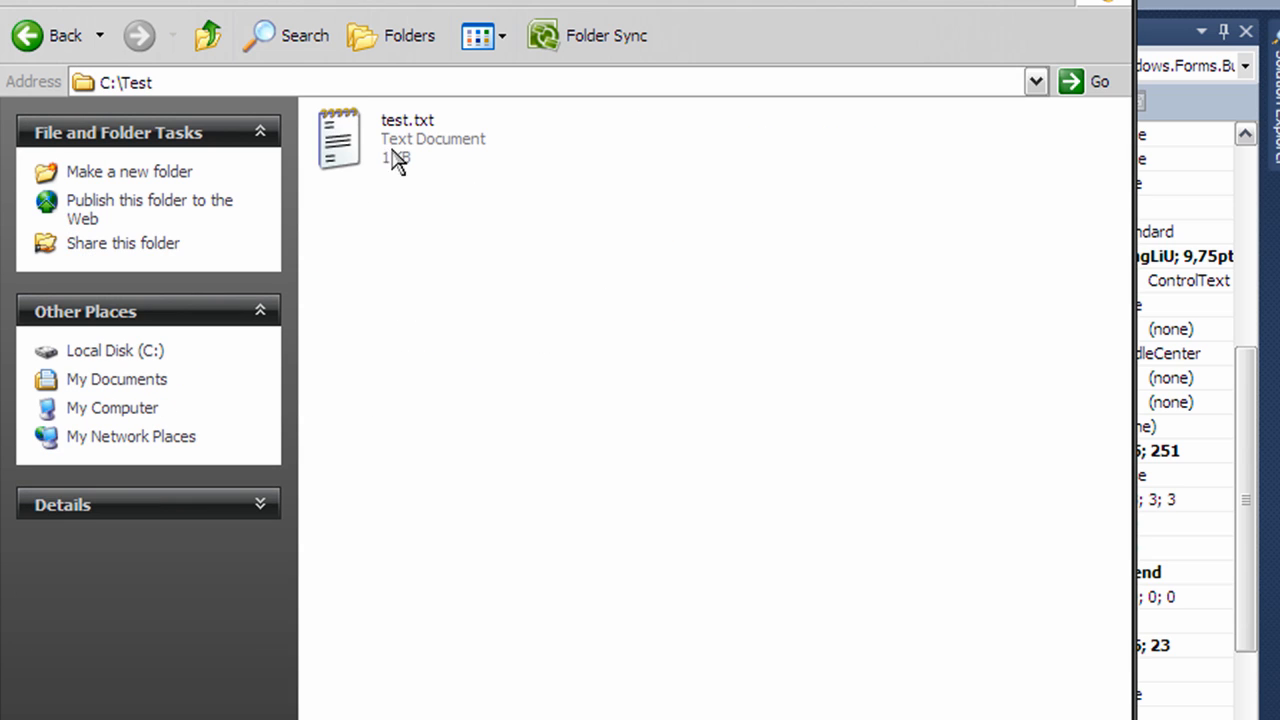
{"action": "double_click", "coordinate": [338, 136]}
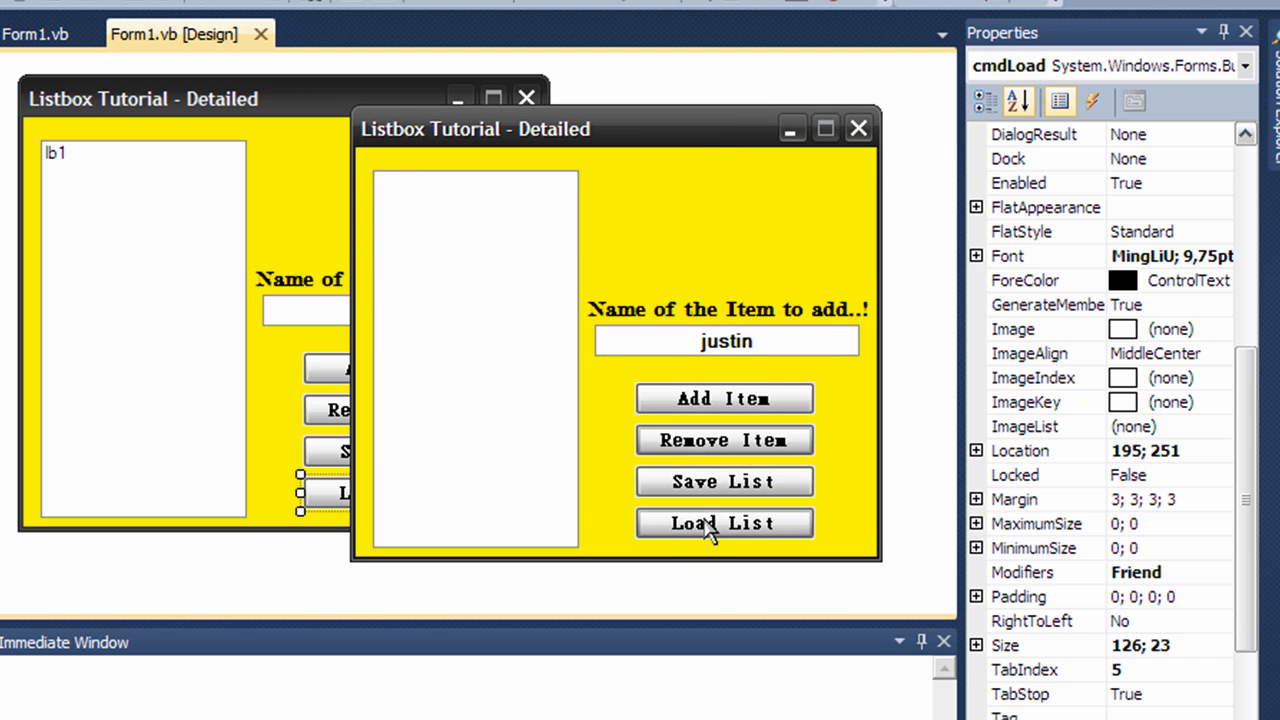
Step: Test Load List, move r.Close() after End While, and rerun the app
{"action": "left_click", "coordinate": [724, 524]}
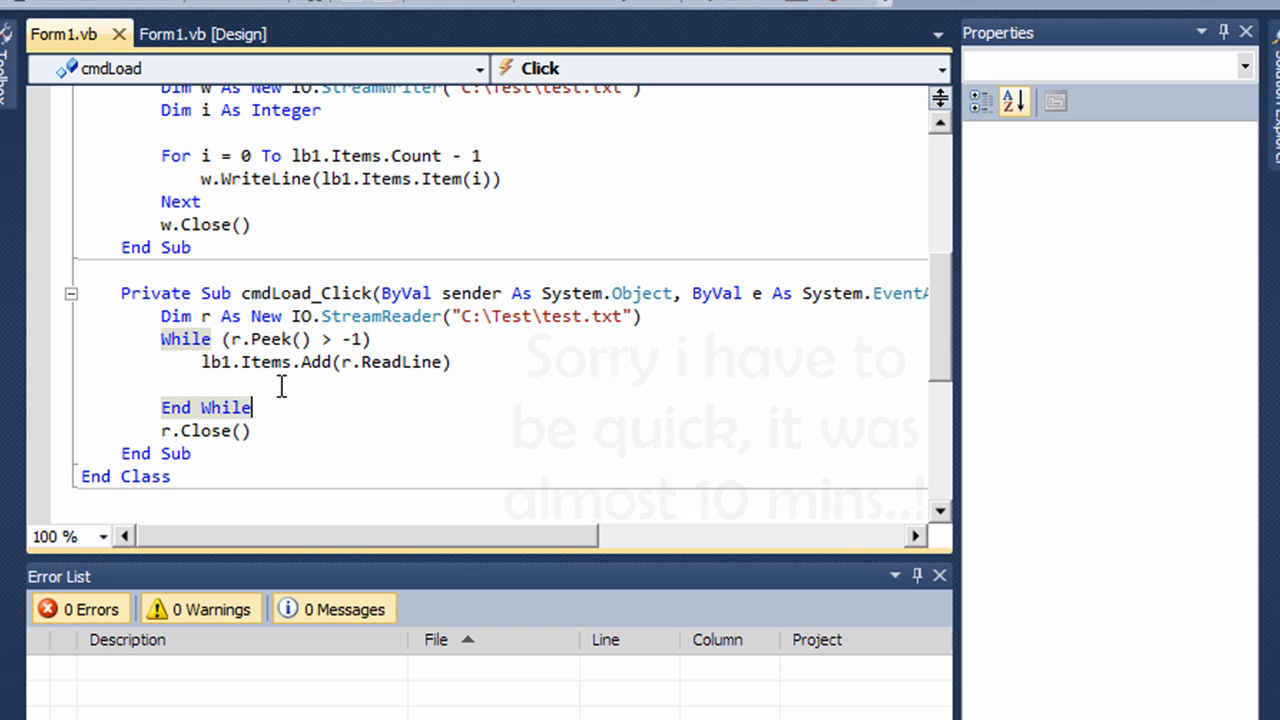
{"action": "left_click", "coordinate": [750, 564]}
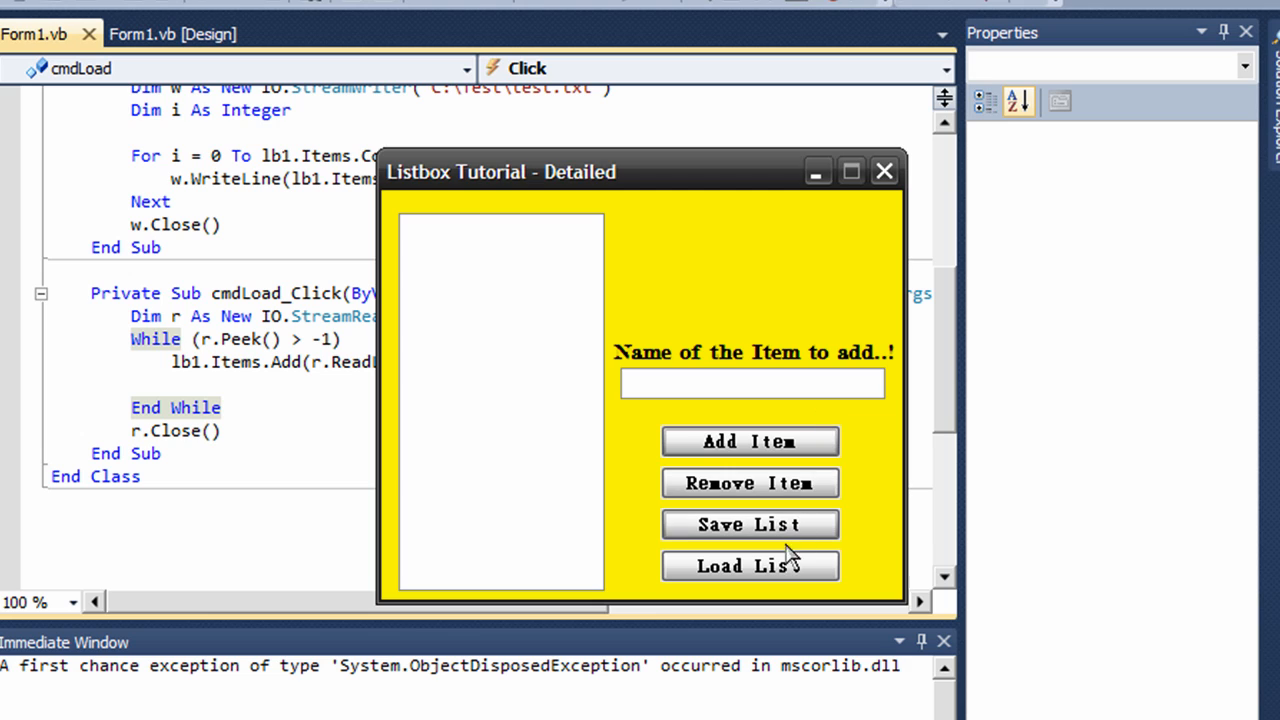